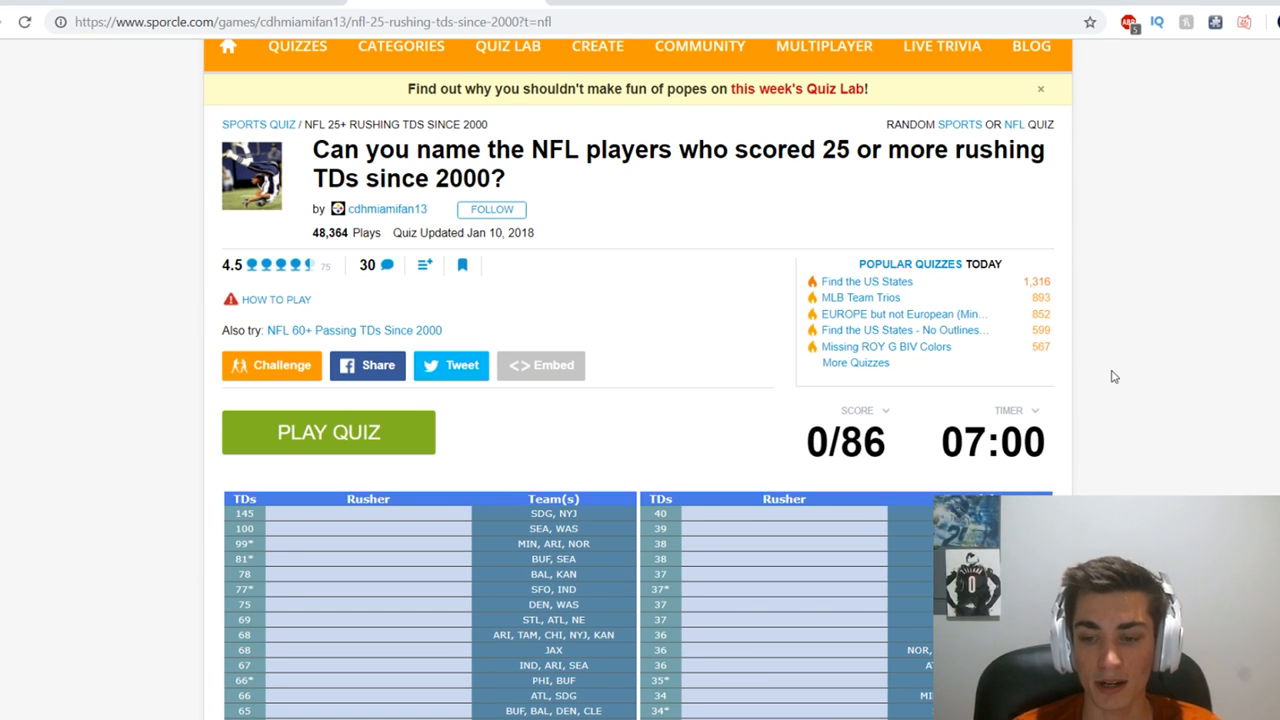
{"action": "mouse_move", "coordinate": [103, 320]}
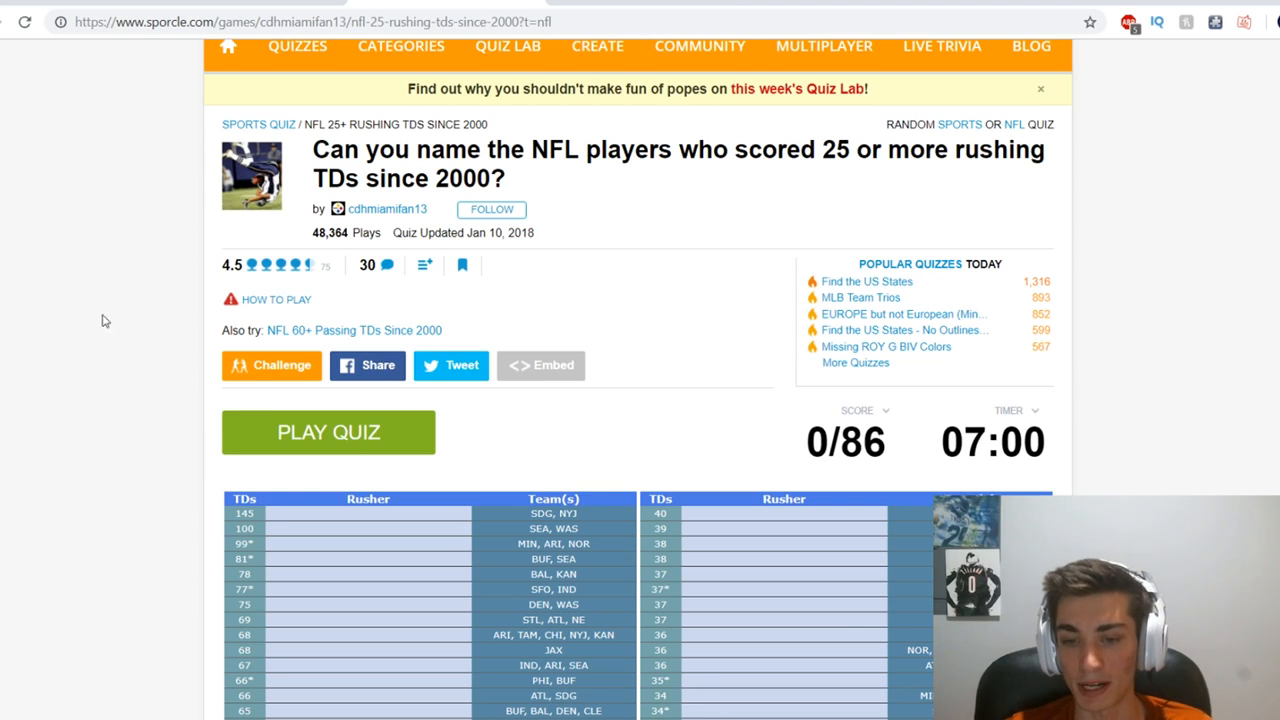
{"action": "mouse_move", "coordinate": [63, 283]}
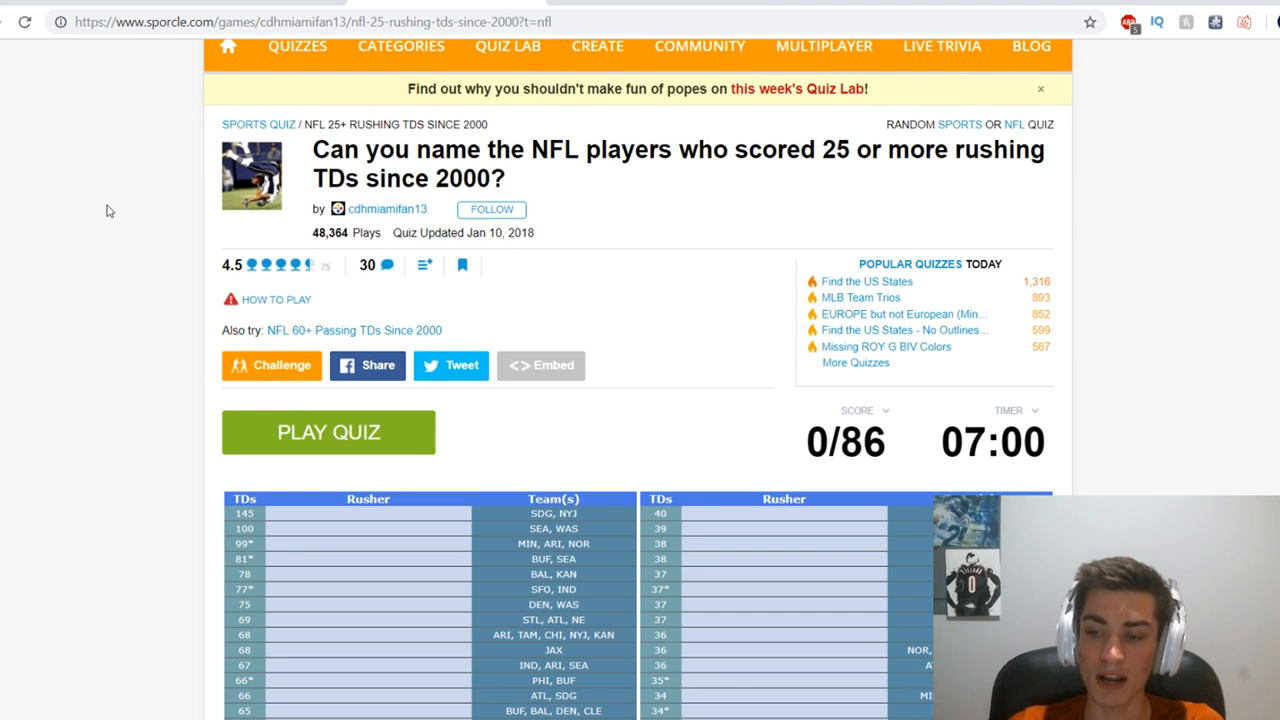
{"action": "mouse_move", "coordinate": [76, 363]}
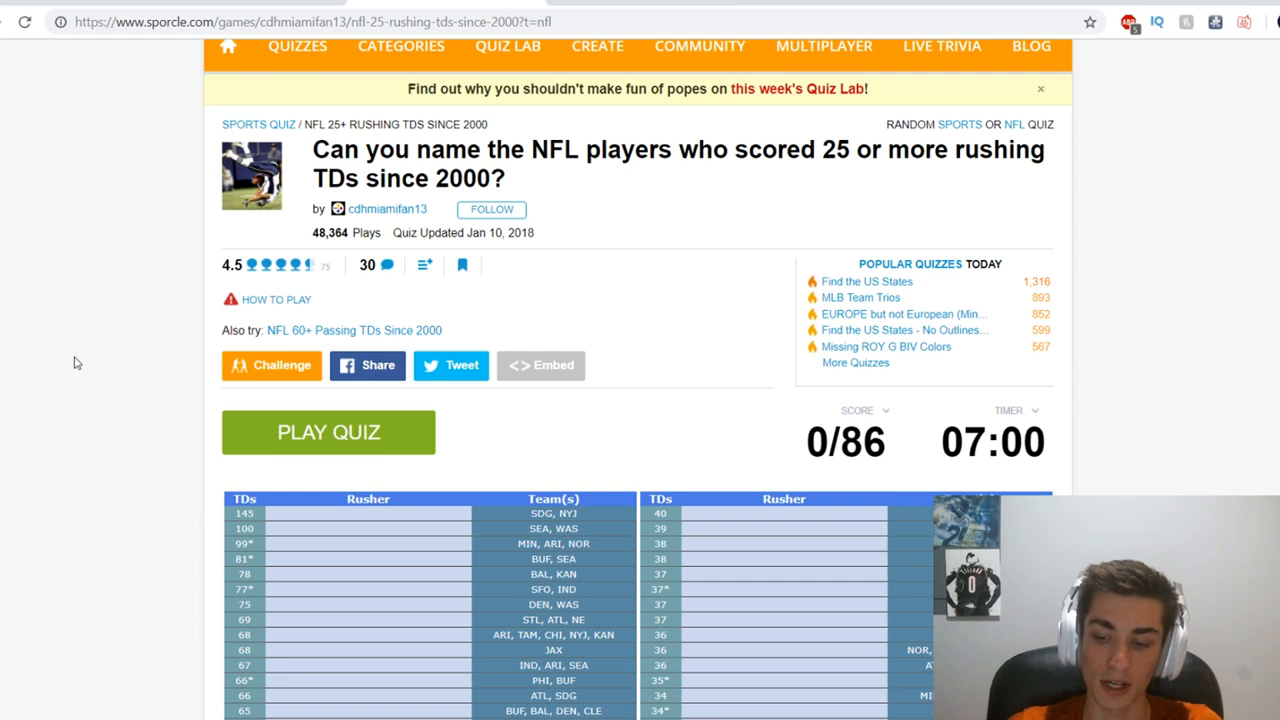
Start the rushing TDs quiz and name Tomlinson and Alexander.
{"action": "scroll", "scroll_direction": "down", "scroll_amount": 3}
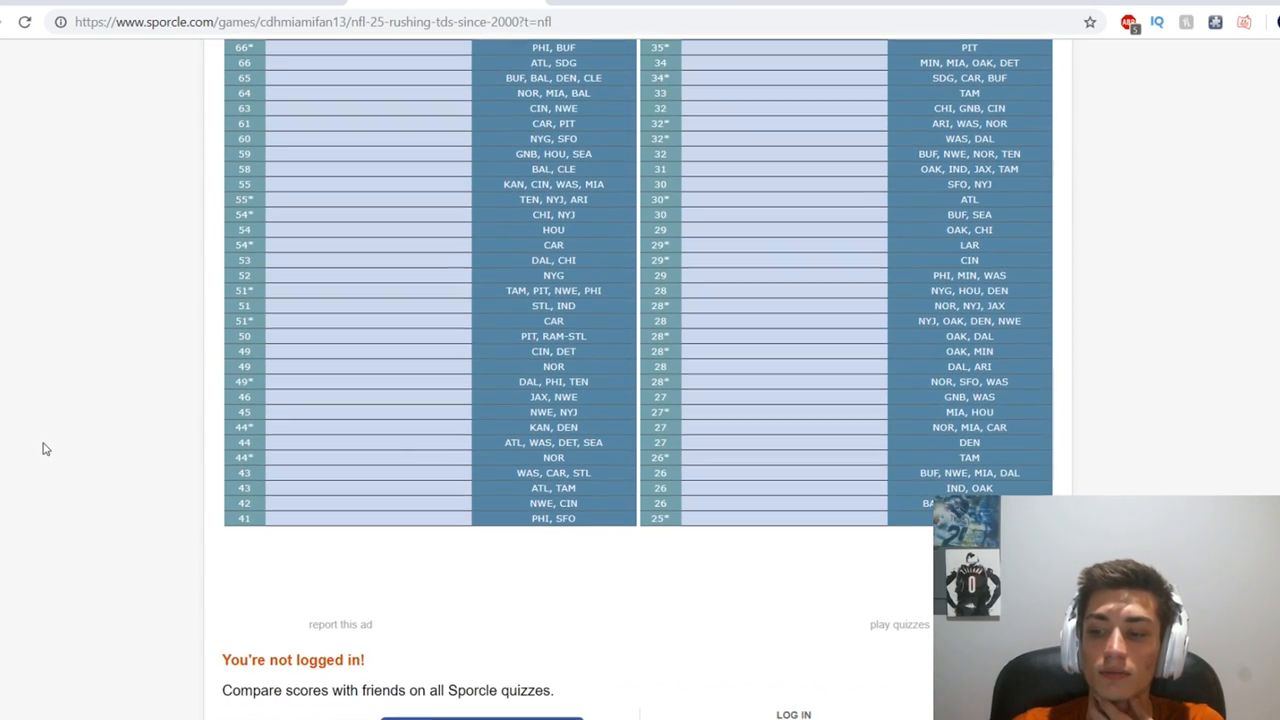
{"action": "scroll", "scroll_direction": "up", "scroll_amount": 3}
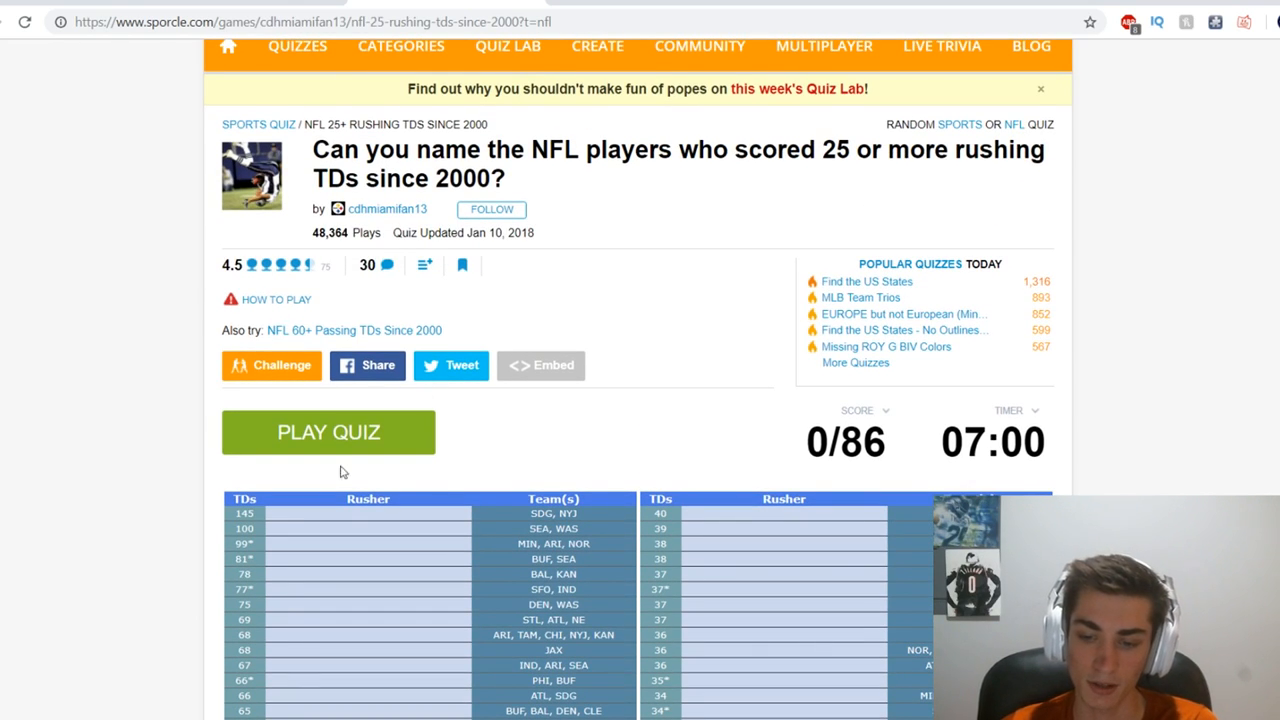
{"action": "mouse_move", "coordinate": [551, 481]}
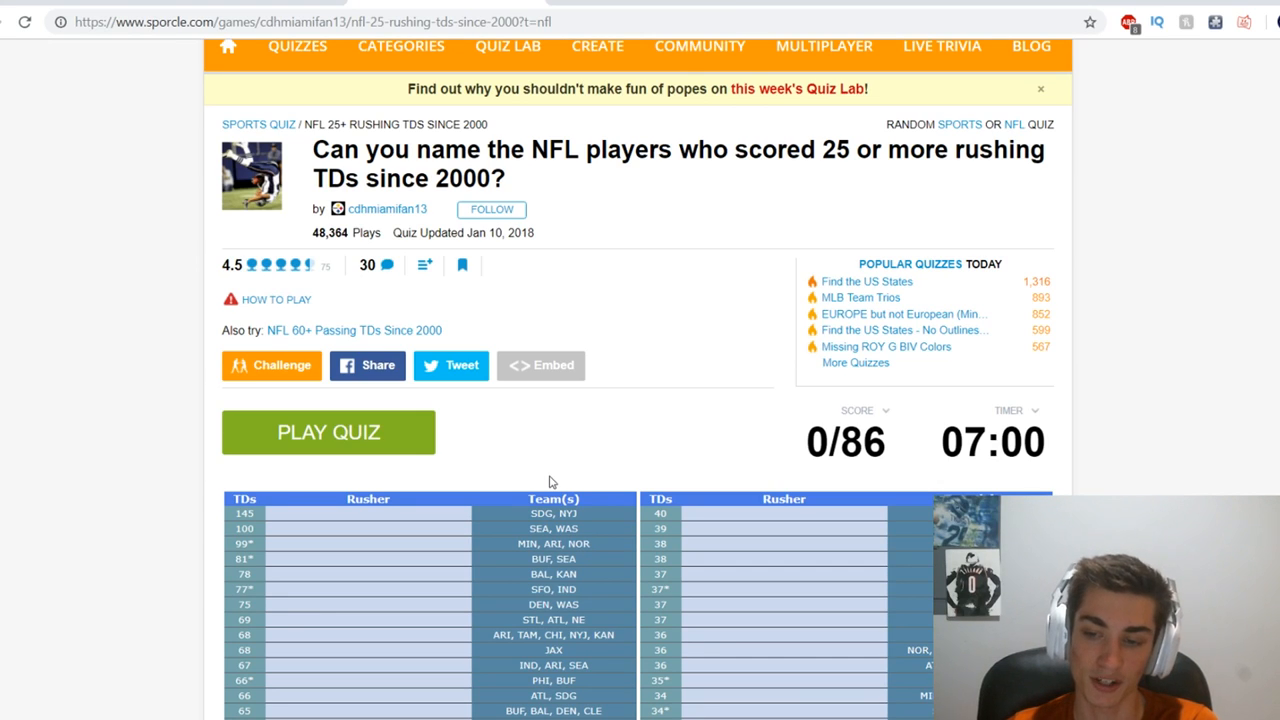
{"action": "mouse_move", "coordinate": [346, 416]}
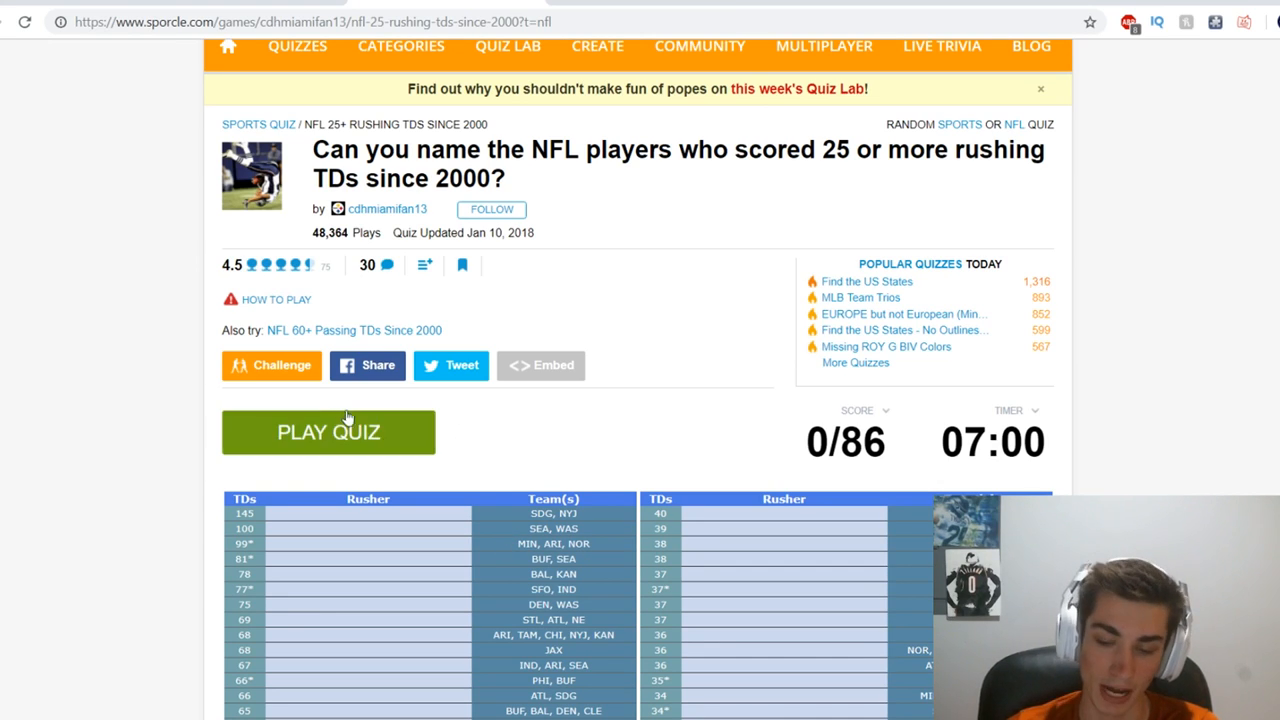
{"action": "mouse_move", "coordinate": [230, 431]}
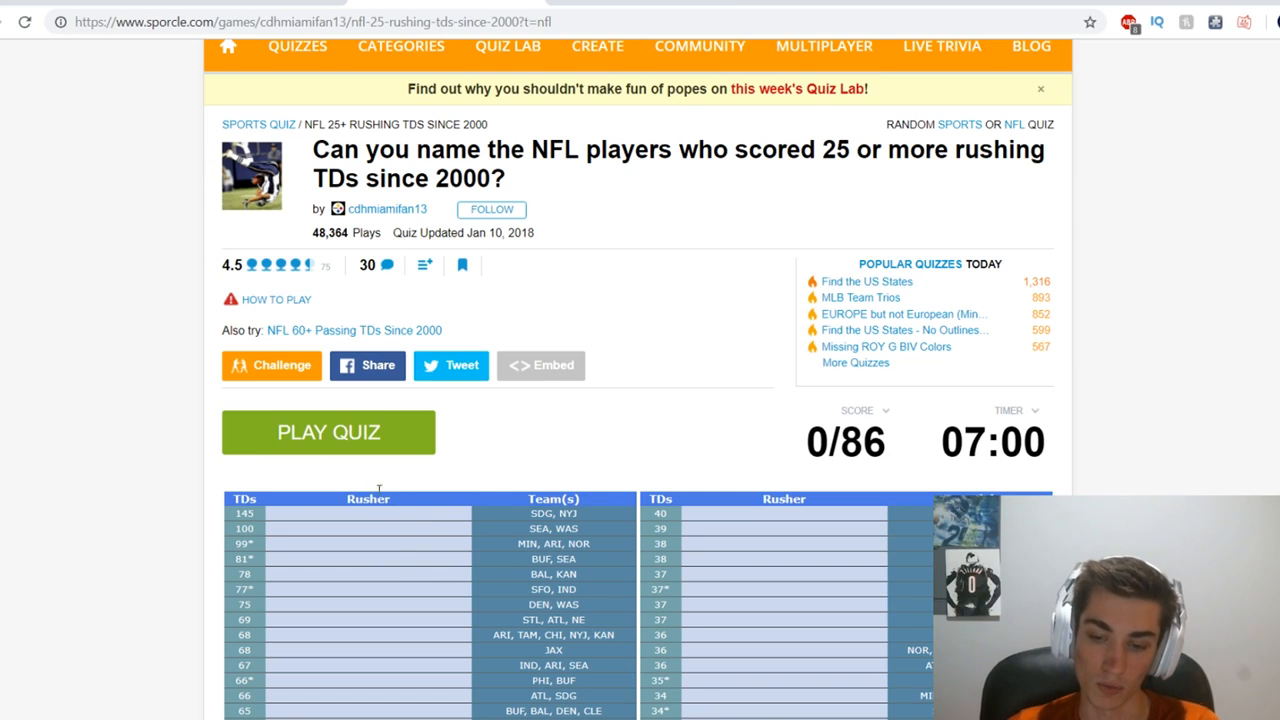
{"action": "mouse_move", "coordinate": [397, 426]}
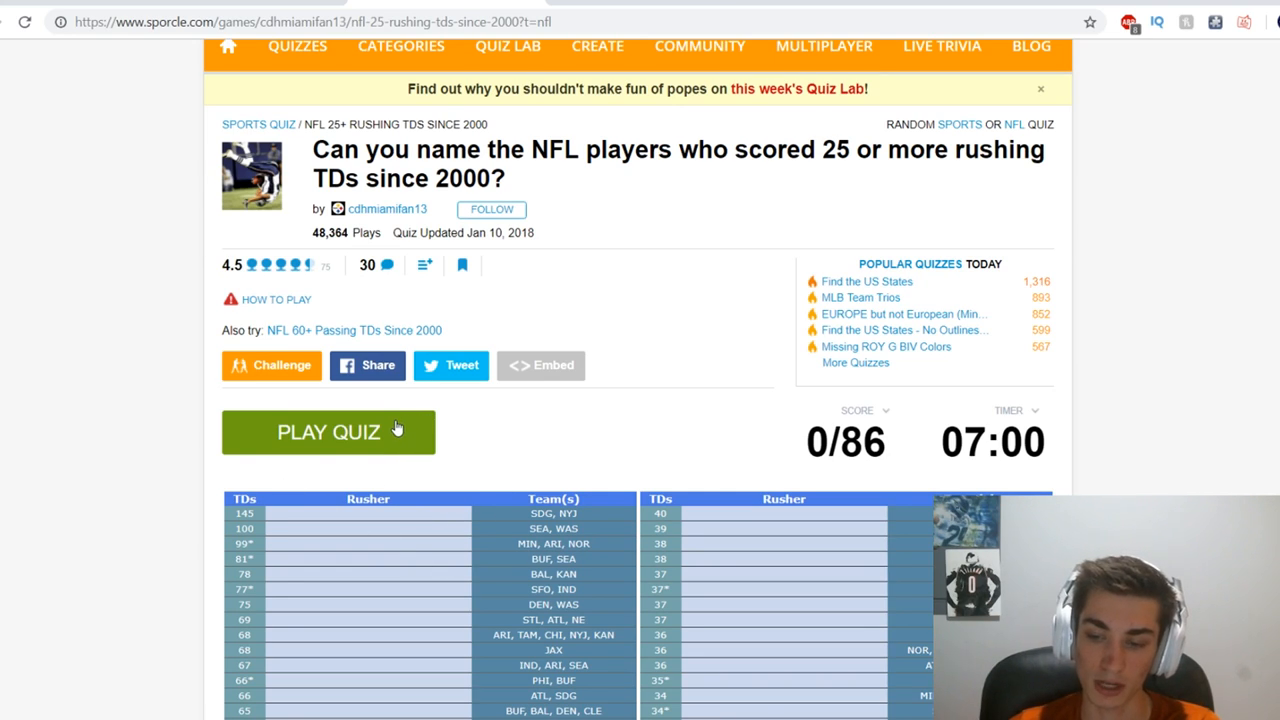
{"action": "left_click", "coordinate": [328, 431]}
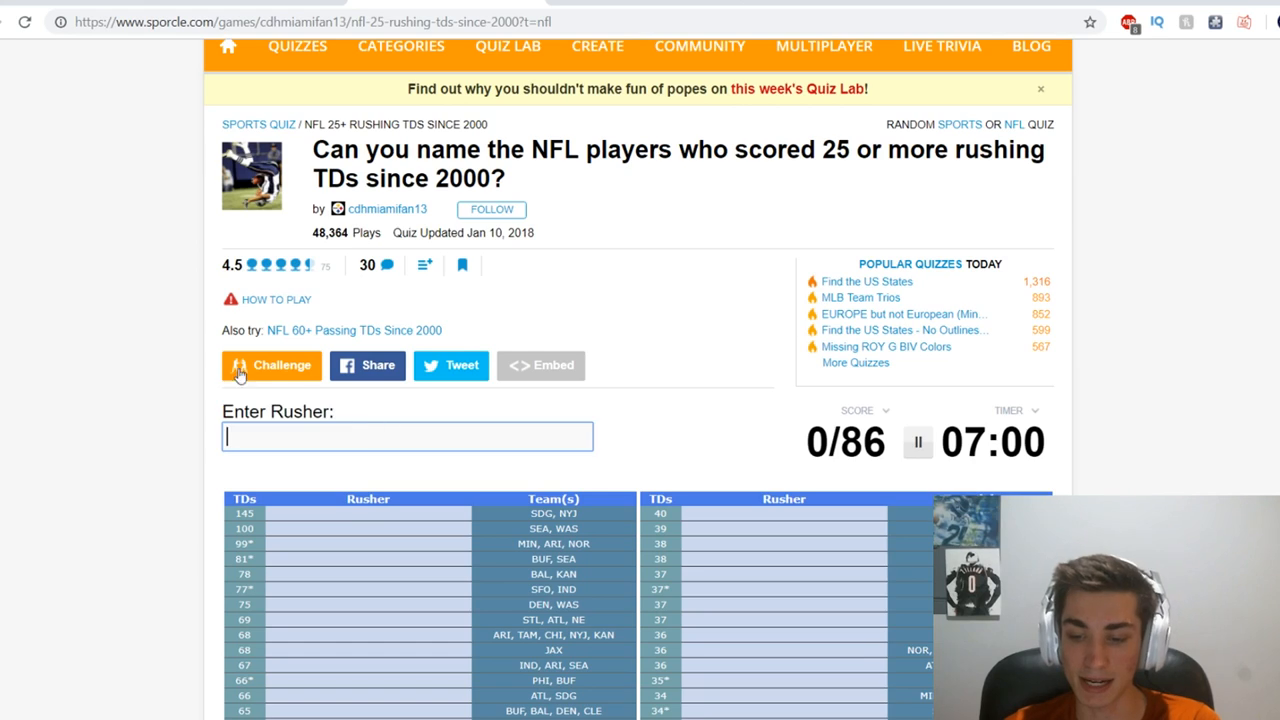
{"action": "type", "text": "tomlin"}
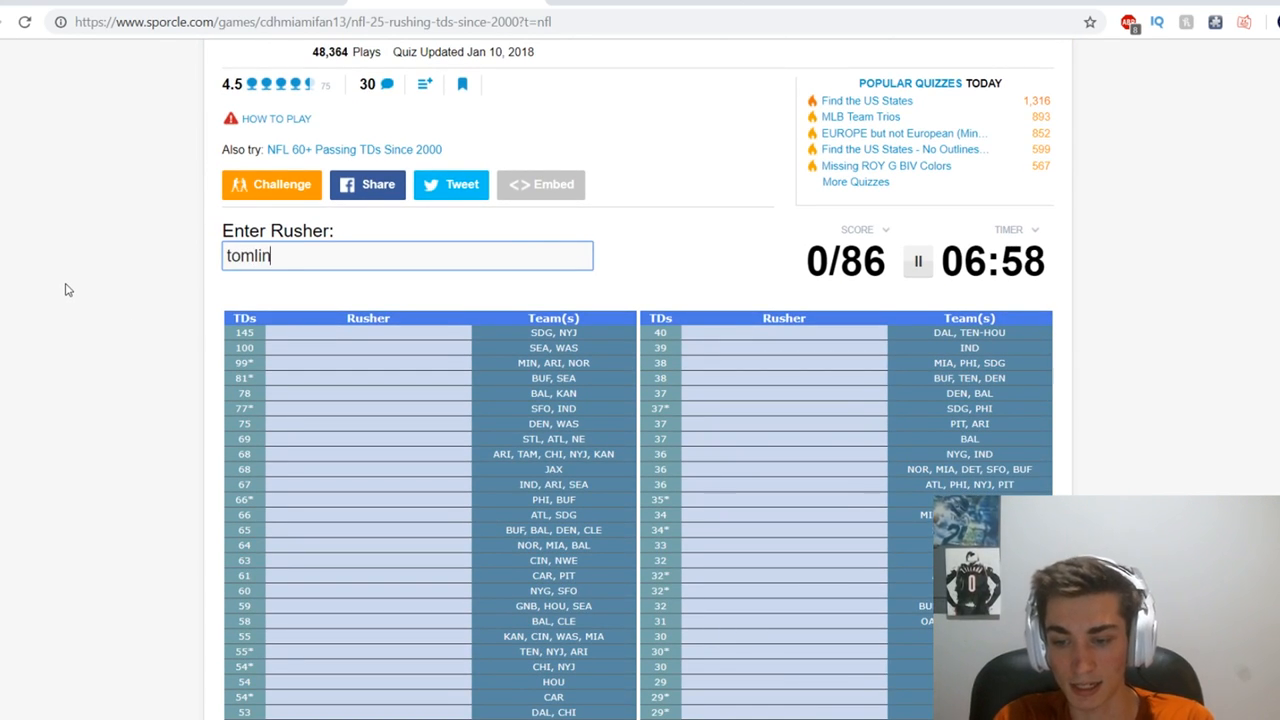
{"action": "type", "text": "alexand"}
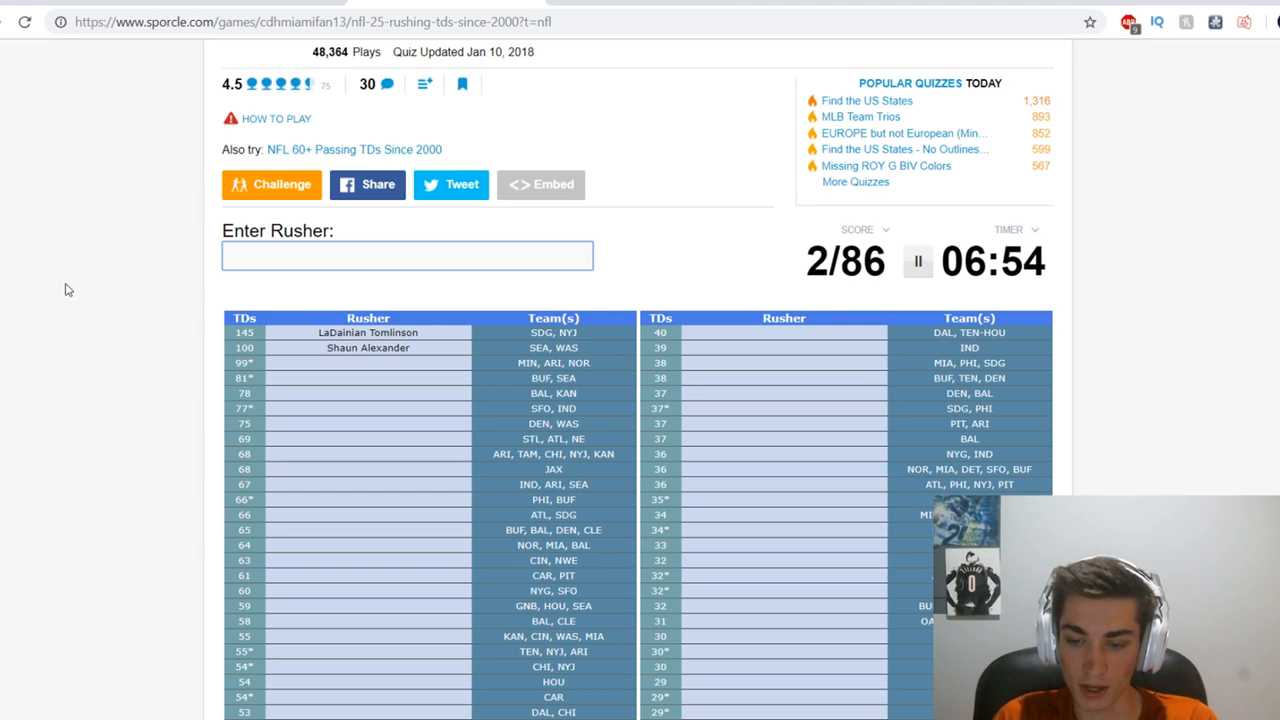
Name Adrian Peterson, Marshawn Lynch, Jamal Lewis, Priest Holmes, Frank Gore and Clinton Portis.
{"action": "type", "text": "Adrian Peterson"}
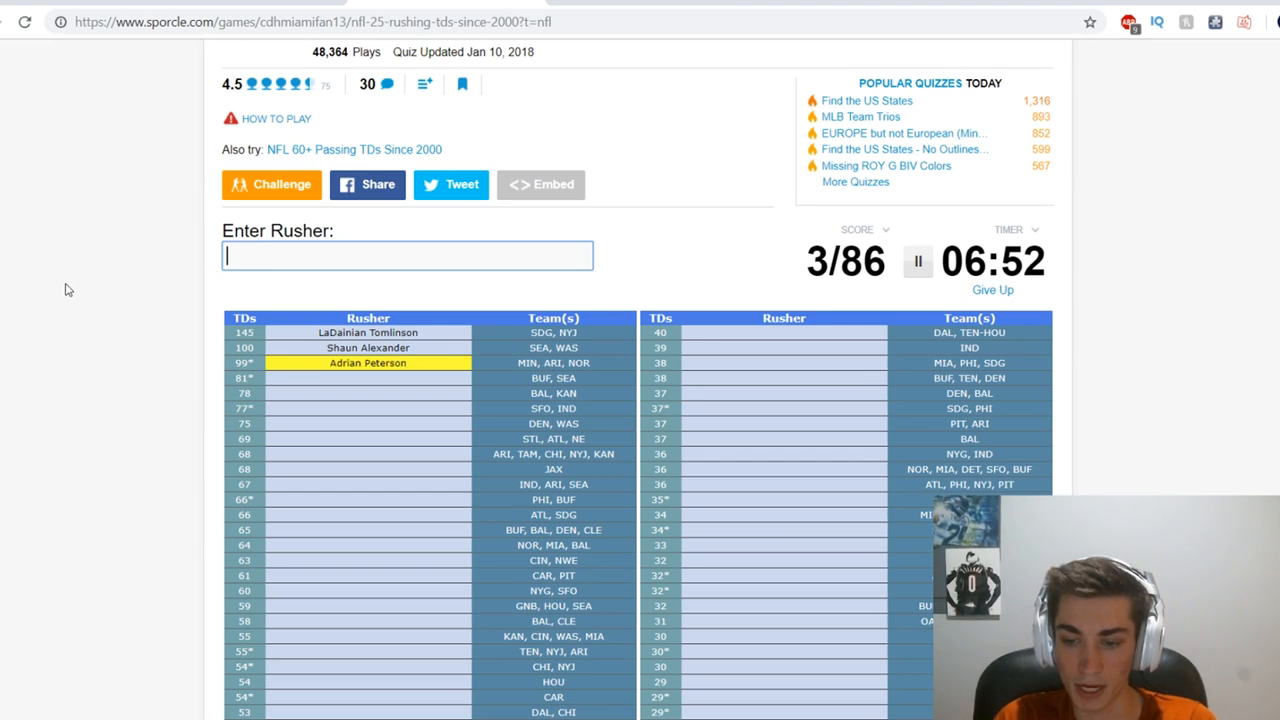
{"action": "type", "text": "Marshawn Lynch"}
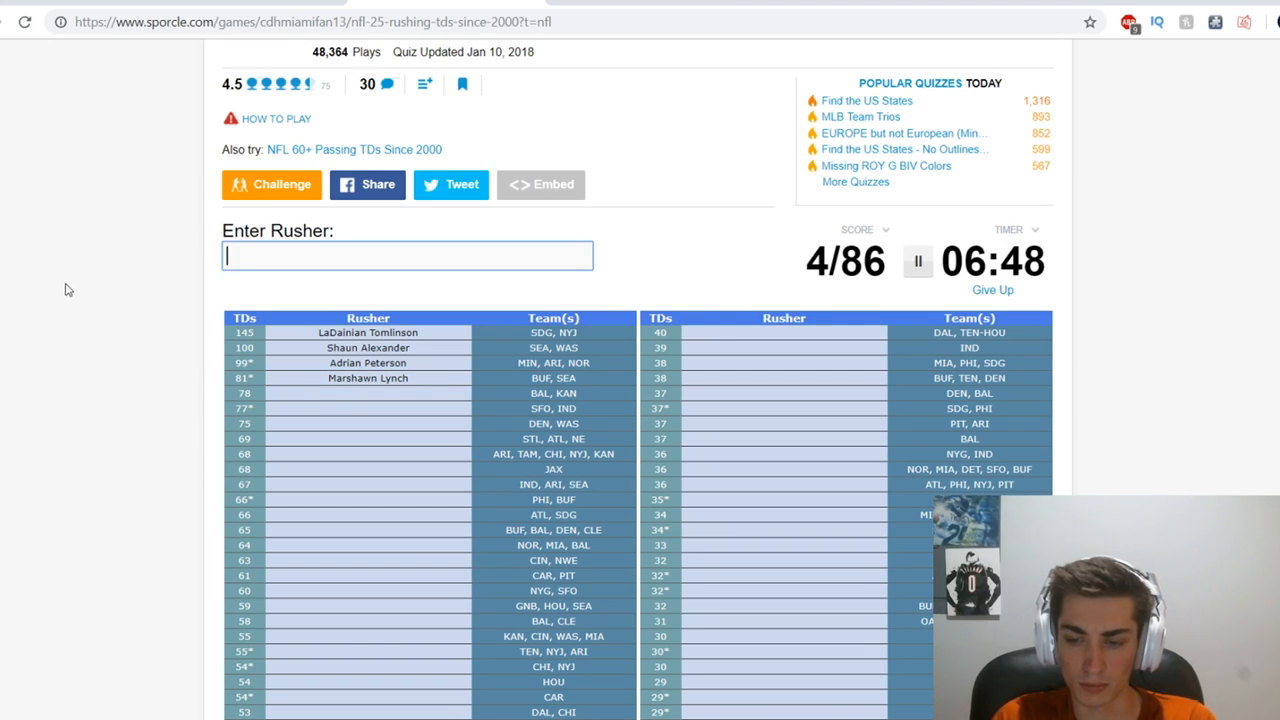
{"action": "type", "text": "Jamal Lewis"}
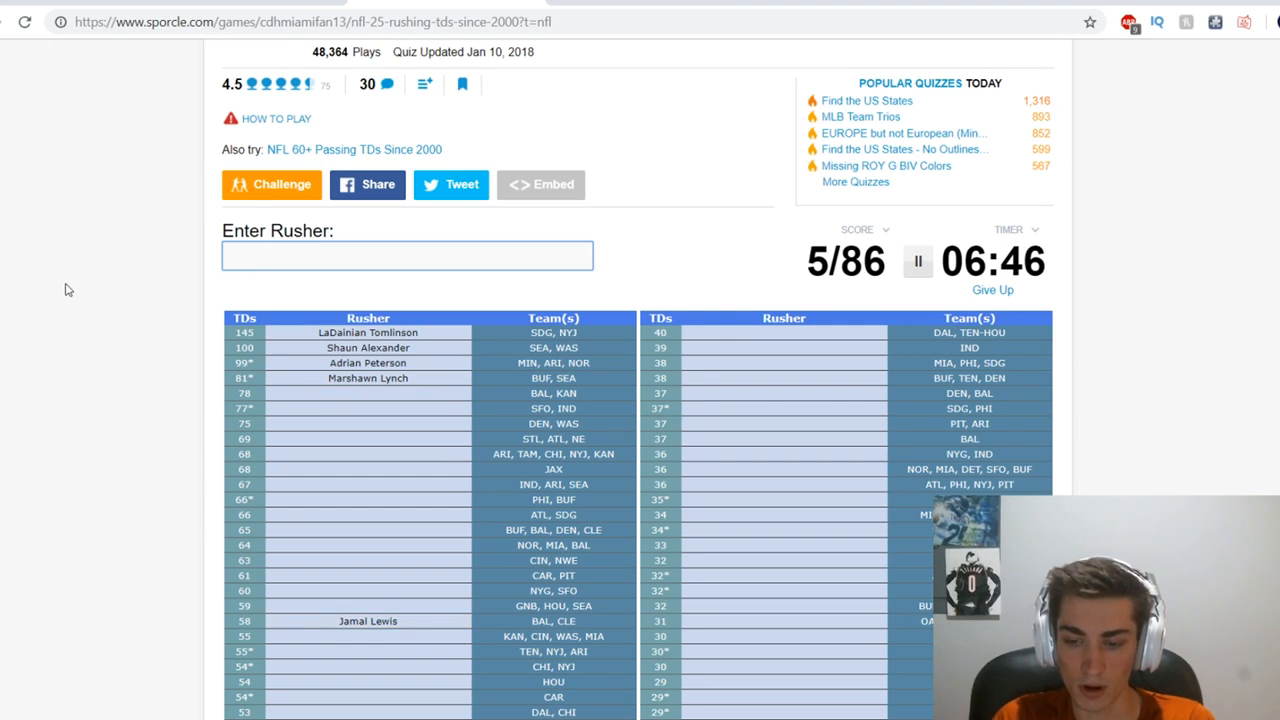
{"action": "type", "text": "Priest Holmes"}
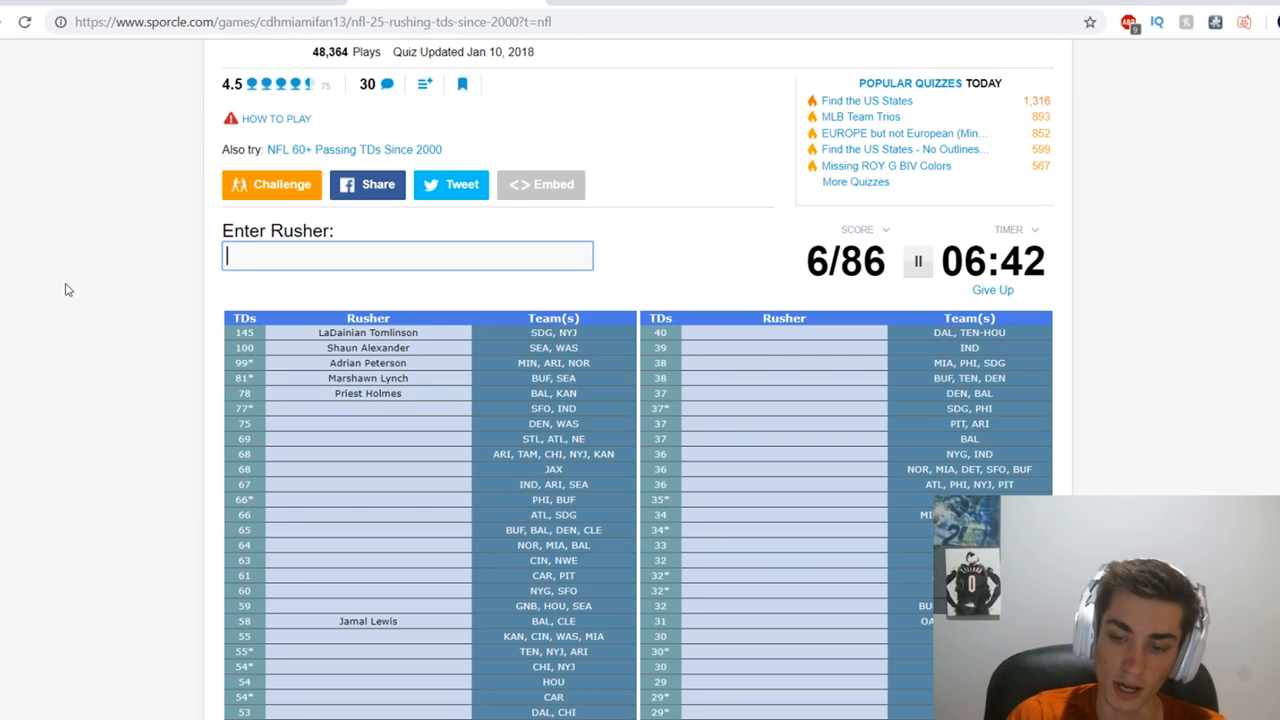
{"action": "type", "text": "Frank Gore"}
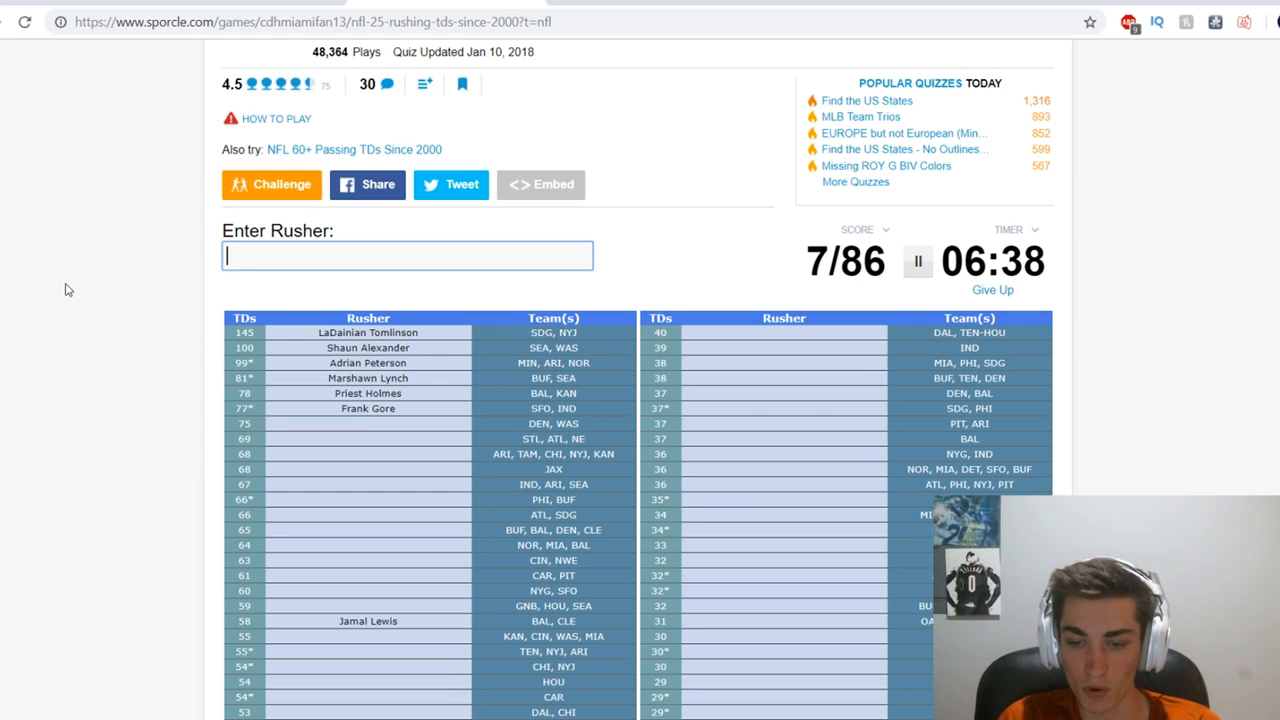
{"action": "type", "text": "Clinton Portis"}
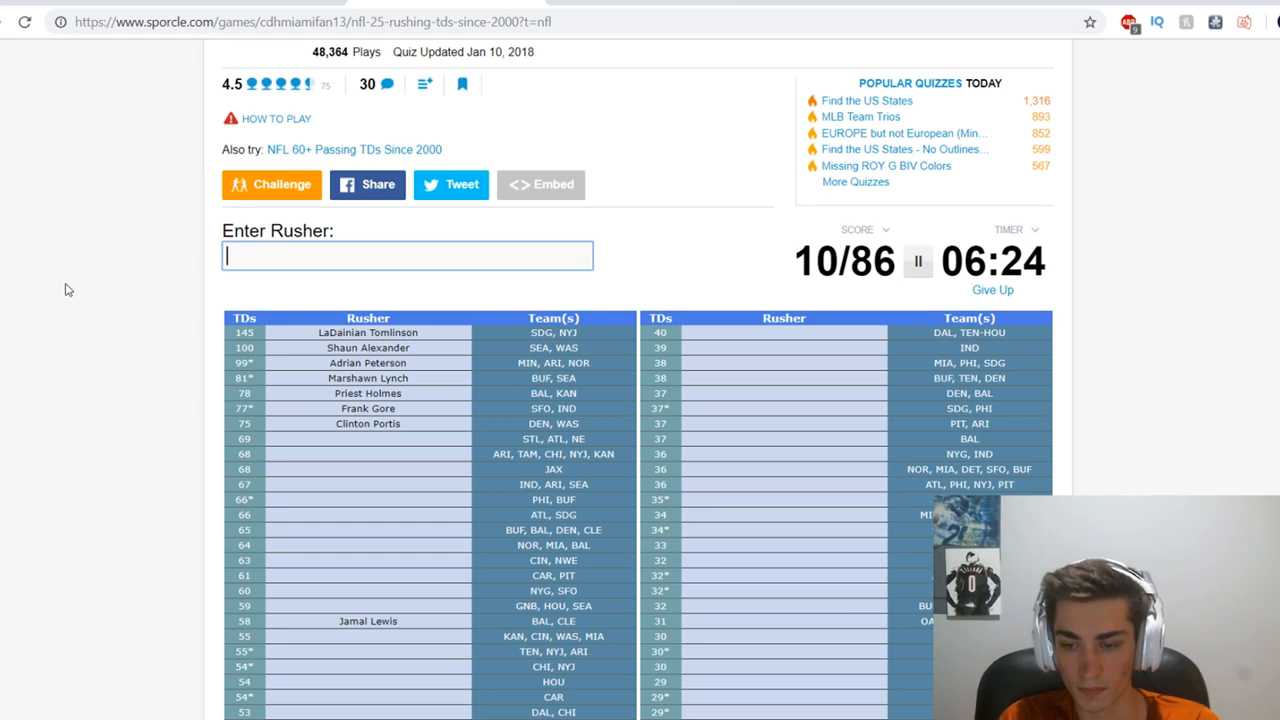
Name Marshall Faulk, the Jacksons, Thomas Jones and Maurice Jones-Drew.
{"action": "scroll", "scroll_direction": "down", "scroll_amount": 3}
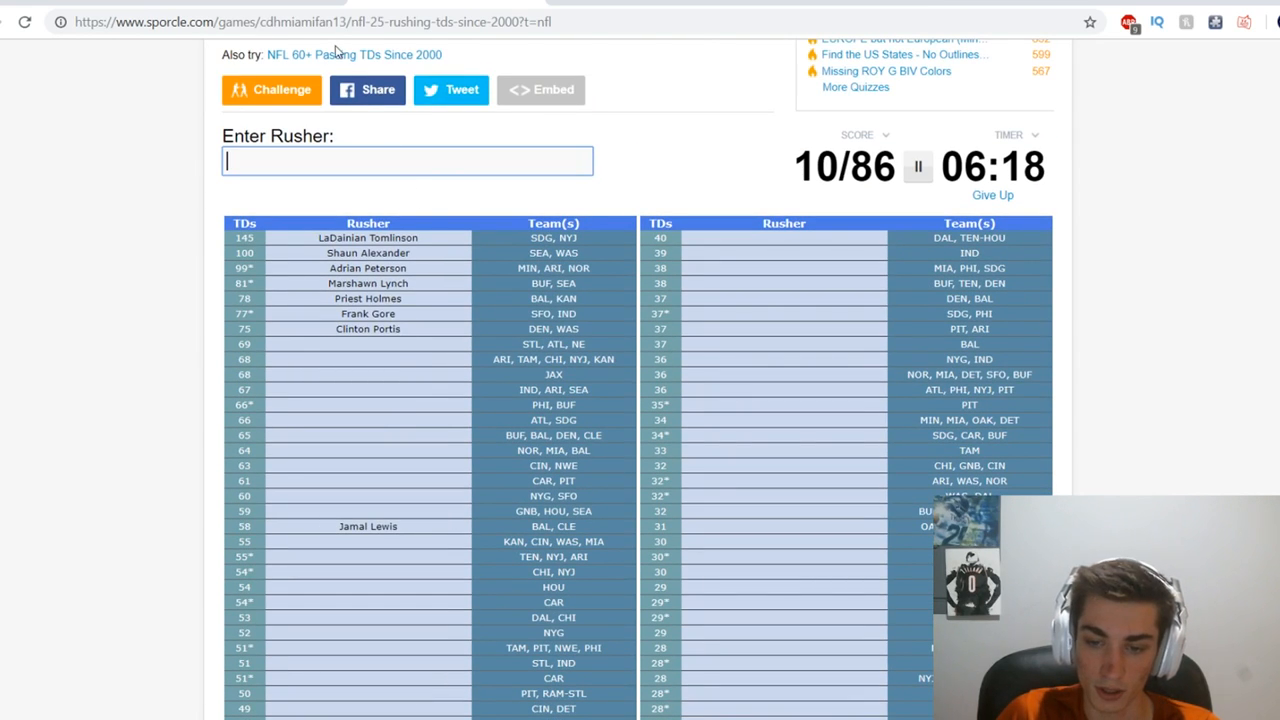
{"action": "type", "text": "Marshall Faulk"}
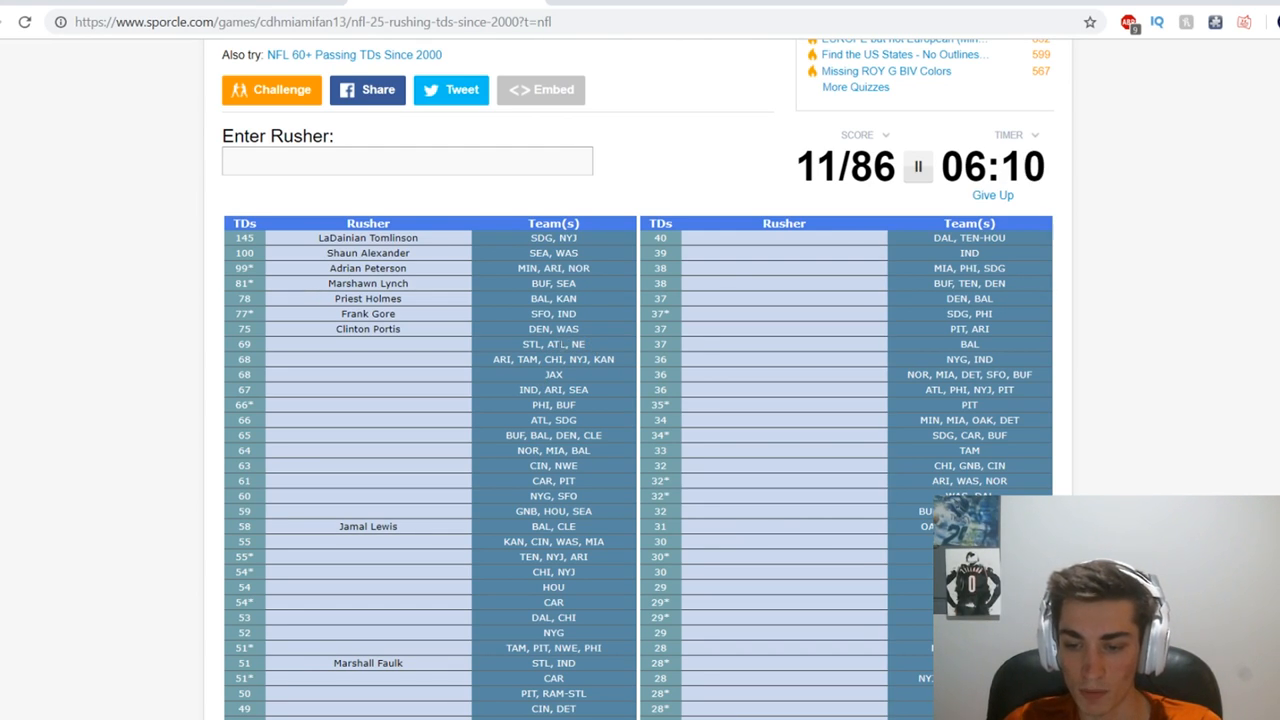
{"action": "mouse_move", "coordinate": [521, 351]}
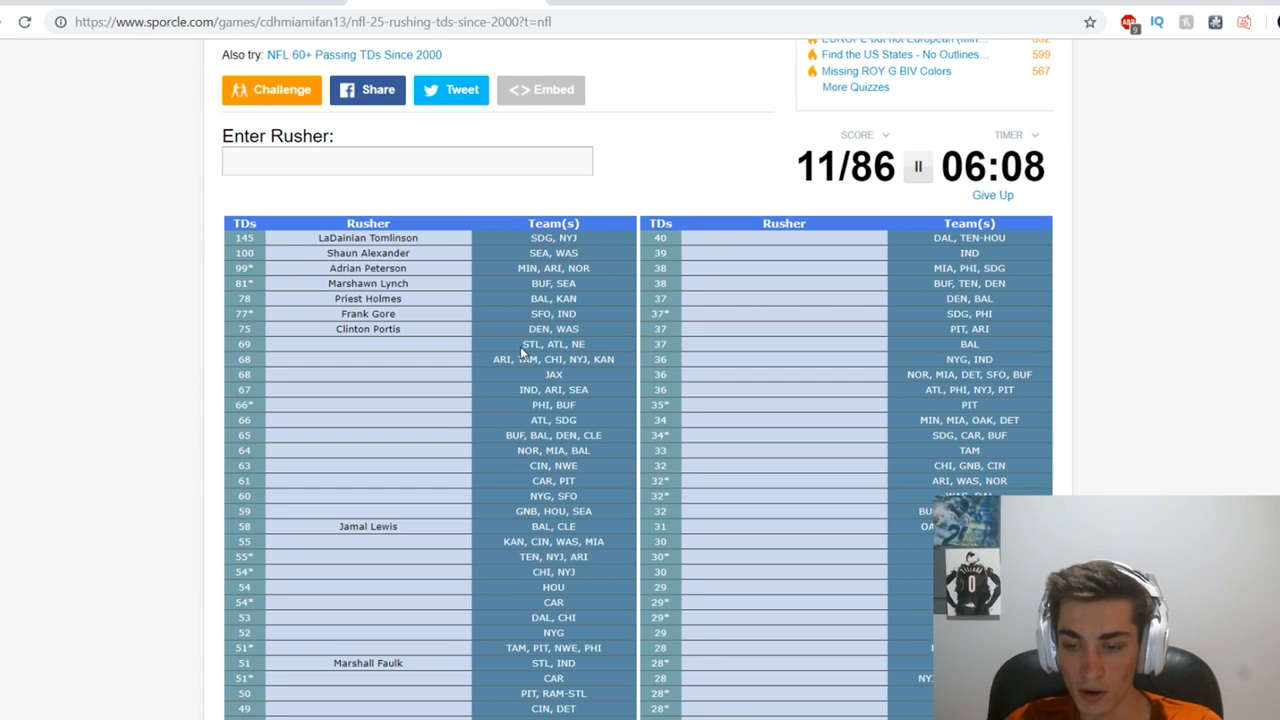
{"action": "type", "text": "j"}
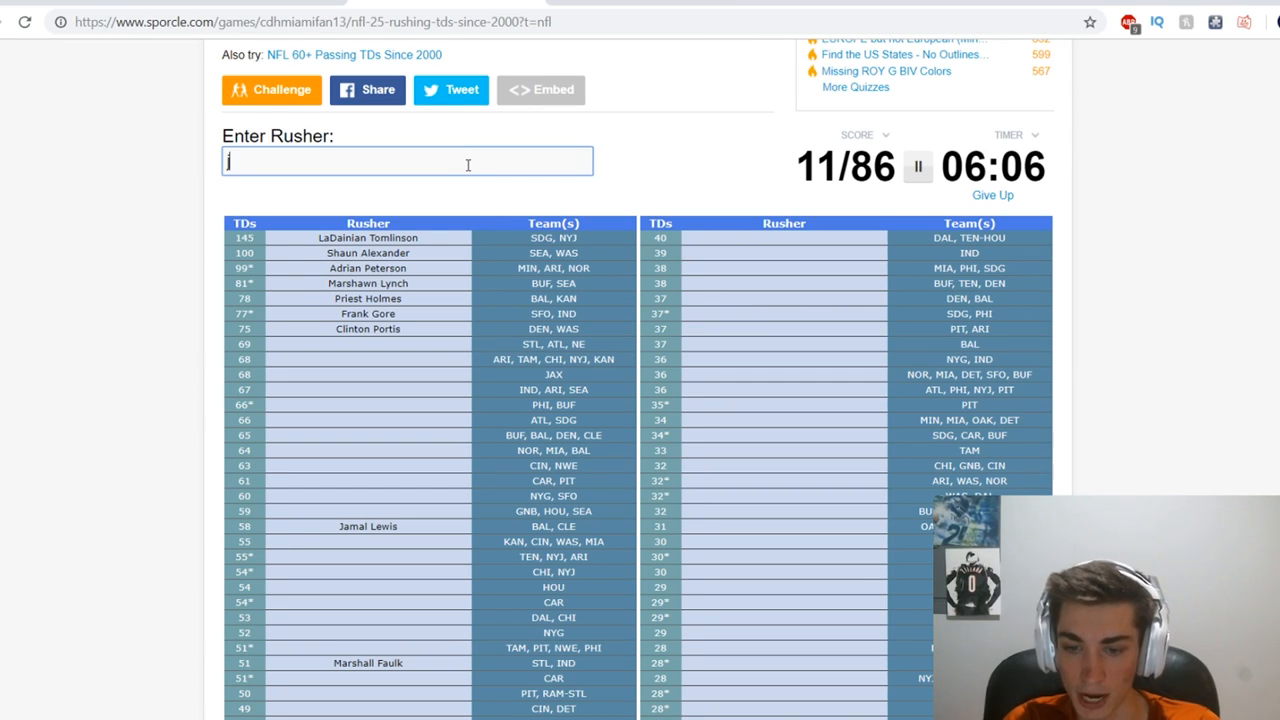
{"action": "type", "text": "jackson"}
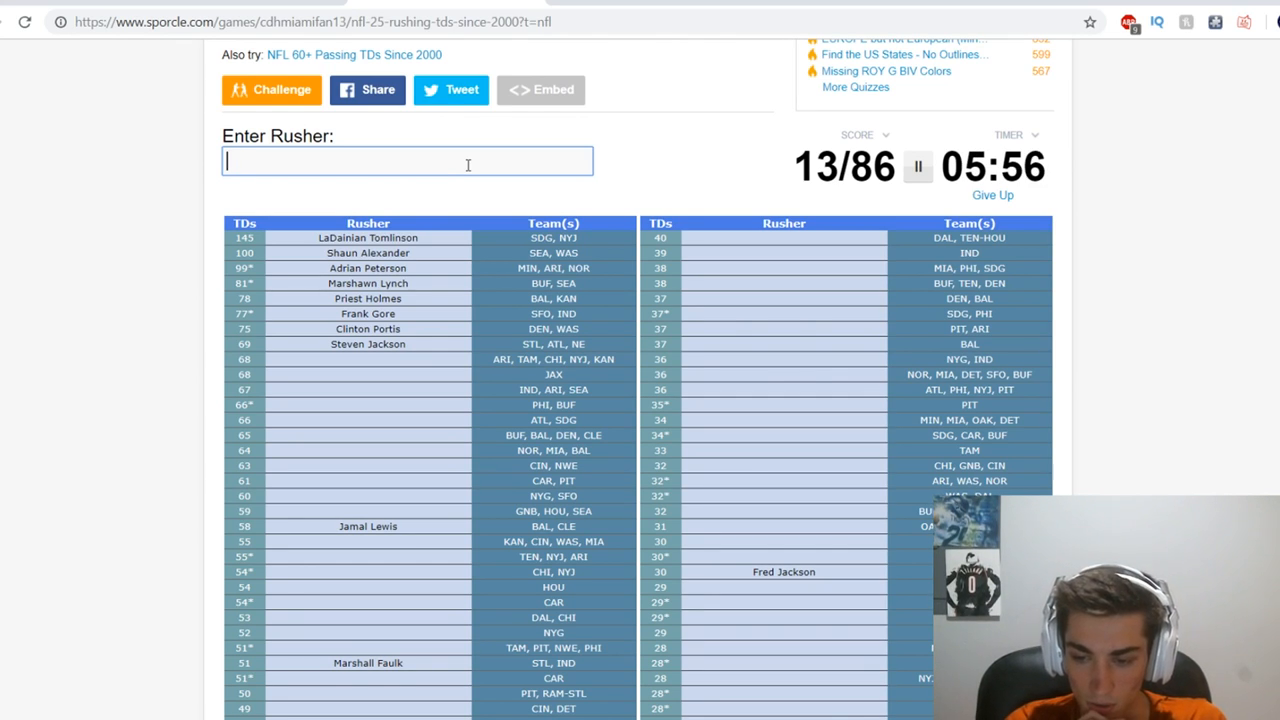
{"action": "type", "text": "tq"}
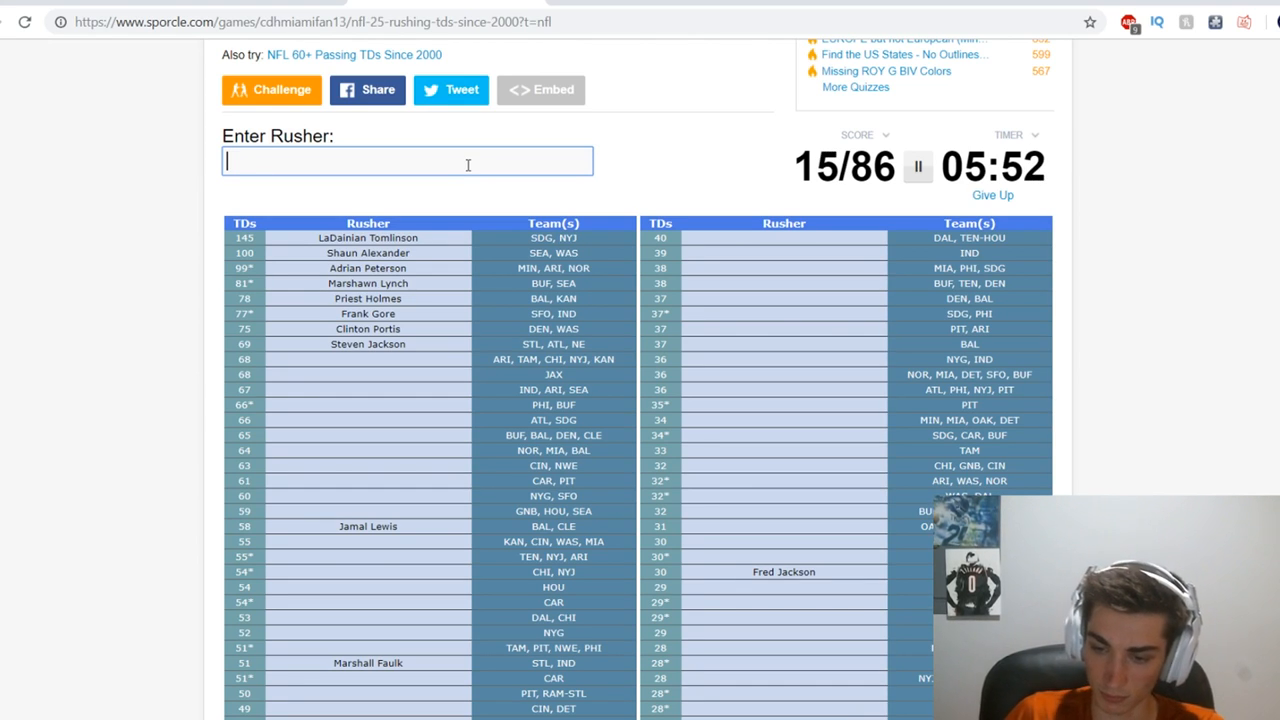
{"action": "type", "text": "Thomas Jones"}
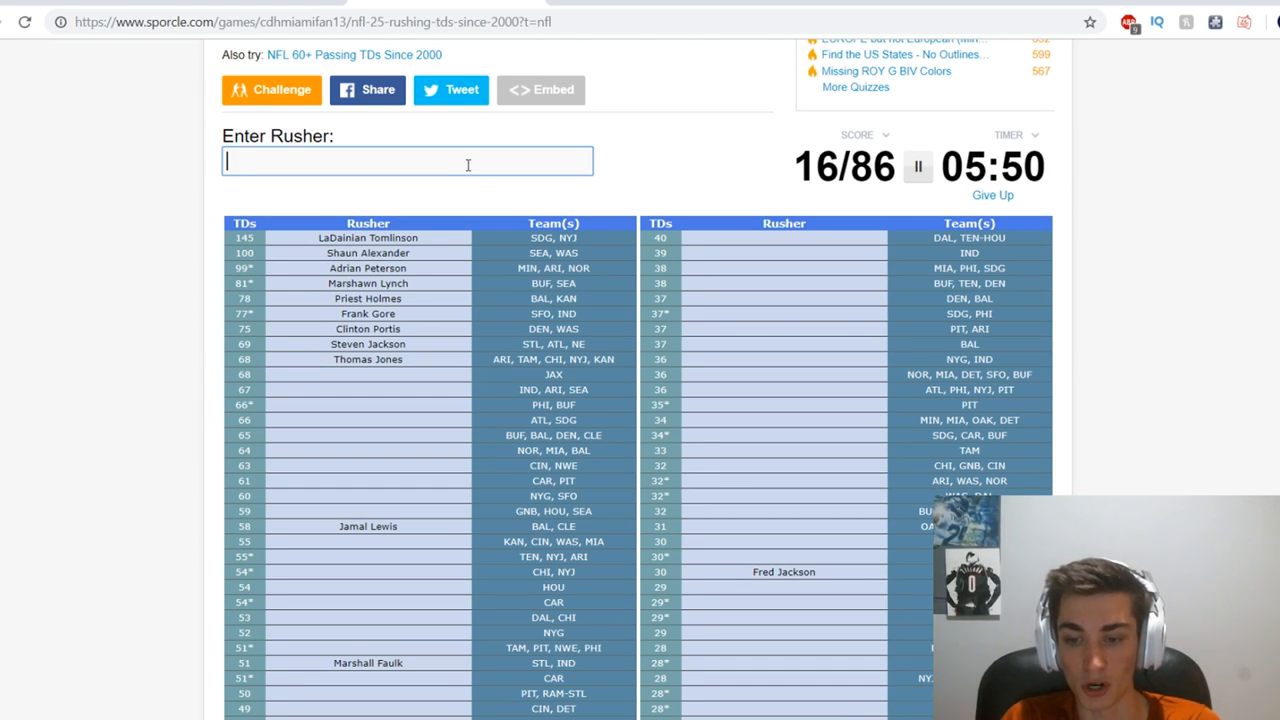
{"action": "type", "text": "jones"}
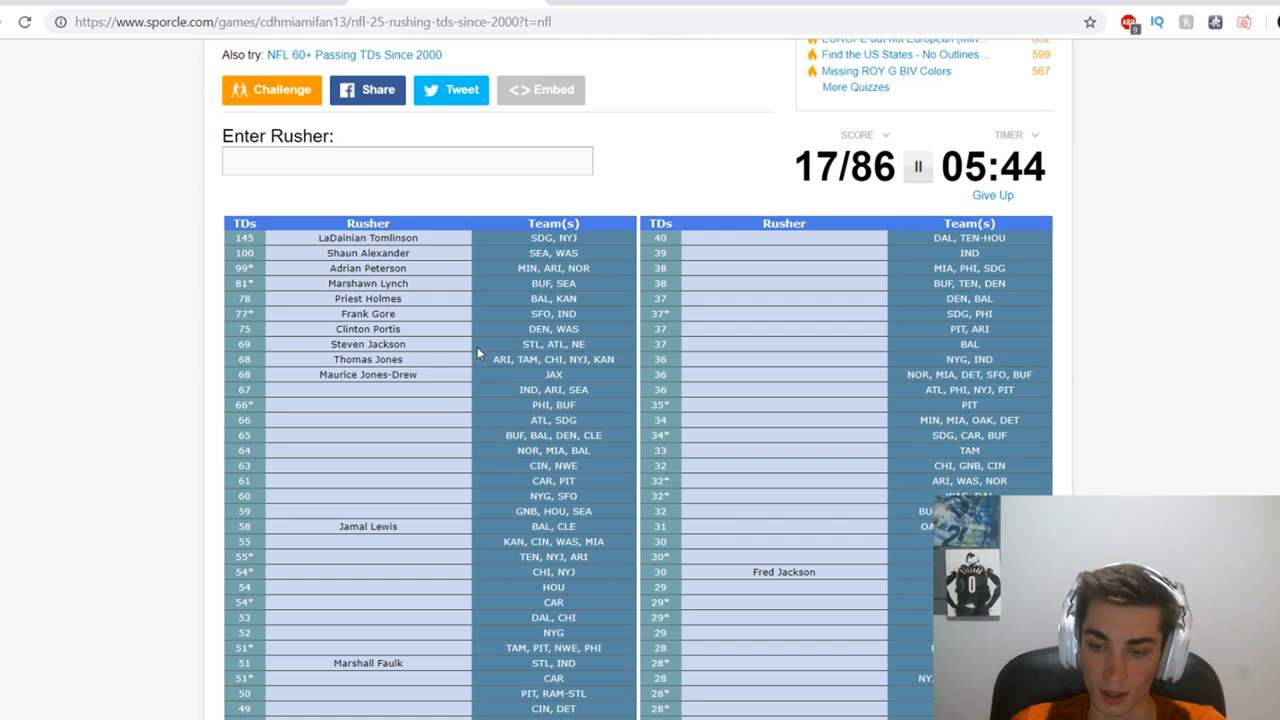
{"action": "mouse_move", "coordinate": [627, 353]}
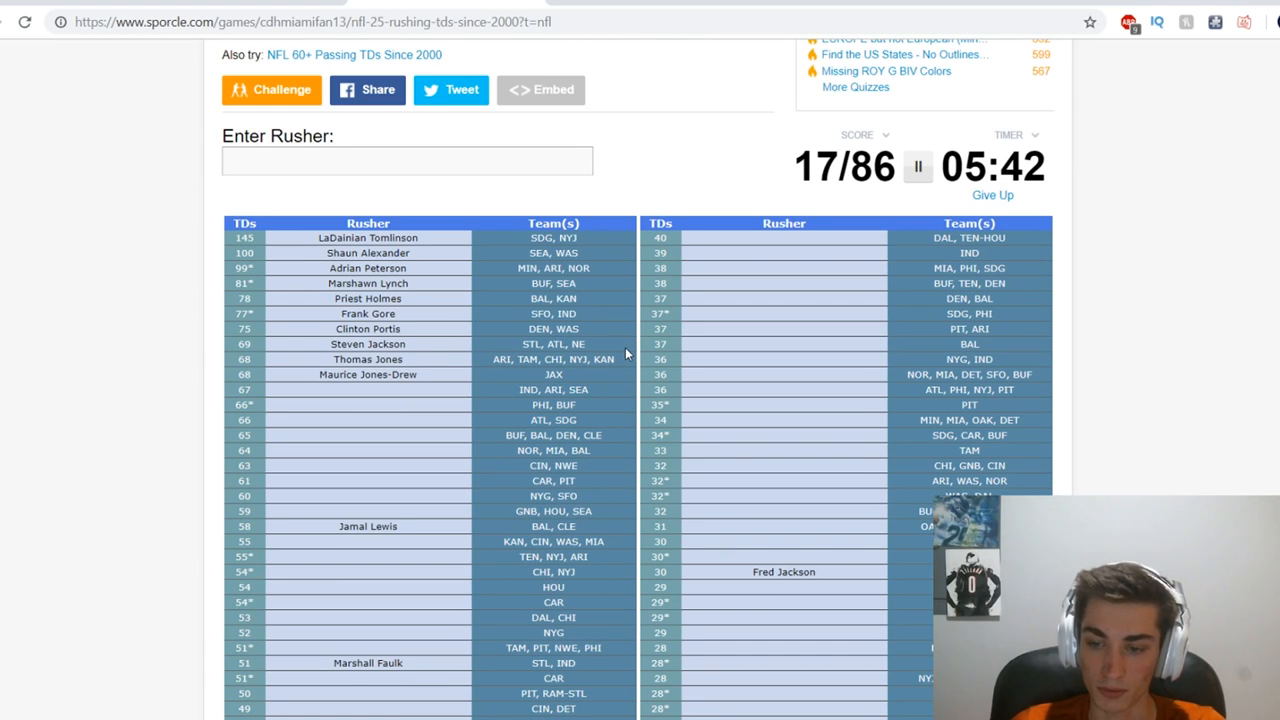
Enter 'LeSean McCoy' and 'Edgerrin James' into the rusher box.
{"action": "scroll", "scroll_direction": "down", "scroll_amount": 3}
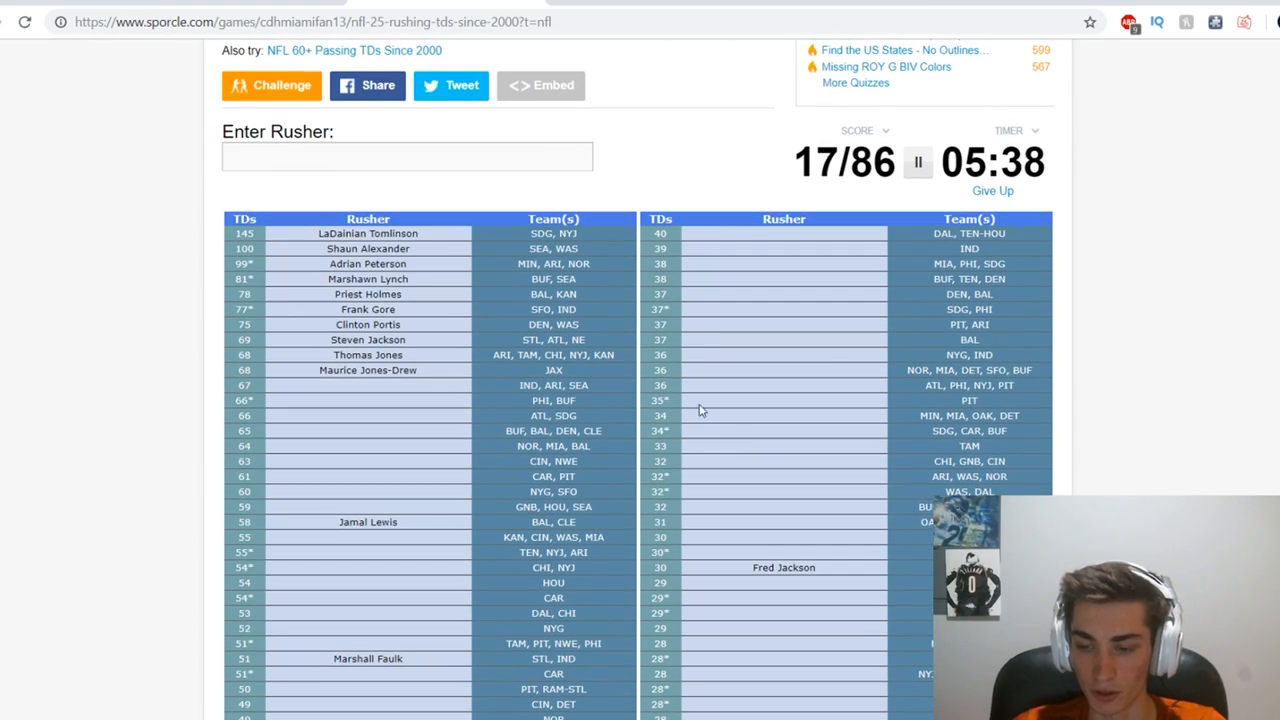
{"action": "scroll", "scroll_direction": "down", "scroll_amount": 3}
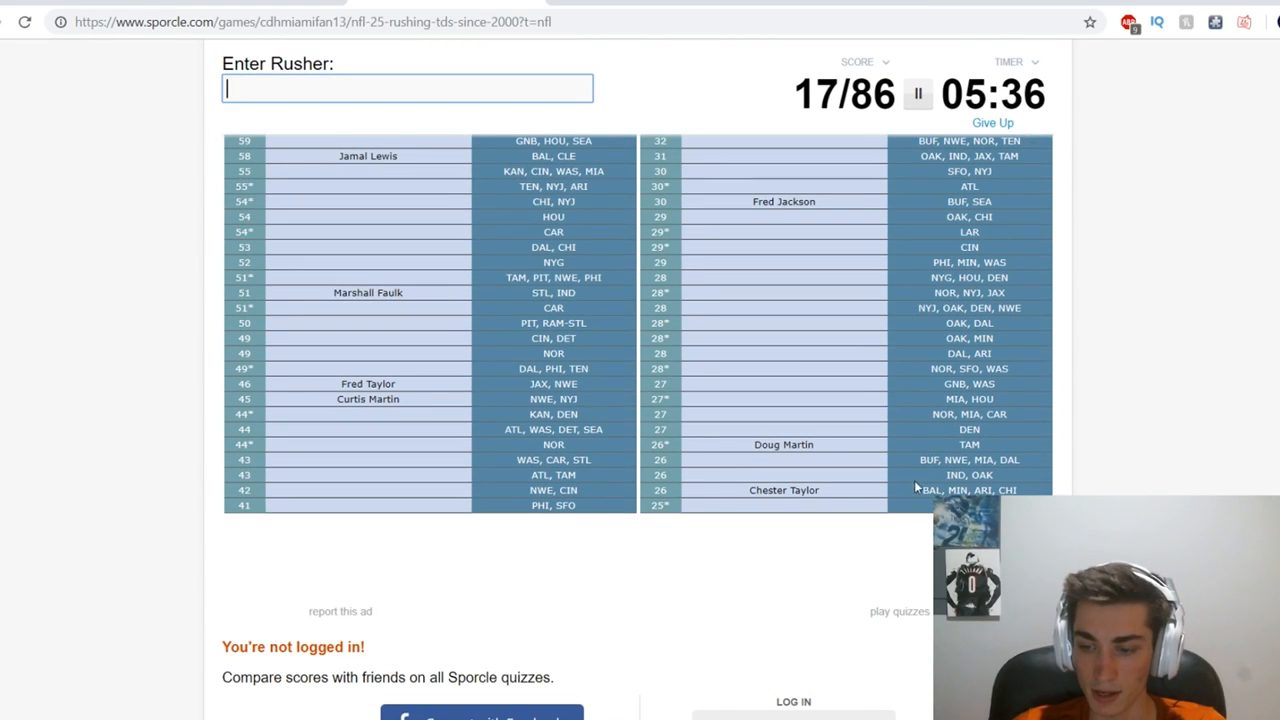
{"action": "scroll", "scroll_direction": "up", "scroll_amount": 3}
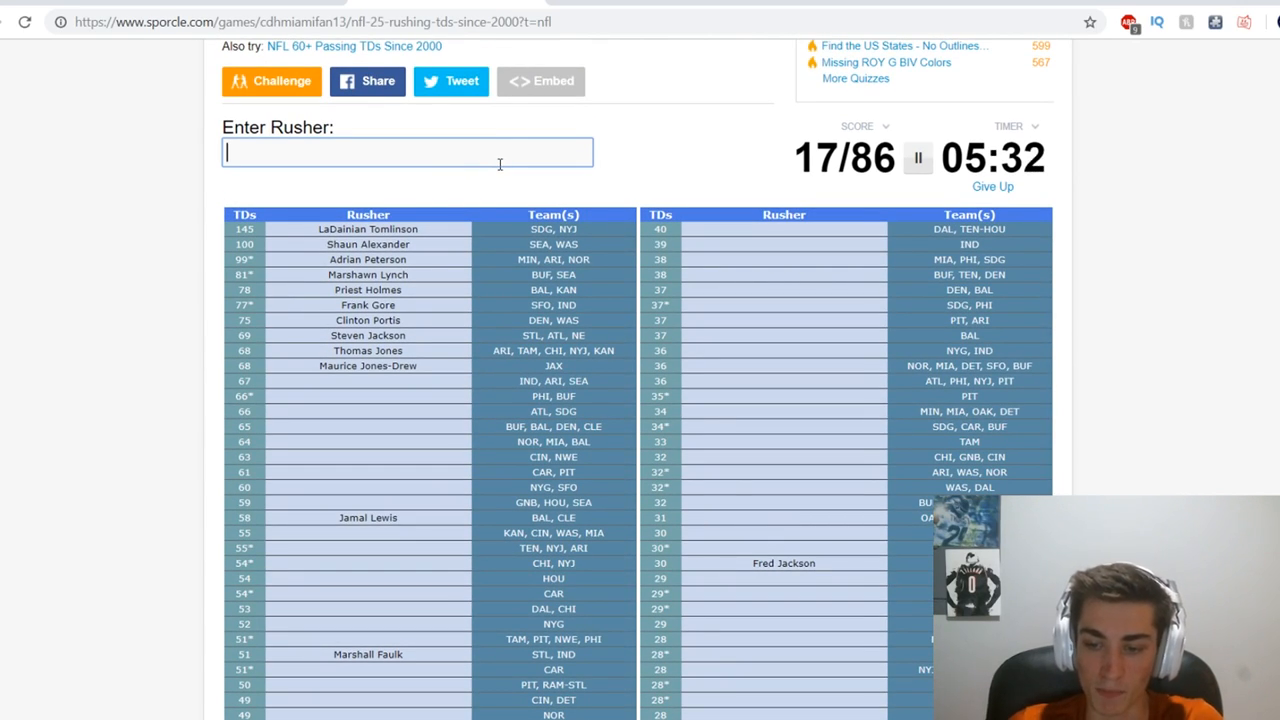
{"action": "type", "text": "LeSean McCoy"}
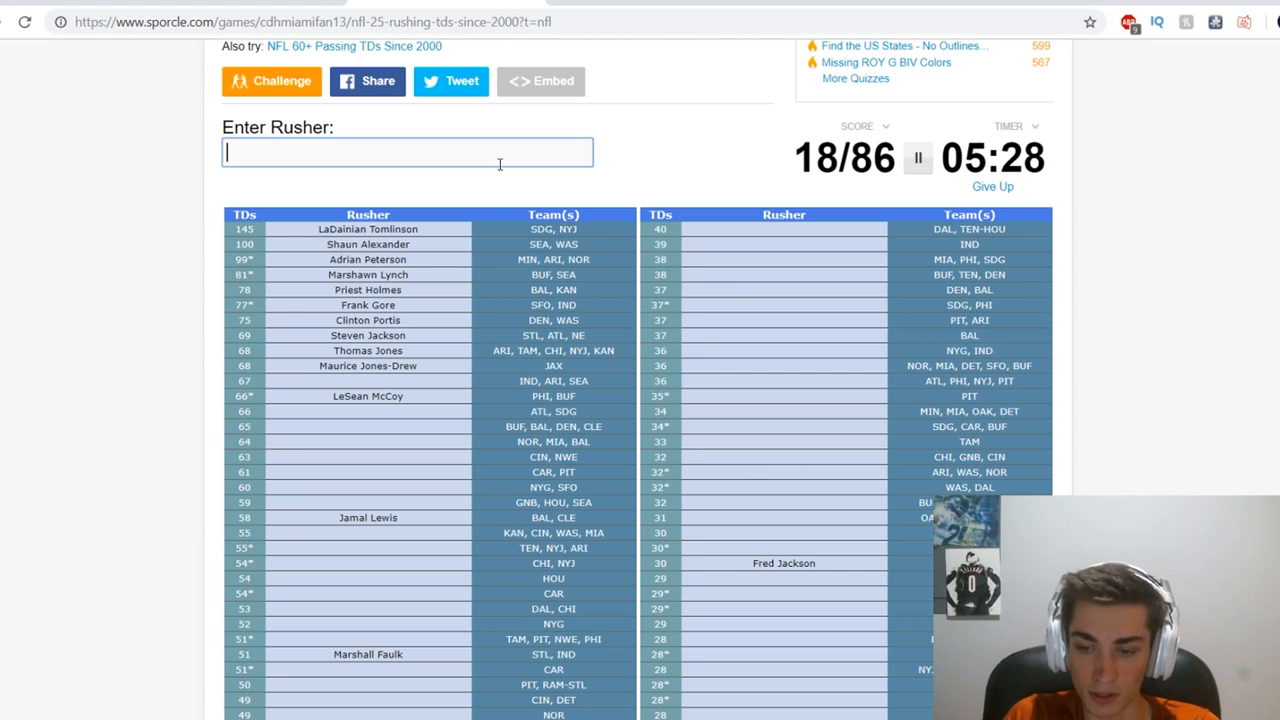
{"action": "type", "text": "Edgerrin James"}
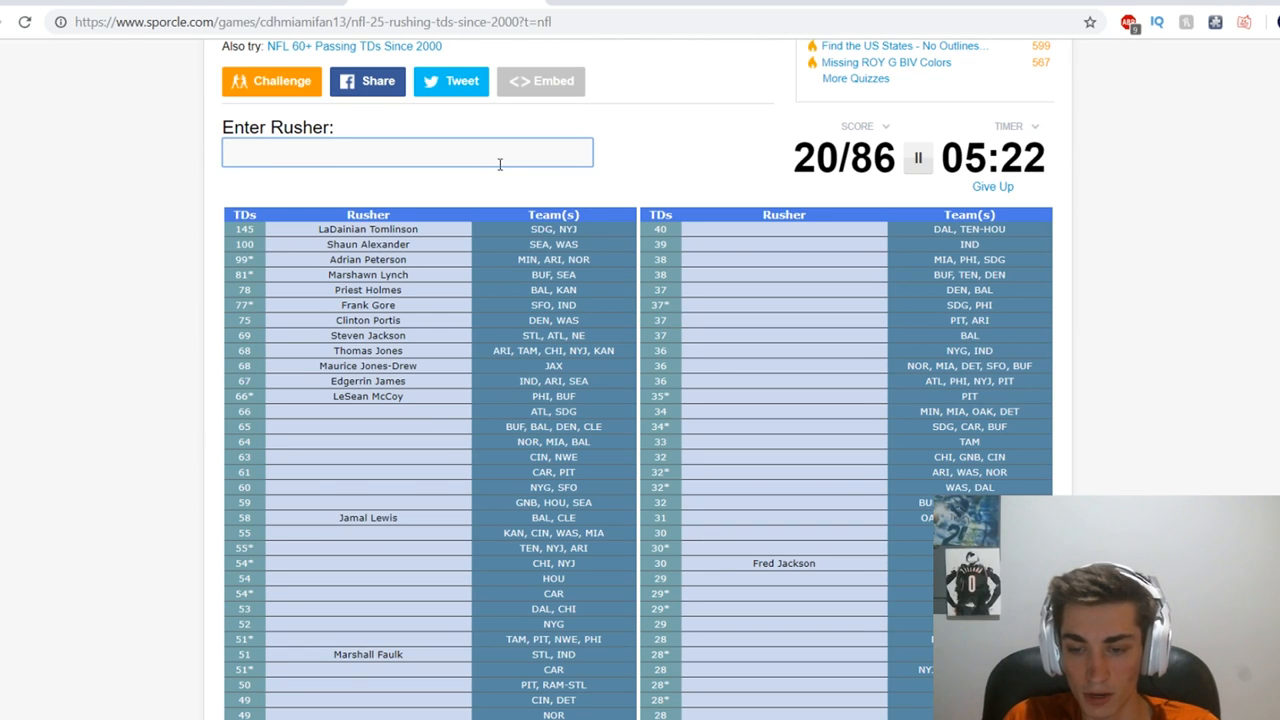
{"action": "scroll", "scroll_direction": "down", "scroll_amount": 3}
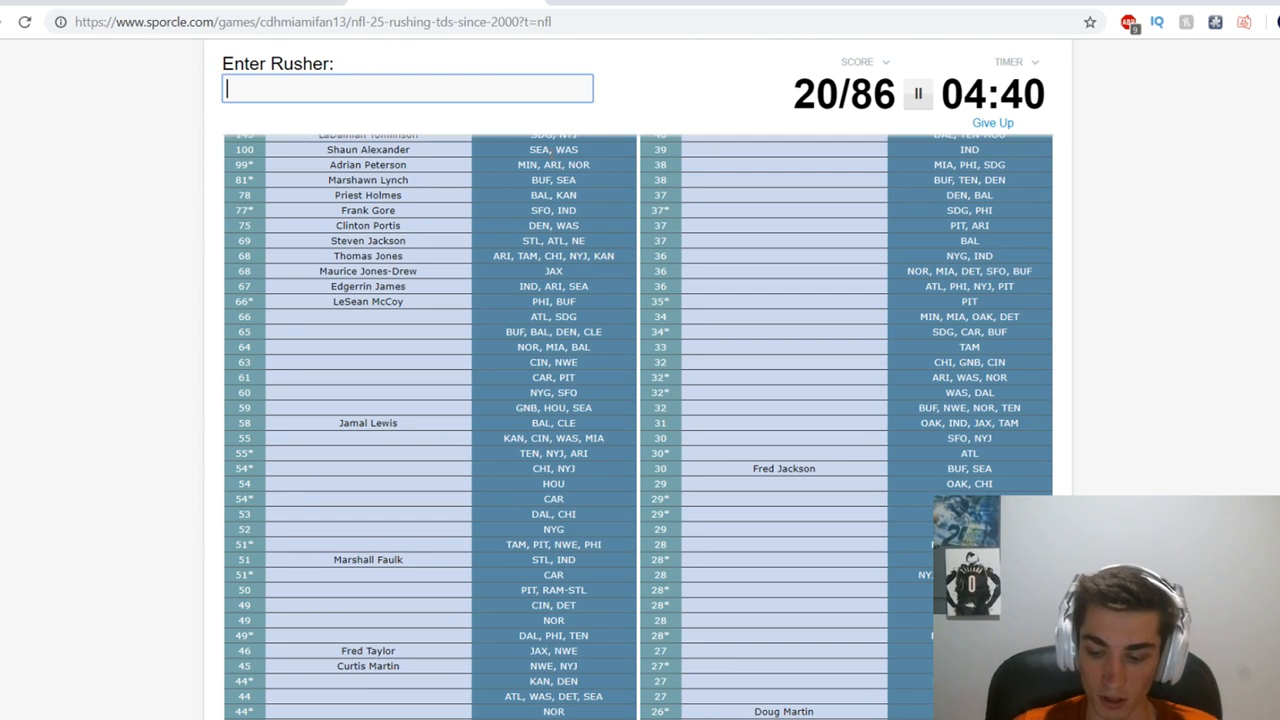
Name Willis McGahee, Ray Rice, 'williams' and Corey Dillon.
{"action": "type", "text": "Willis McGahee"}
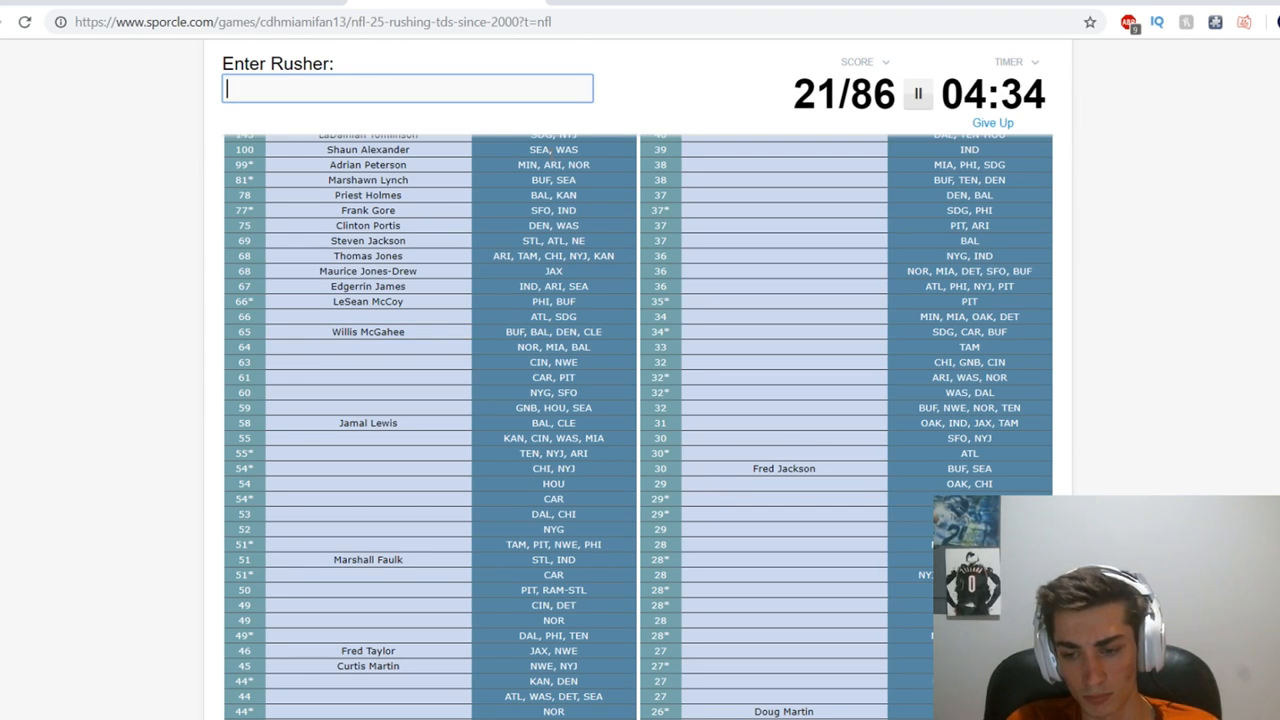
{"action": "type", "text": "Ray Rice"}
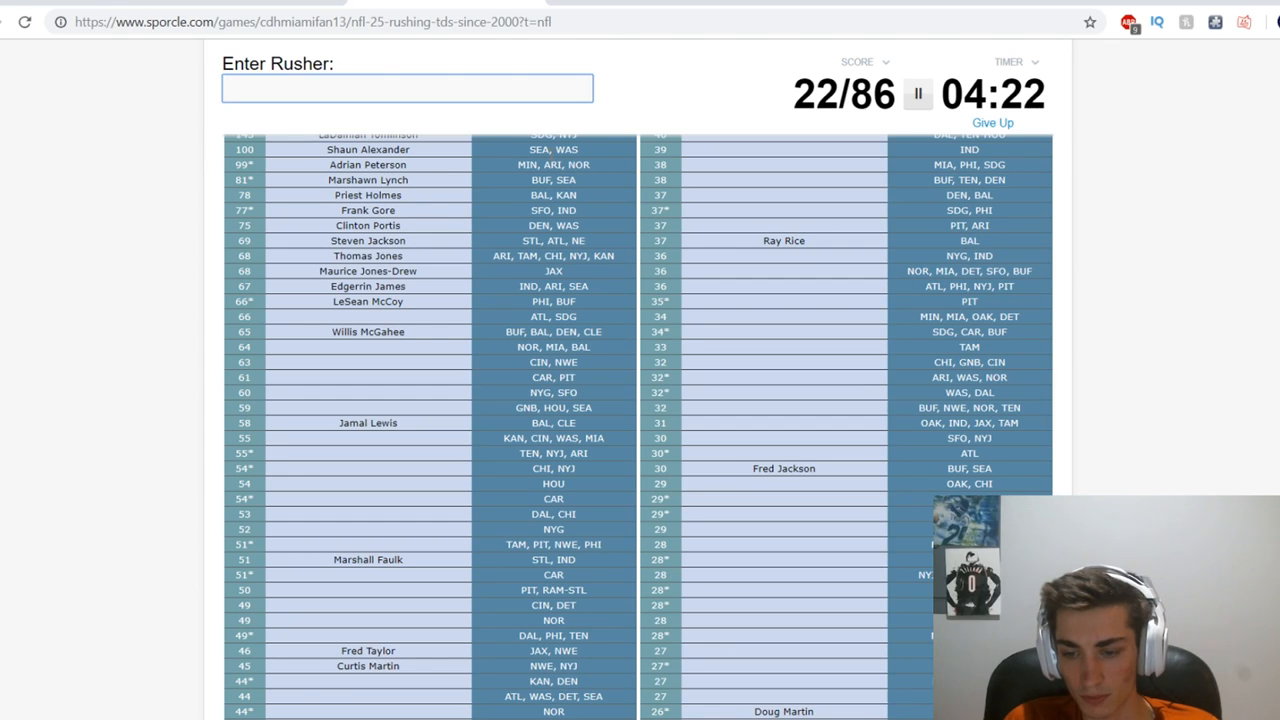
{"action": "type", "text": "wil"}
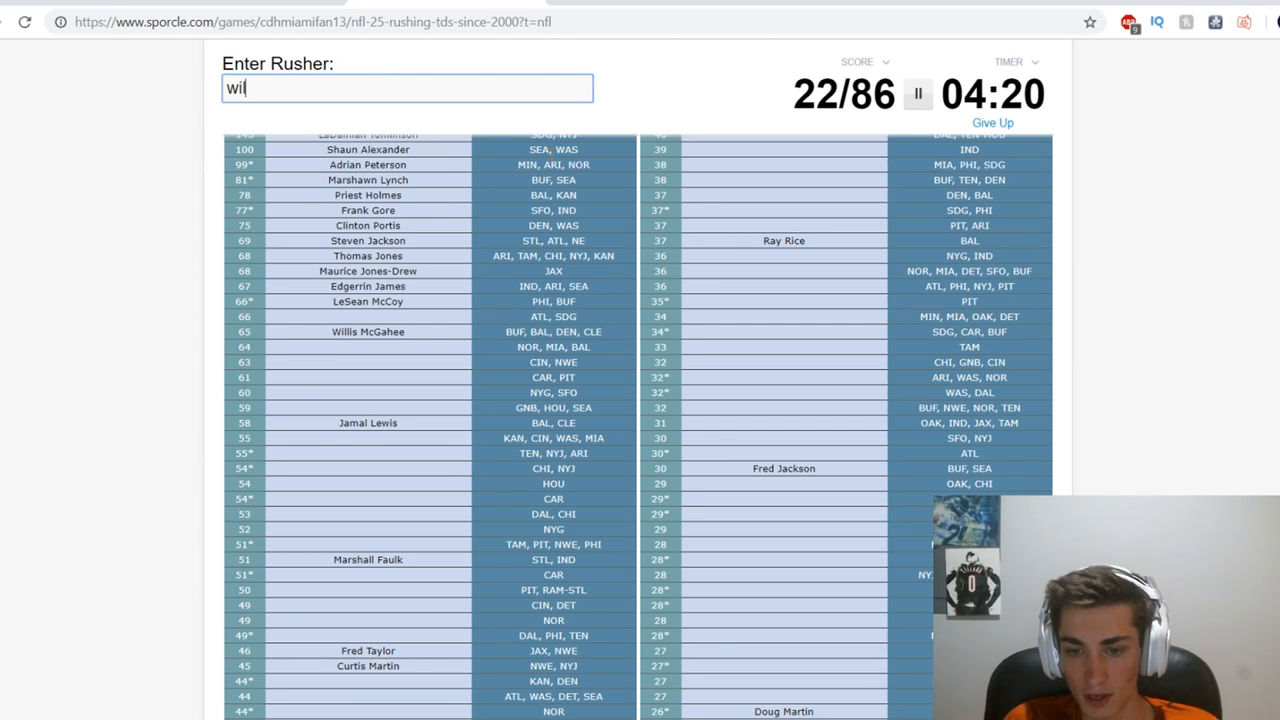
{"action": "type", "text": "williams"}
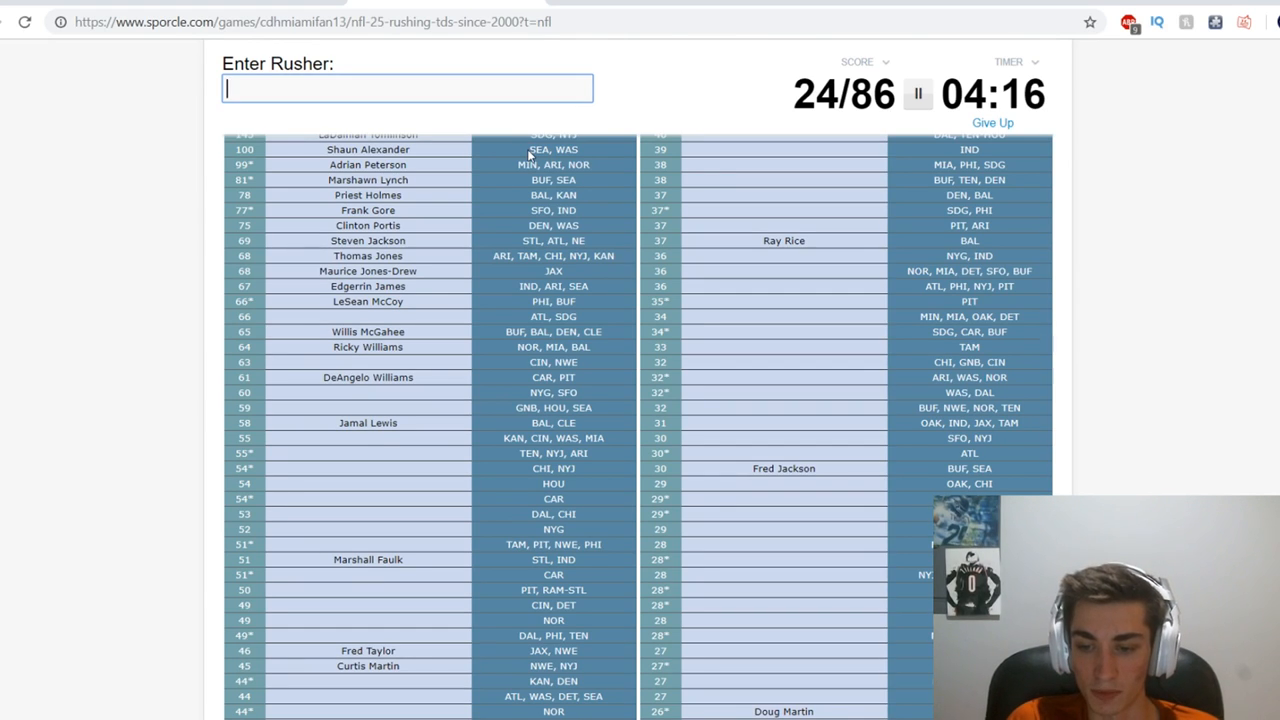
{"action": "type", "text": "dill"}
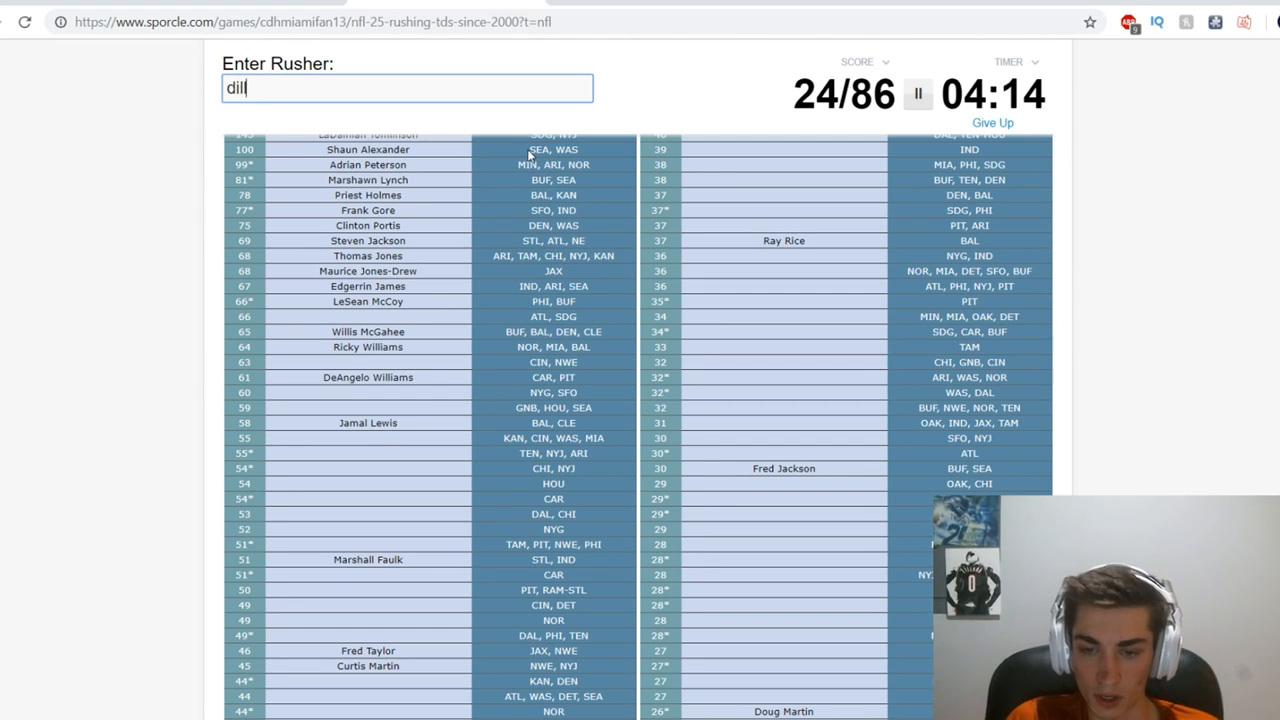
{"action": "type", "text": "dillon"}
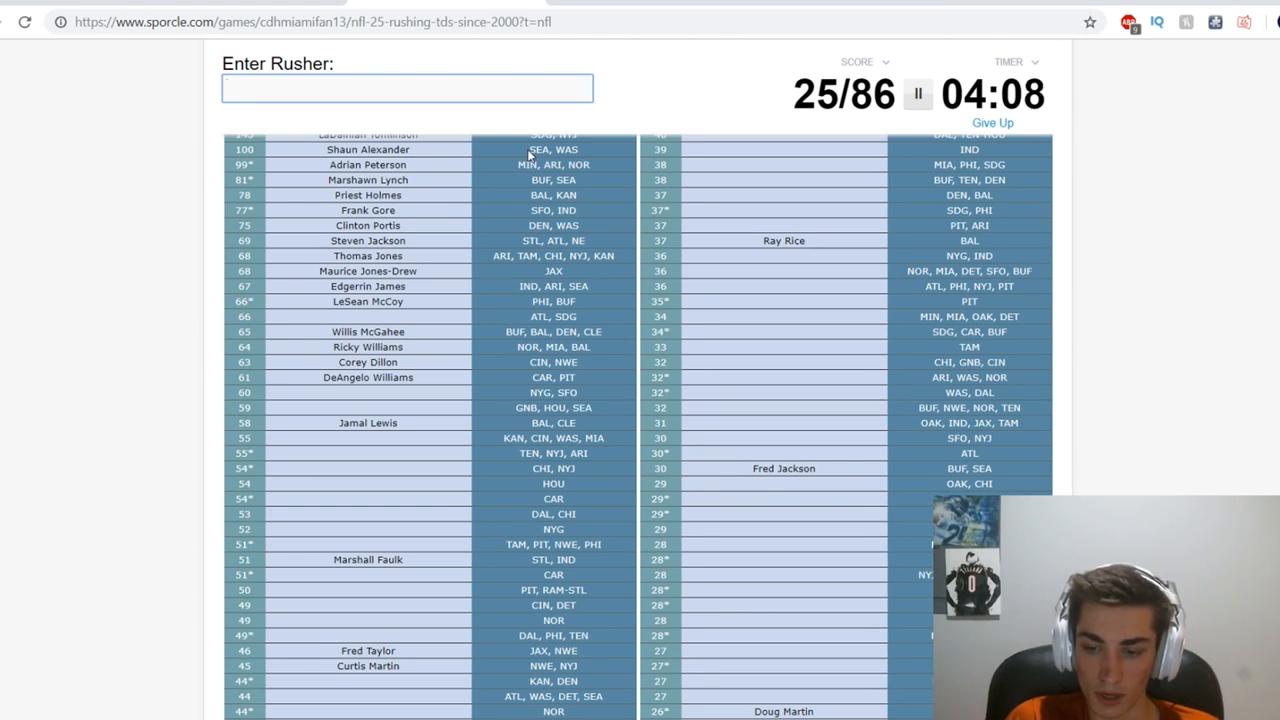
Name Brandon Jacobs, Ahman Green, the Johnsons and 'howard'.
{"action": "type", "text": "Brandon Jacobs"}
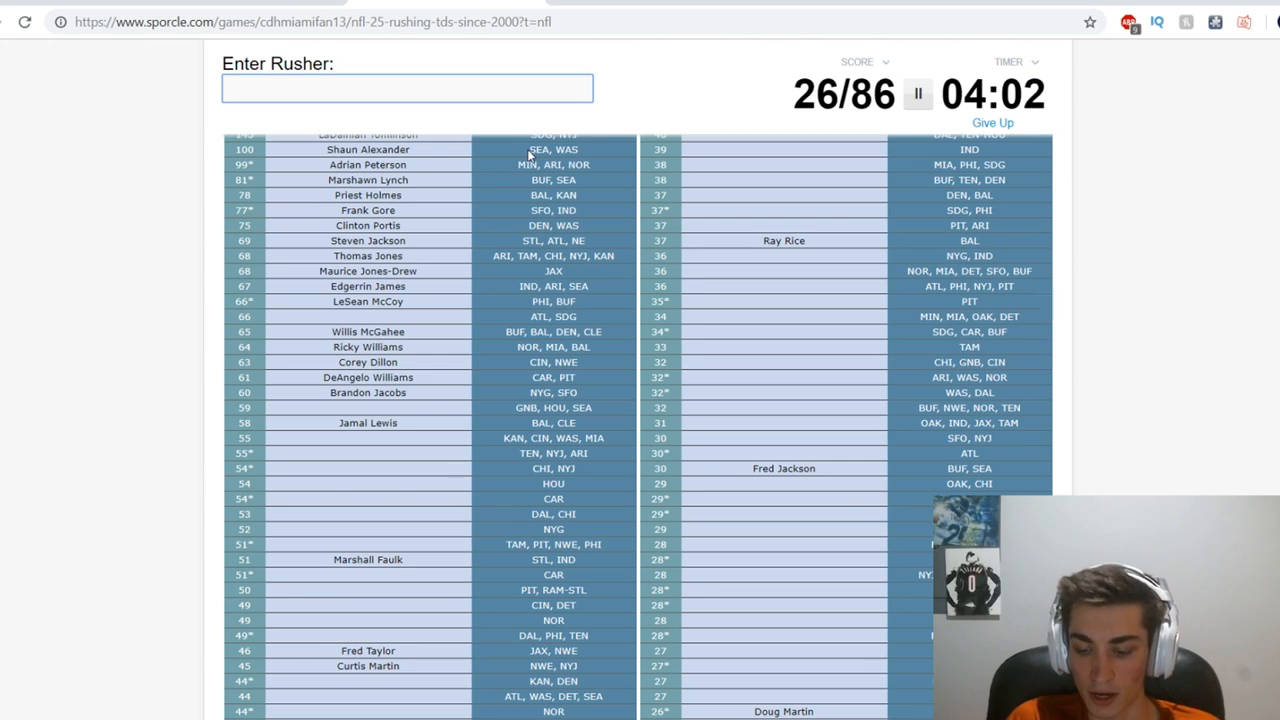
{"action": "type", "text": "Ahman Green"}
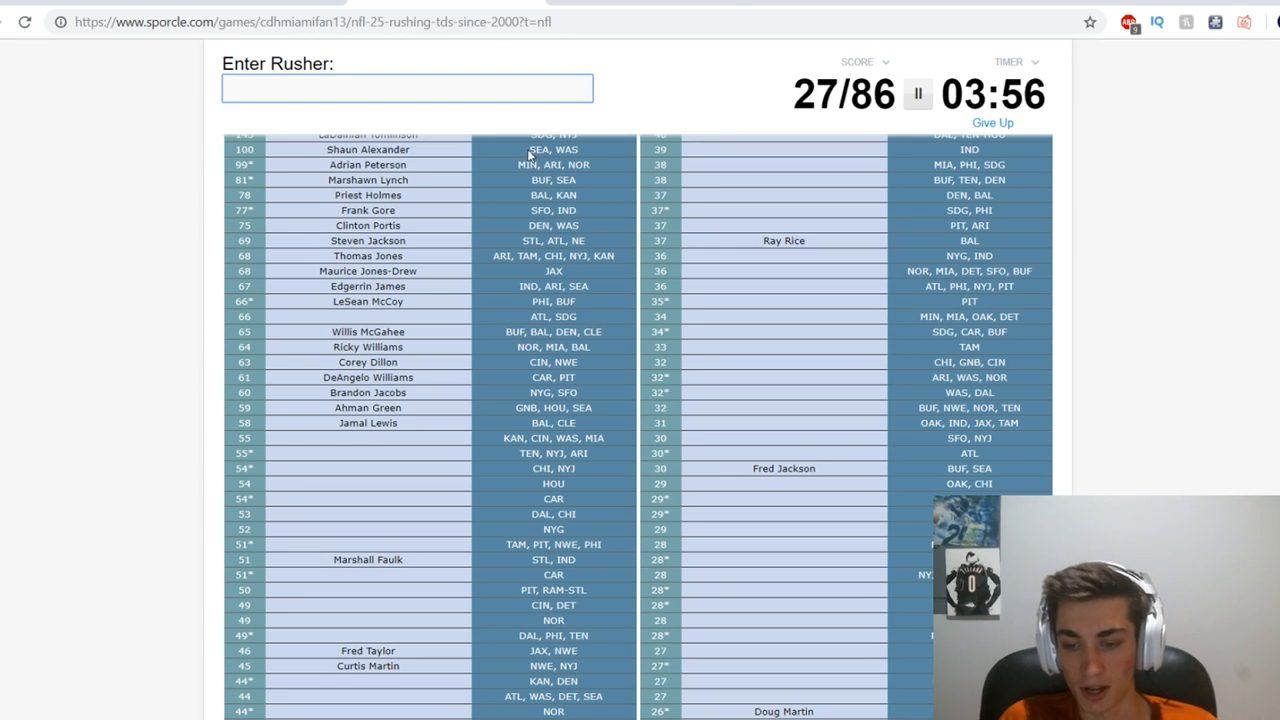
{"action": "type", "text": "j"}
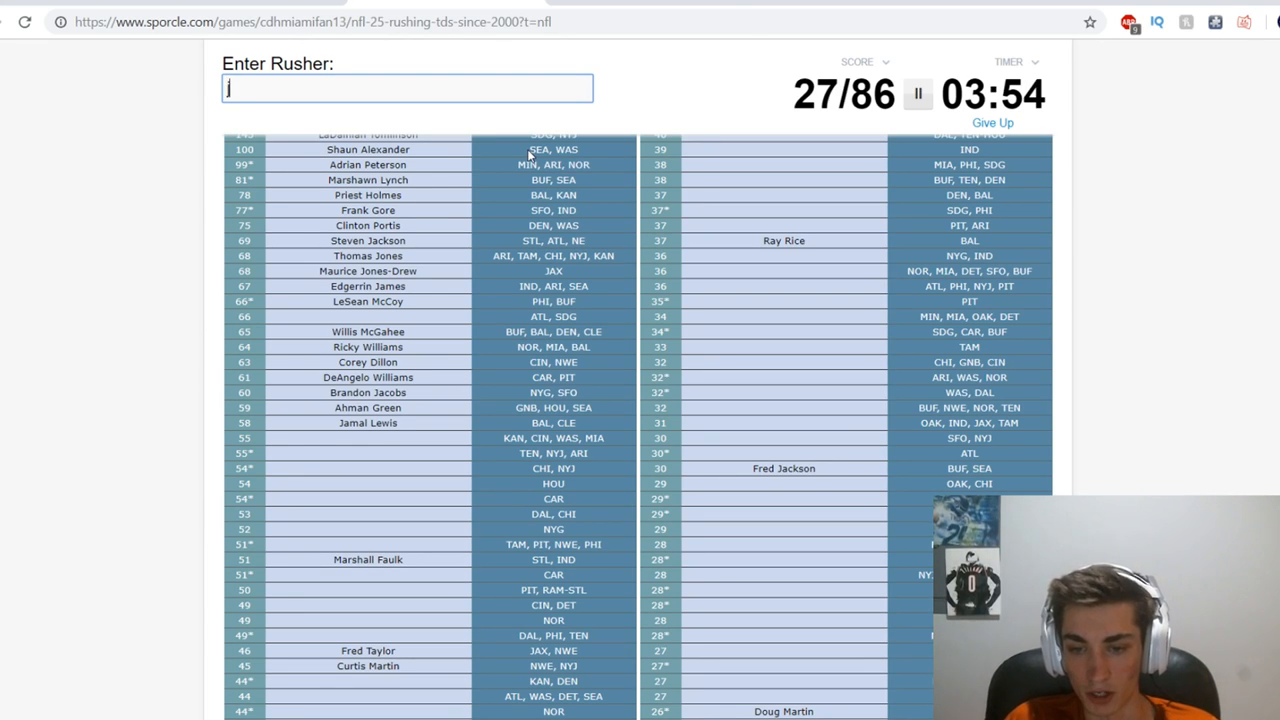
{"action": "type", "text": "johnson"}
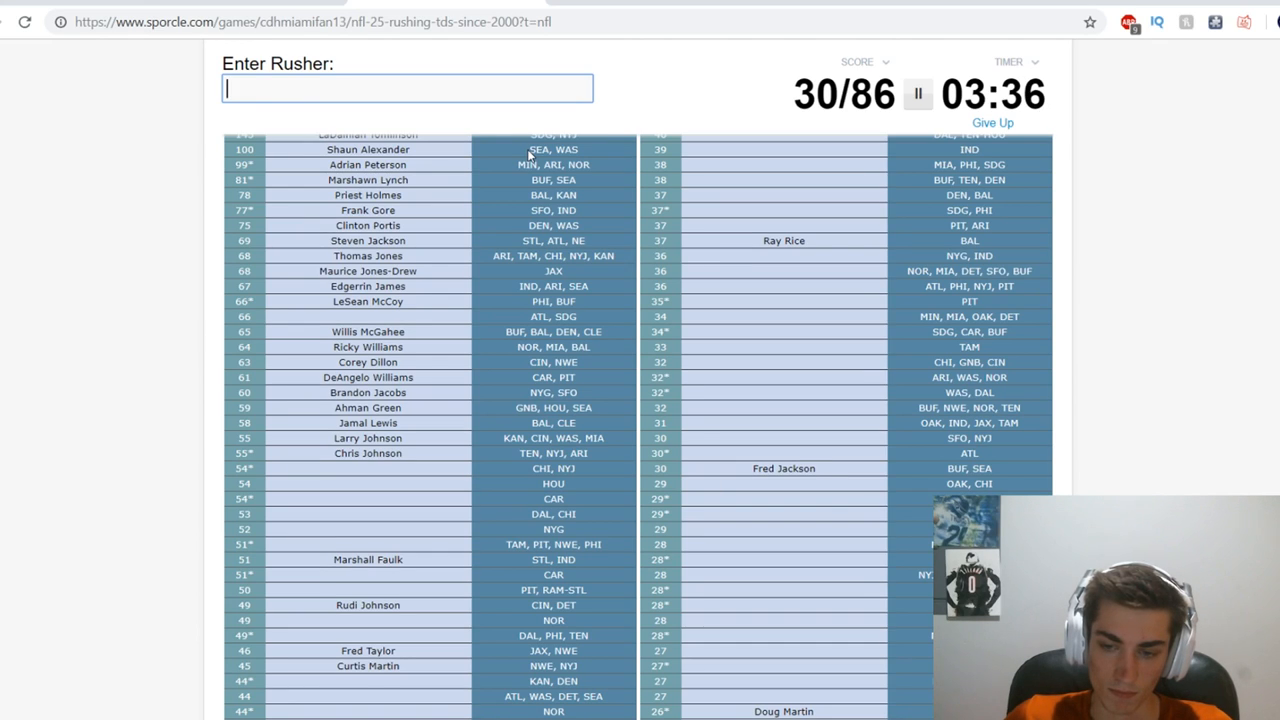
{"action": "type", "text": "howard"}
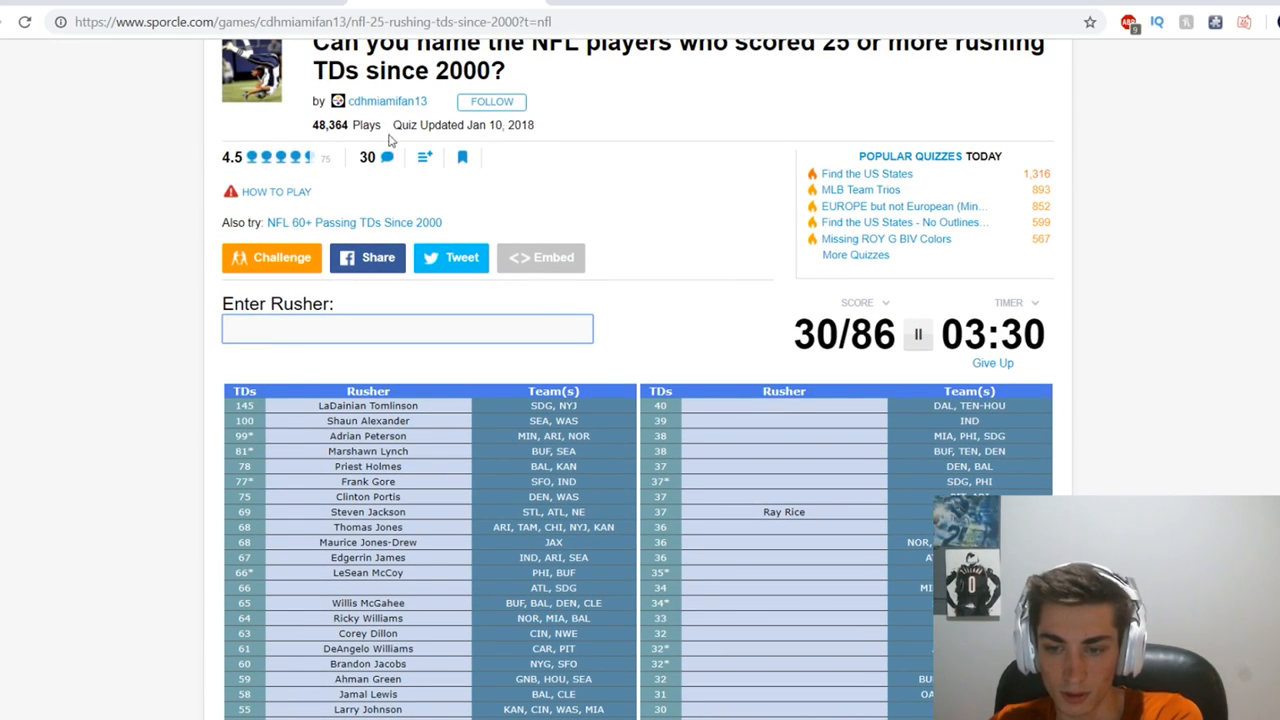
Fill in Le'Veon Bell with 'bel'; the 'buckh' guess fails.
{"action": "scroll", "scroll_direction": "down", "scroll_amount": 3}
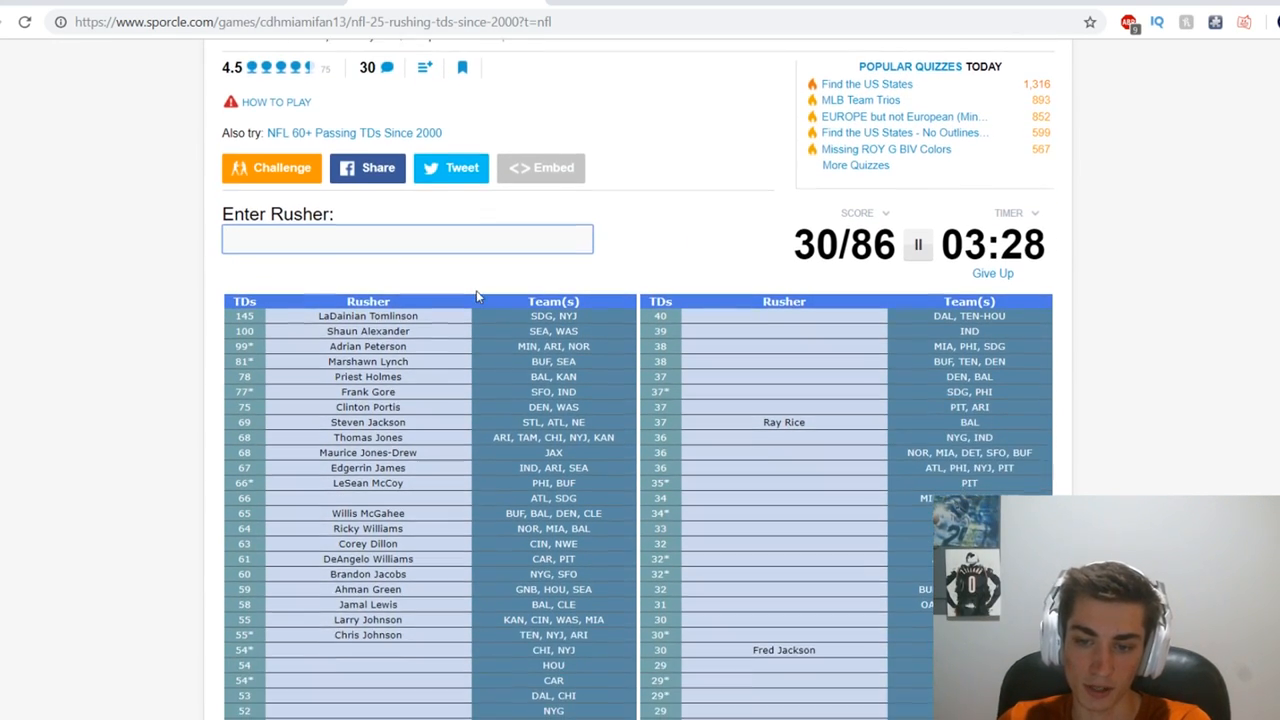
{"action": "scroll", "scroll_direction": "down", "scroll_amount": 3}
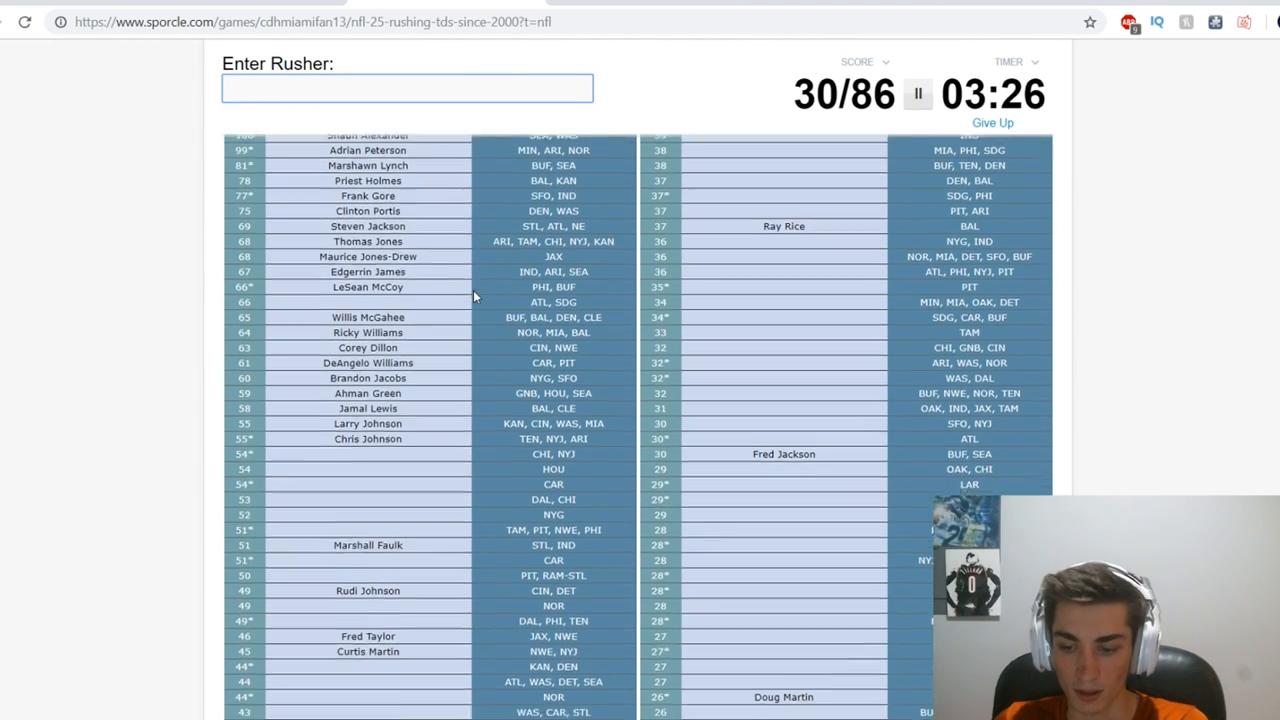
{"action": "scroll", "scroll_direction": "down", "scroll_amount": 3}
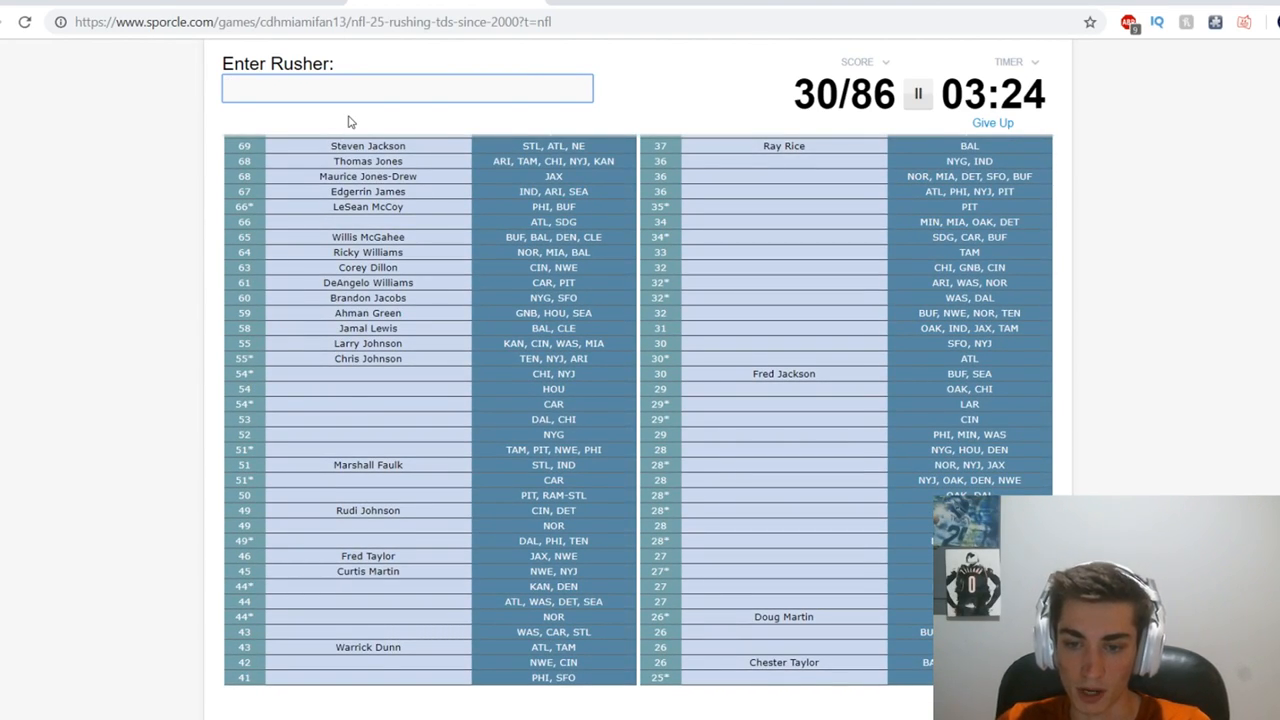
{"action": "type", "text": "bel"}
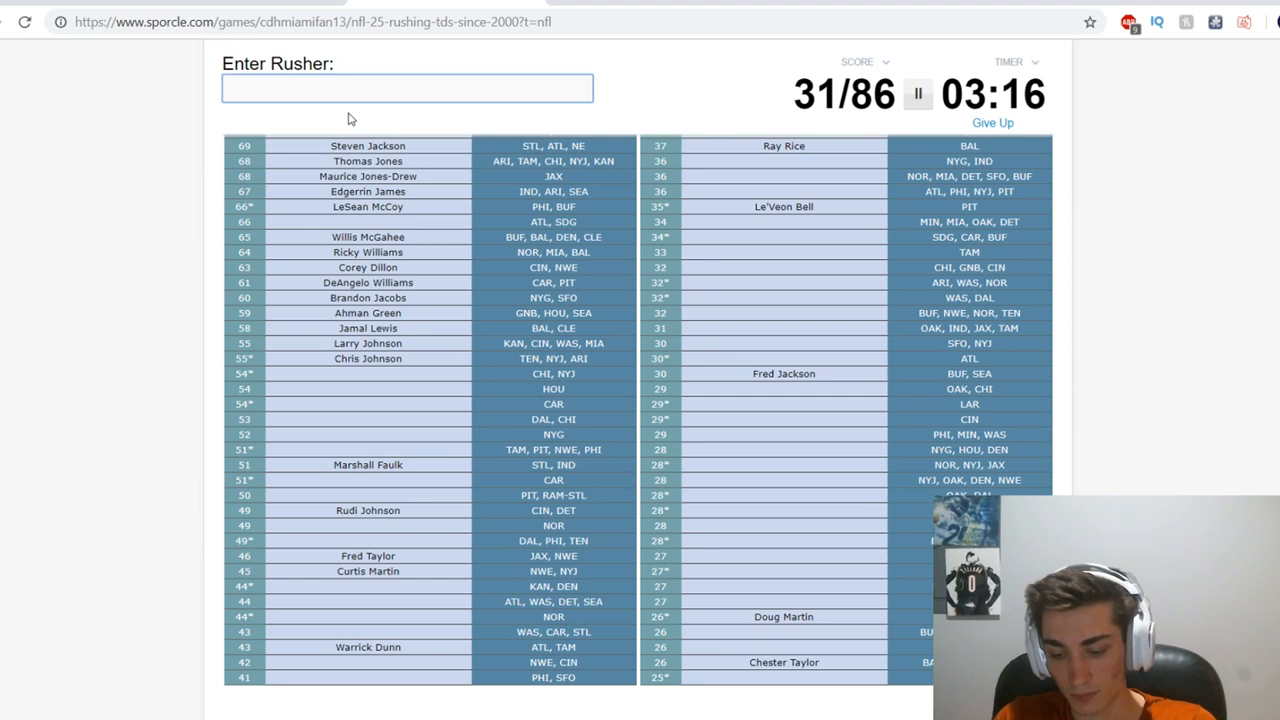
{"action": "type", "text": "buckh"}
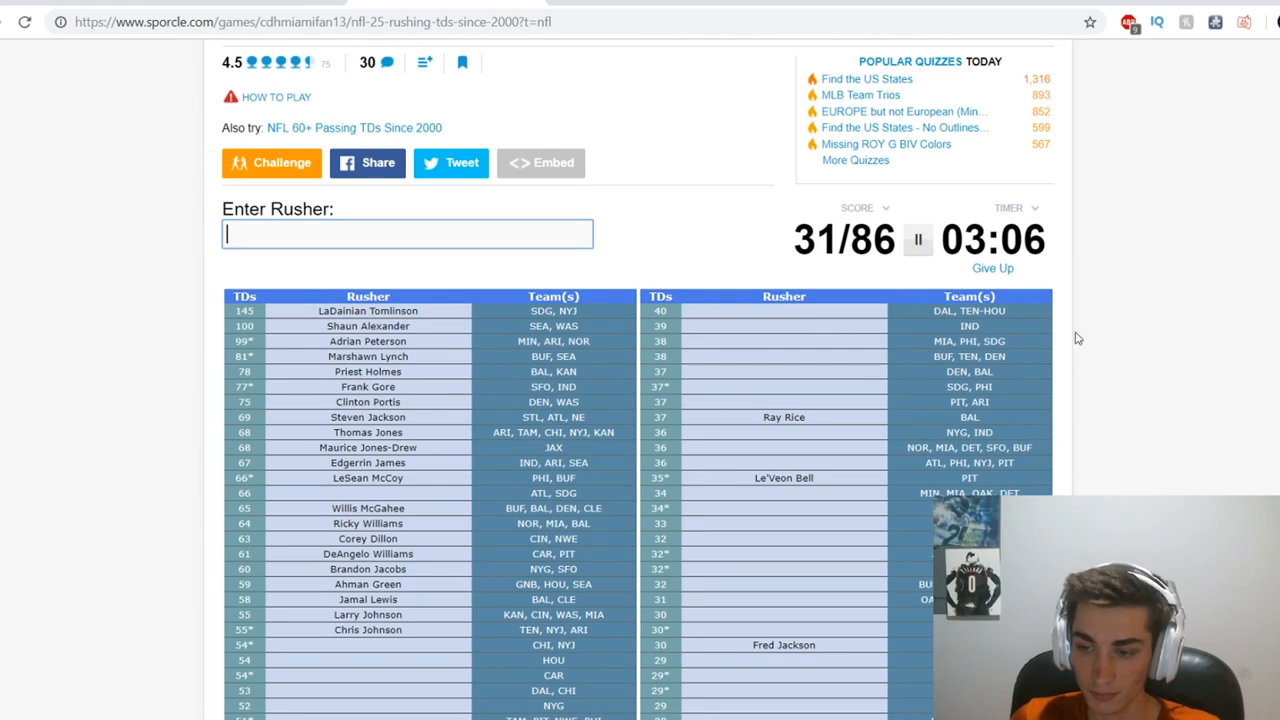
Try partial guesses 'ellio', 's', 'jam' and 'slato' in the rusher box.
{"action": "type", "text": "ellio"}
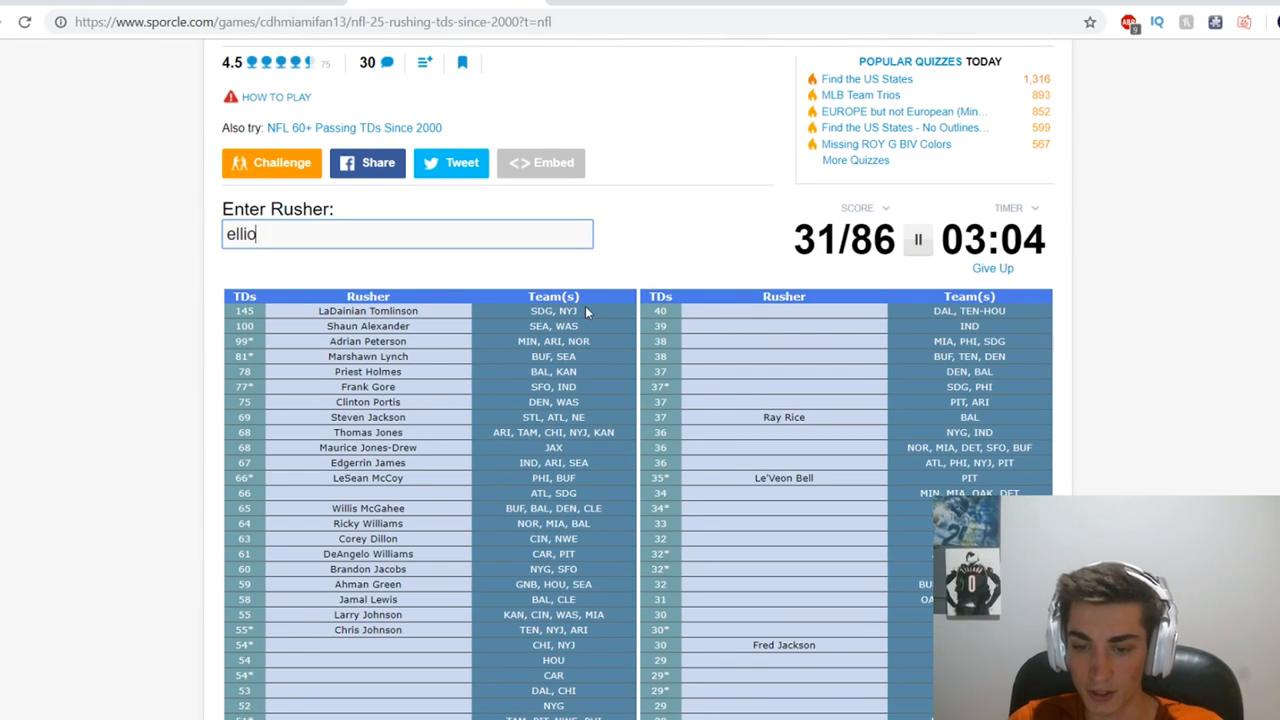
{"action": "type", "text": "s"}
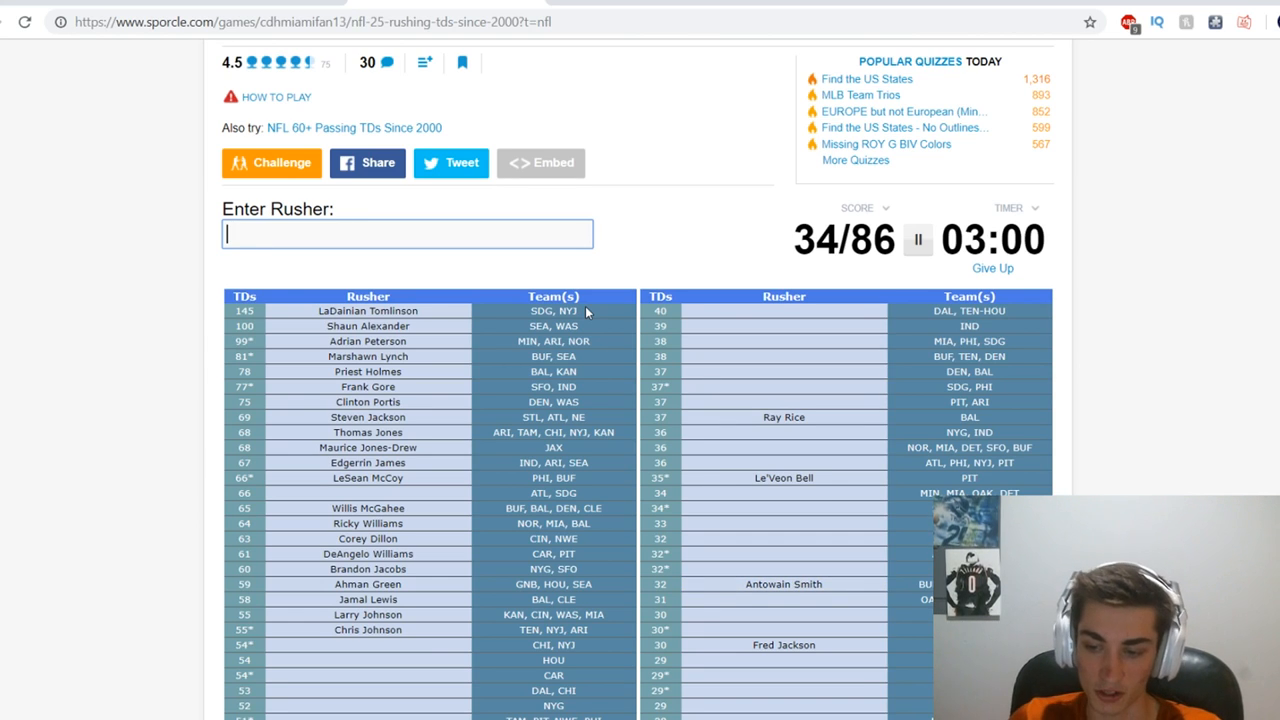
{"action": "scroll", "scroll_direction": "down", "scroll_amount": 3}
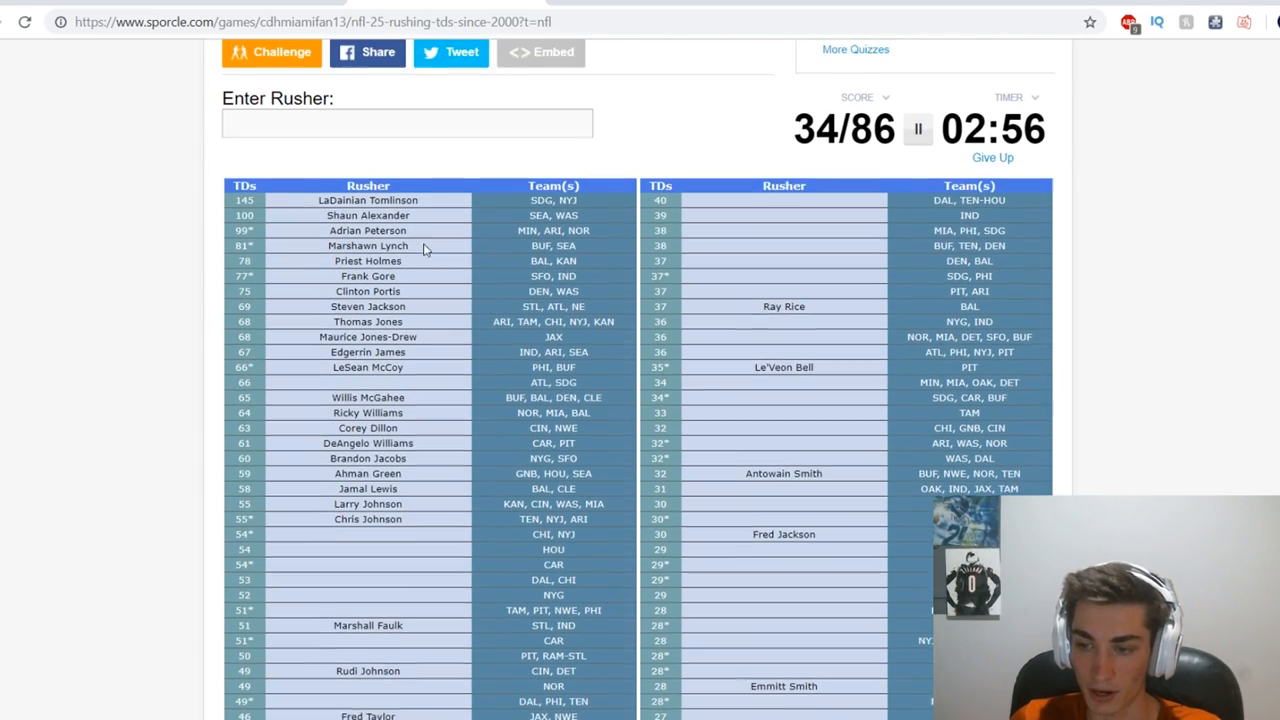
{"action": "type", "text": "jam"}
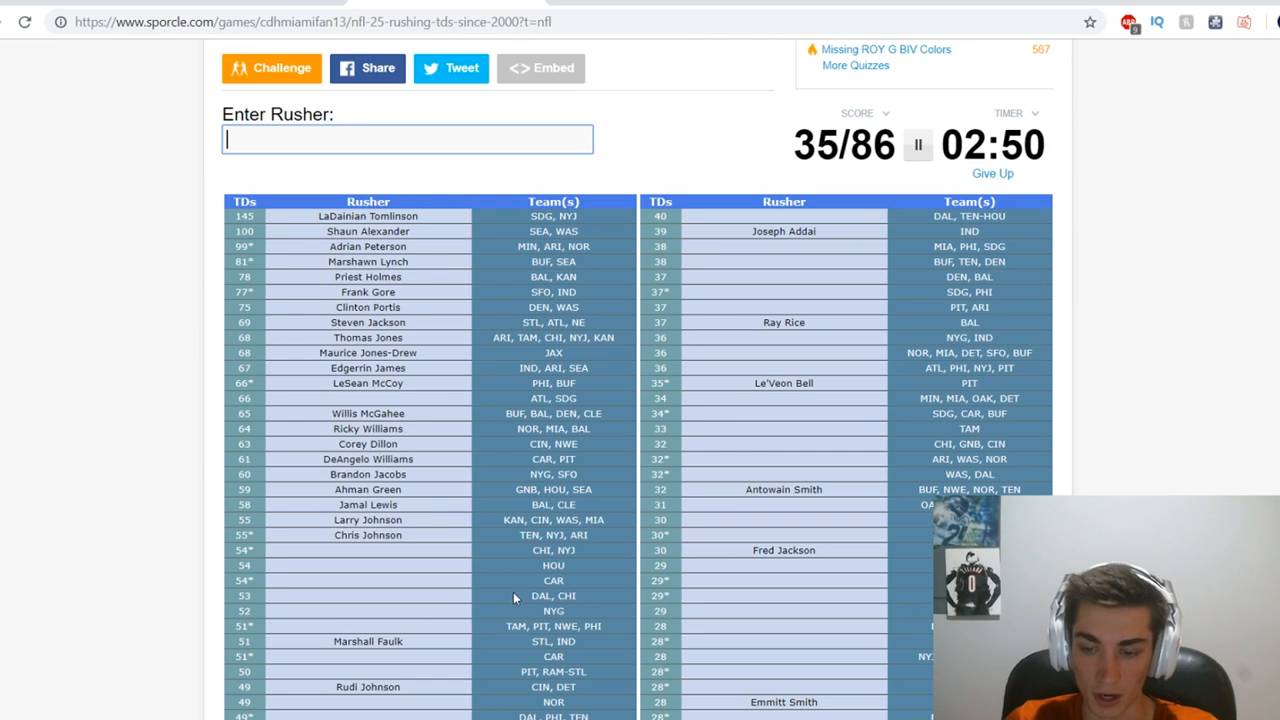
{"action": "type", "text": "slato"}
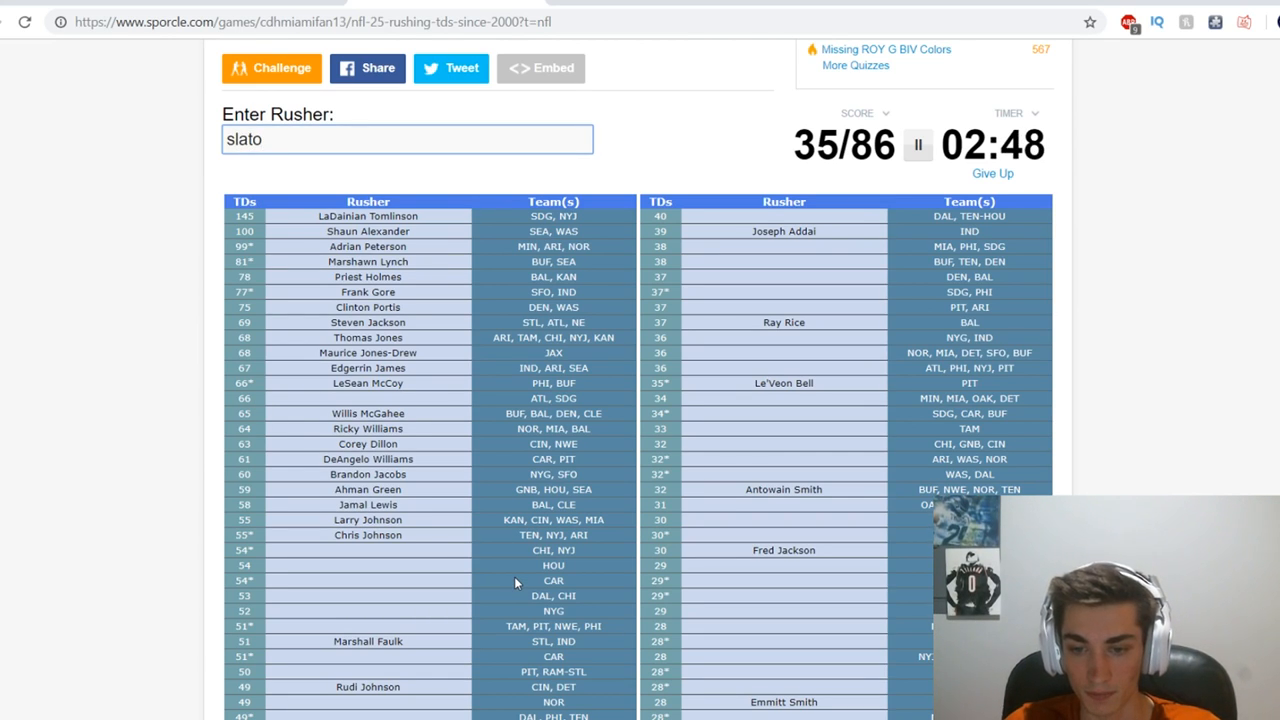
Name Arian Foster, Jonathan Stewart, Mike Tolbert, Cam Newton and Michael Vick.
{"action": "type", "text": "Arian Foster"}
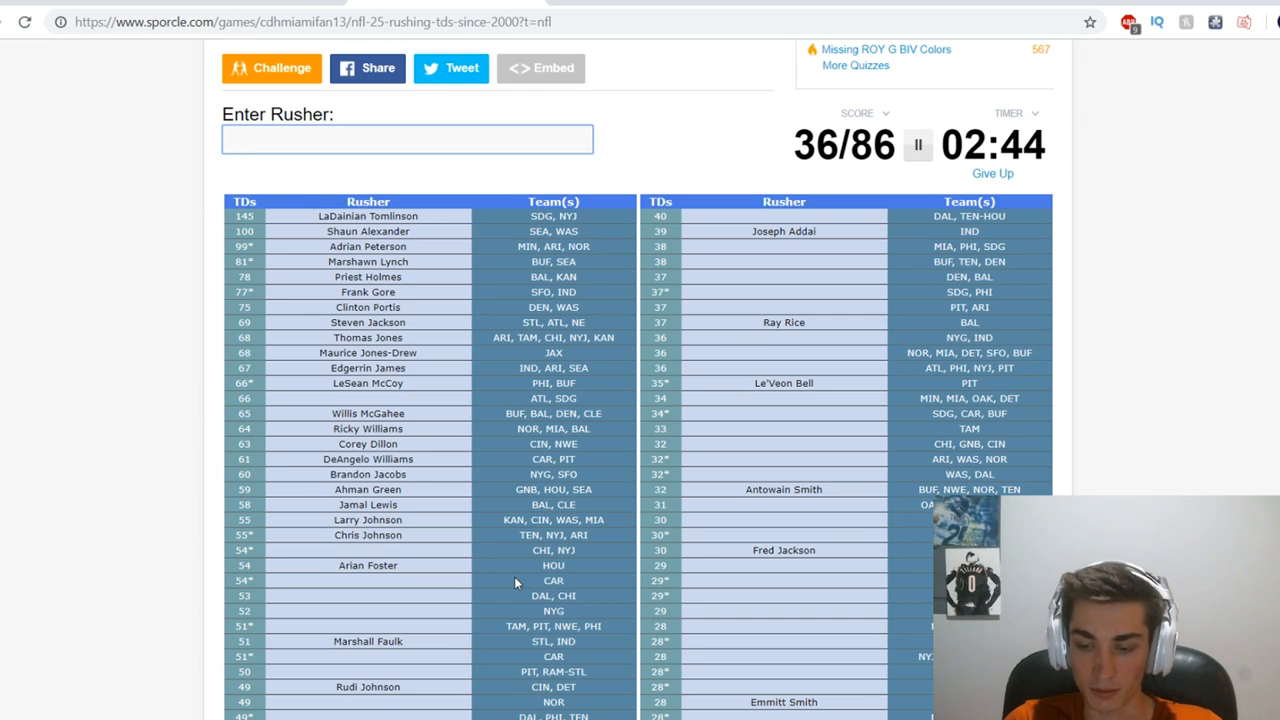
{"action": "type", "text": "Jonathan Stewart"}
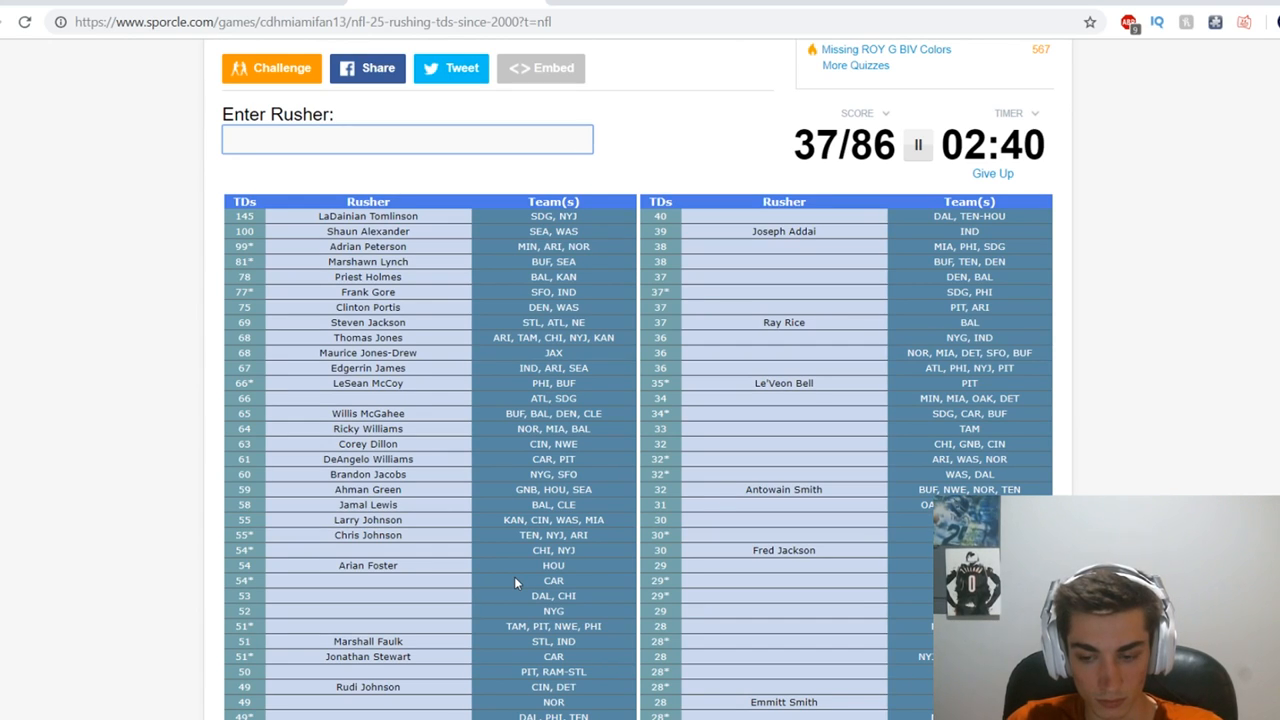
{"action": "type", "text": "tolb"}
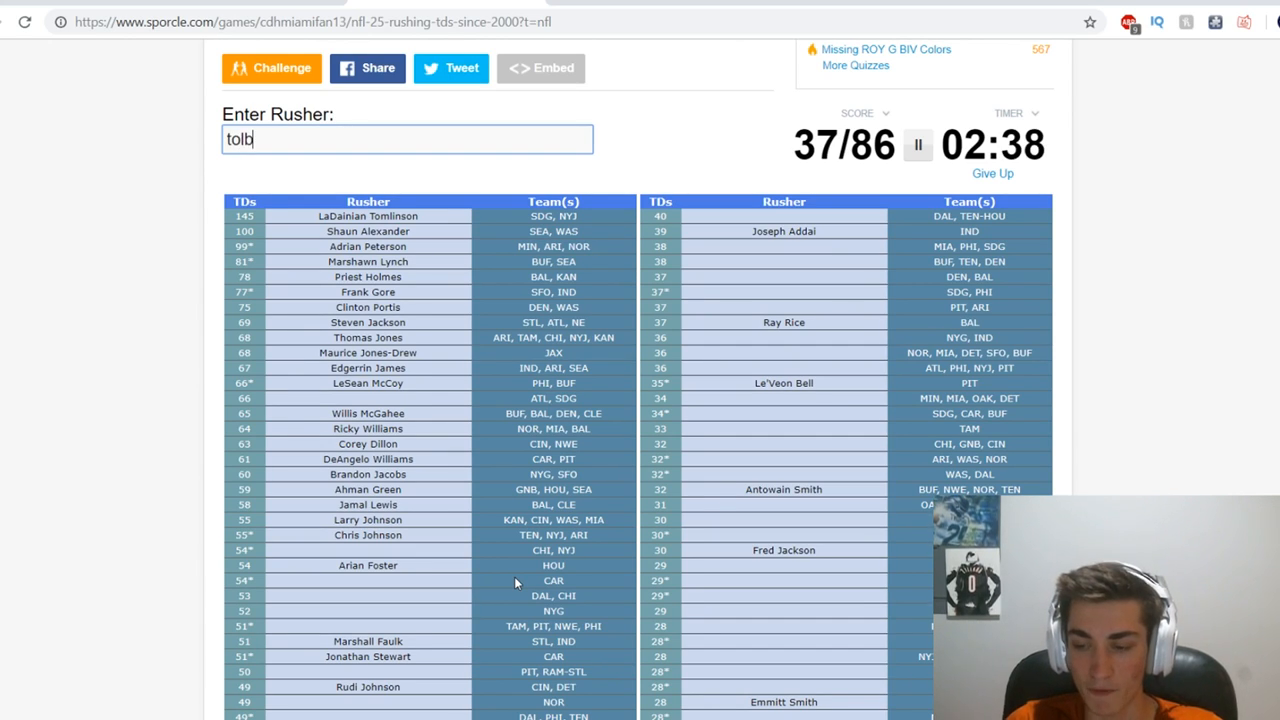
{"action": "key", "text": "Enter"}
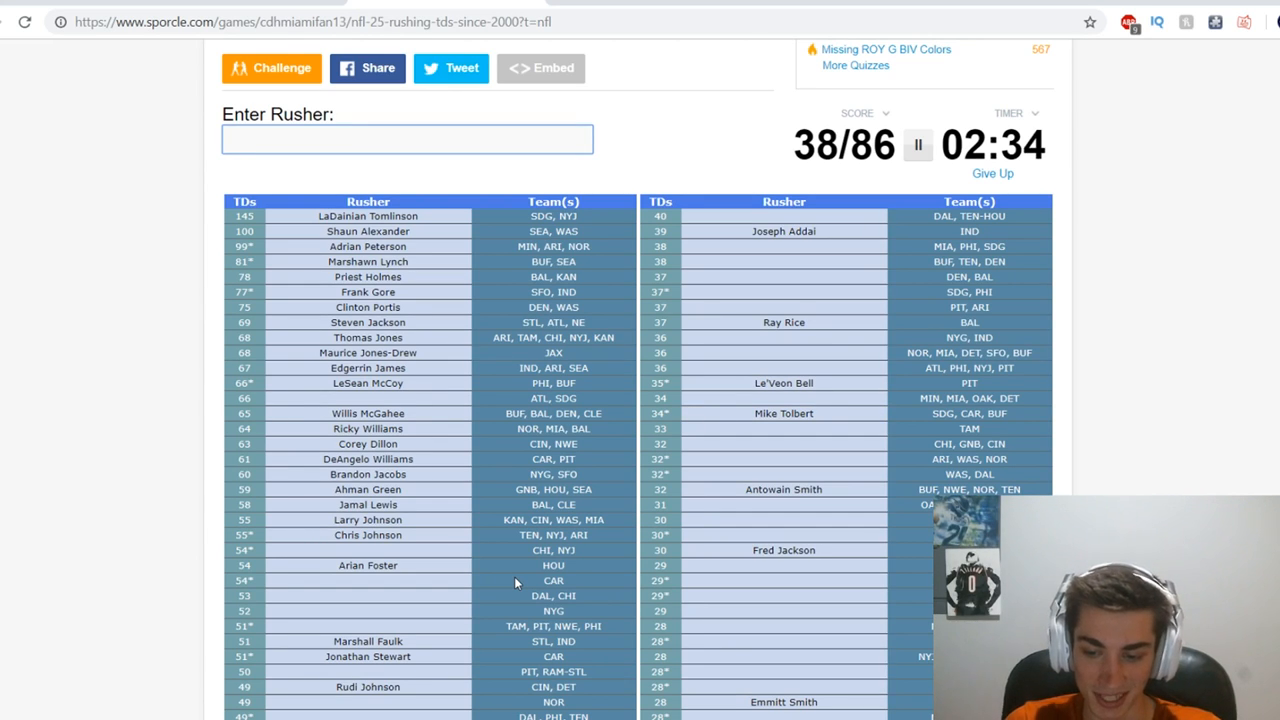
{"action": "type", "text": "Cam Newton"}
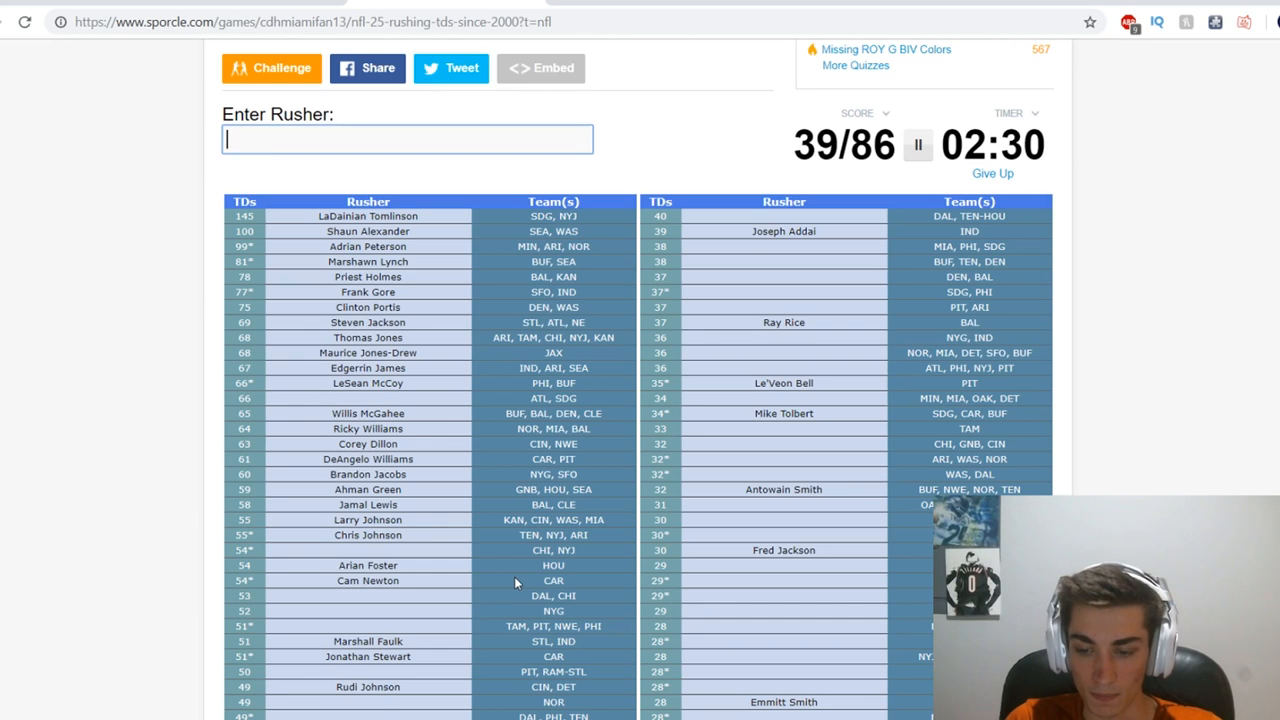
{"action": "type", "text": "Michael Vick"}
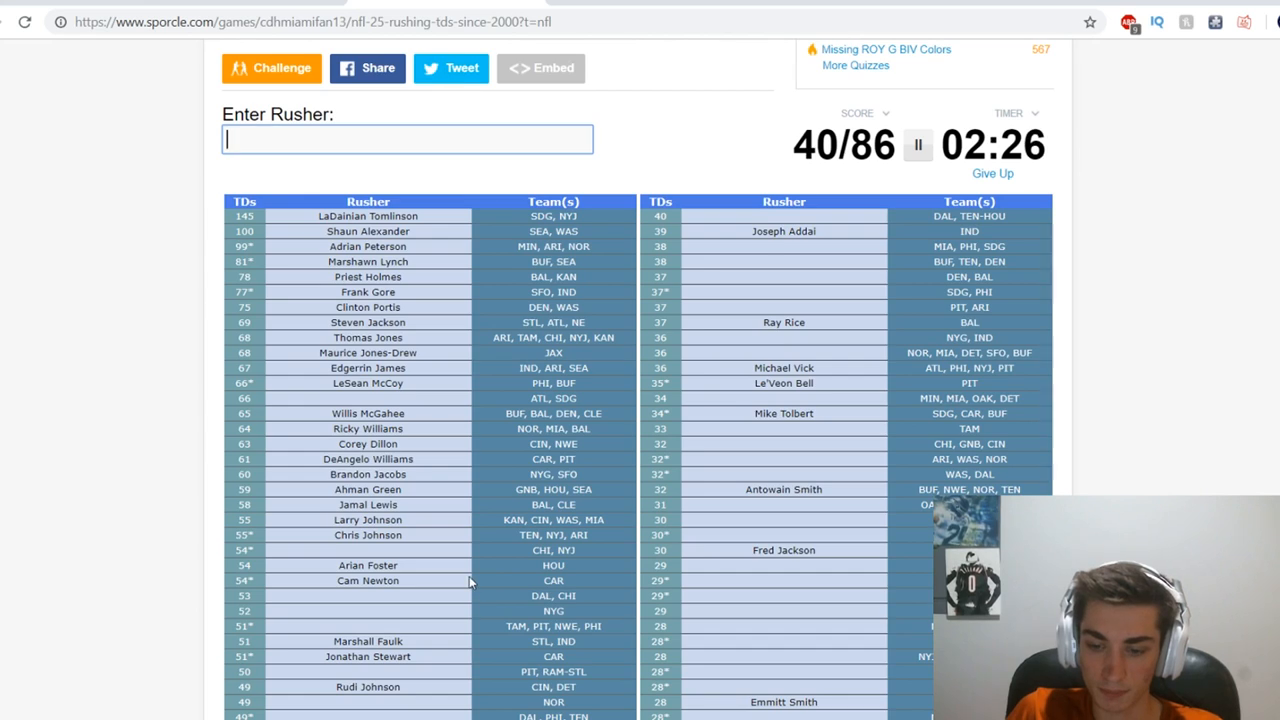
{"action": "scroll", "scroll_direction": "down", "scroll_amount": 3}
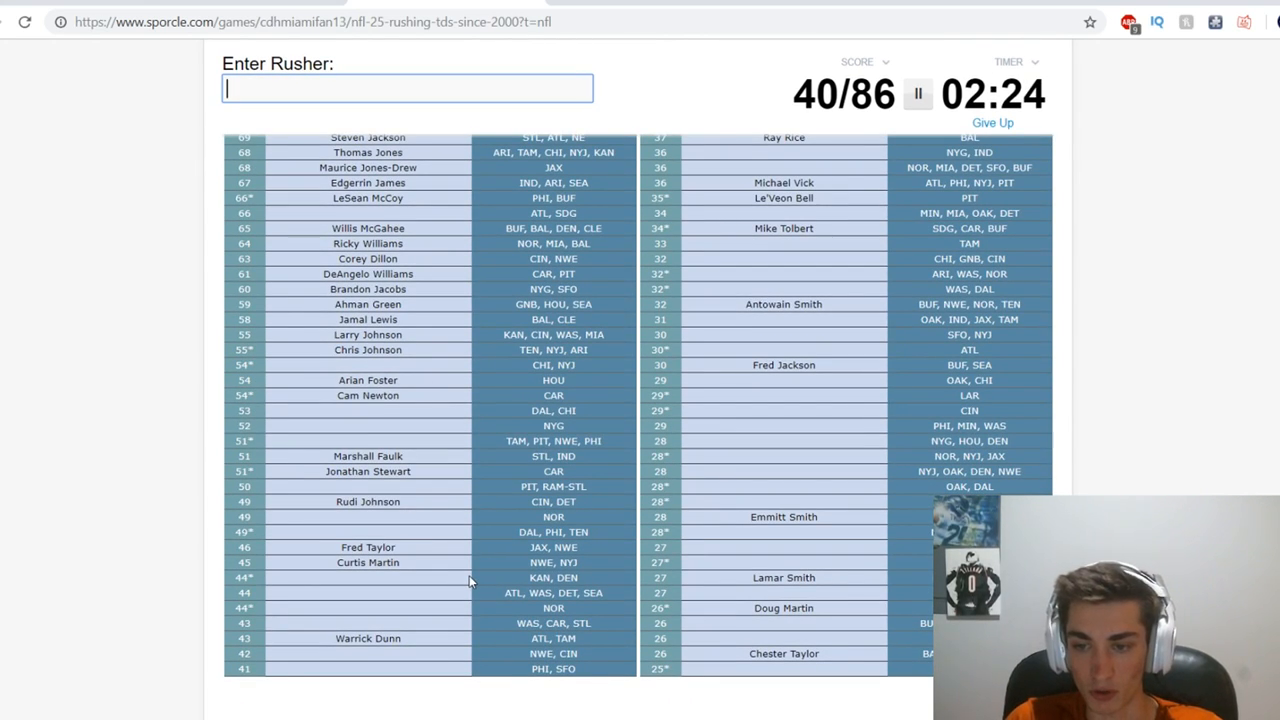
Guess 'luck', then name Bettis and Westbrook, clearing a stray letter.
{"action": "type", "text": "luck"}
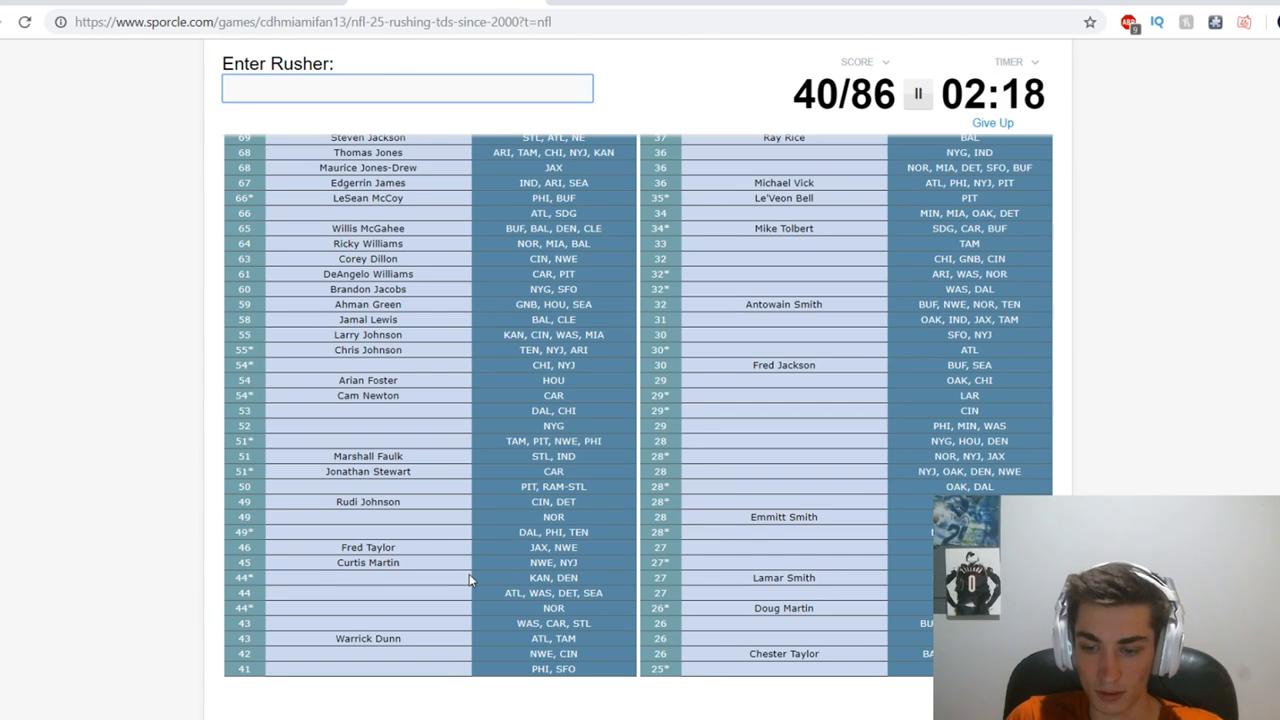
{"action": "type", "text": "be"}
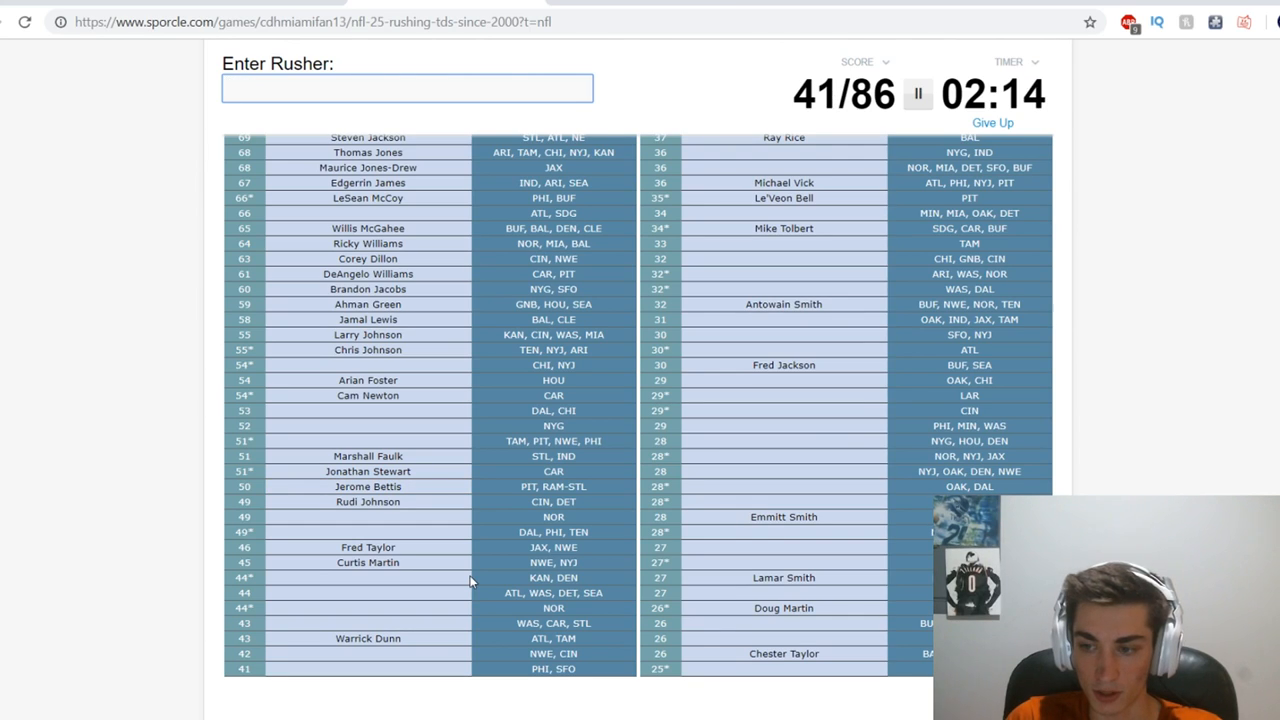
{"action": "left_click", "coordinate": [406, 90]}
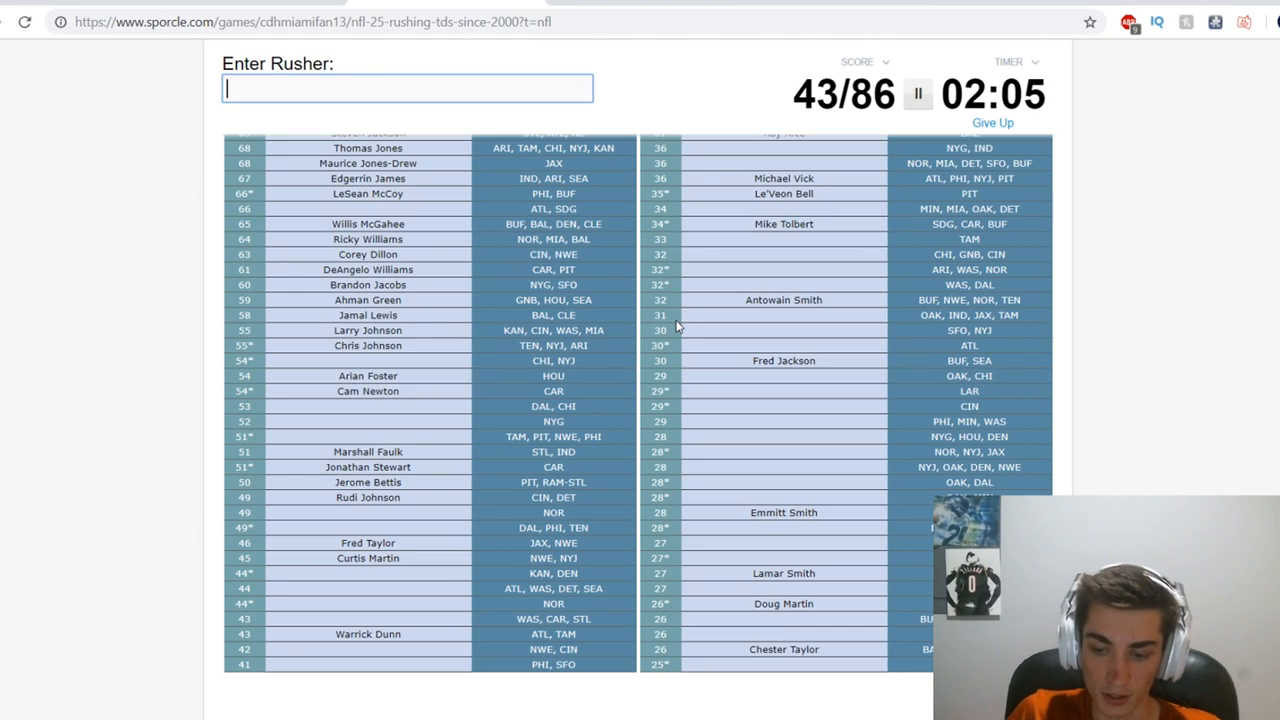
{"action": "type", "text": "westbr"}
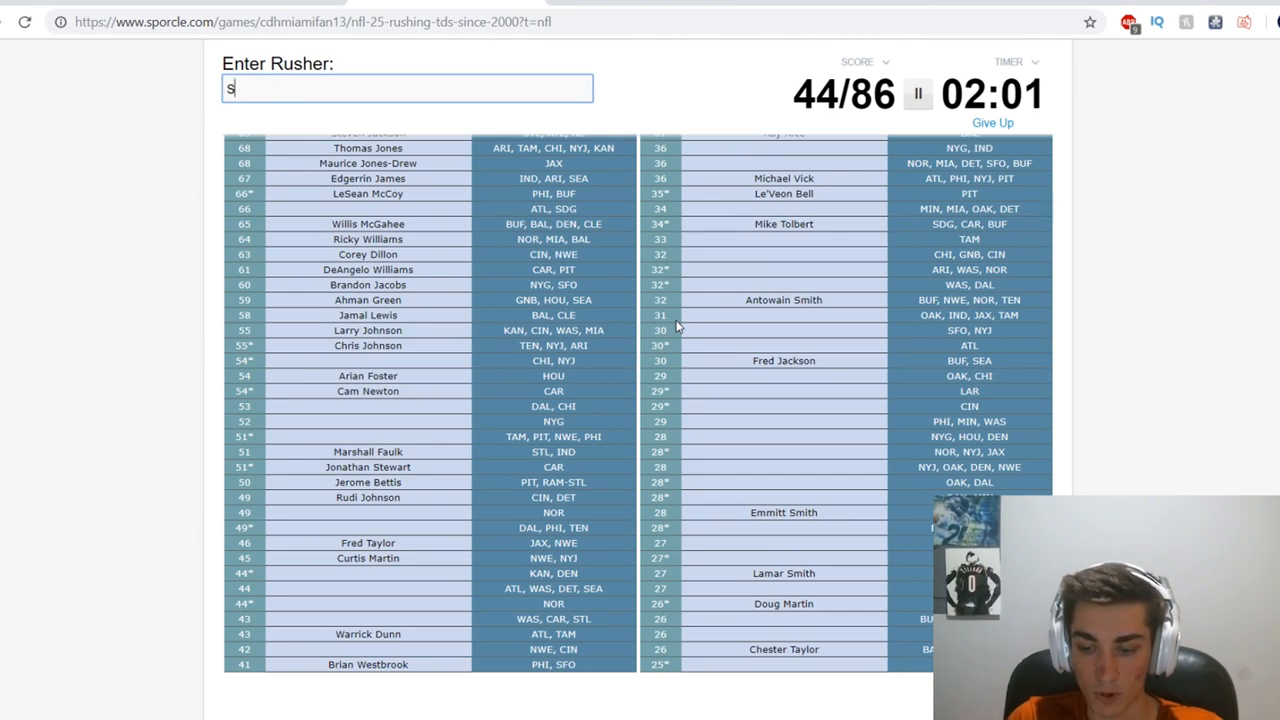
{"action": "type", "text": "w"}
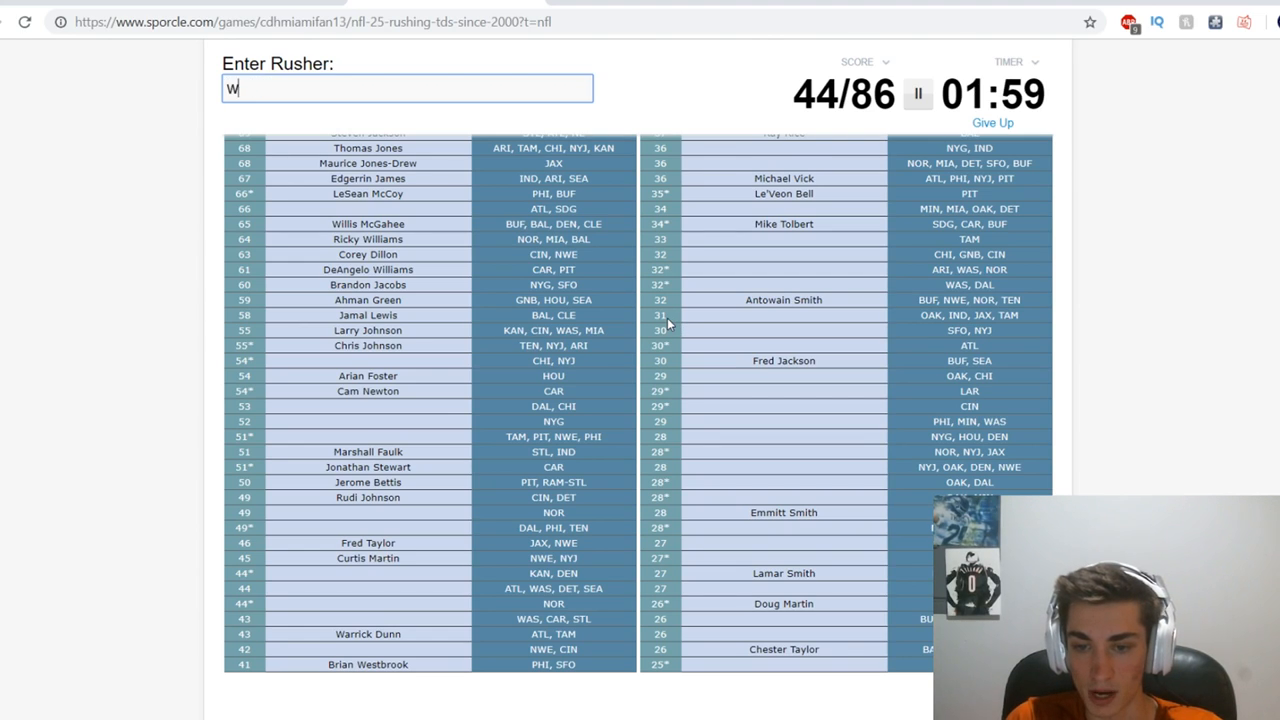
{"action": "key", "text": "Backspace"}
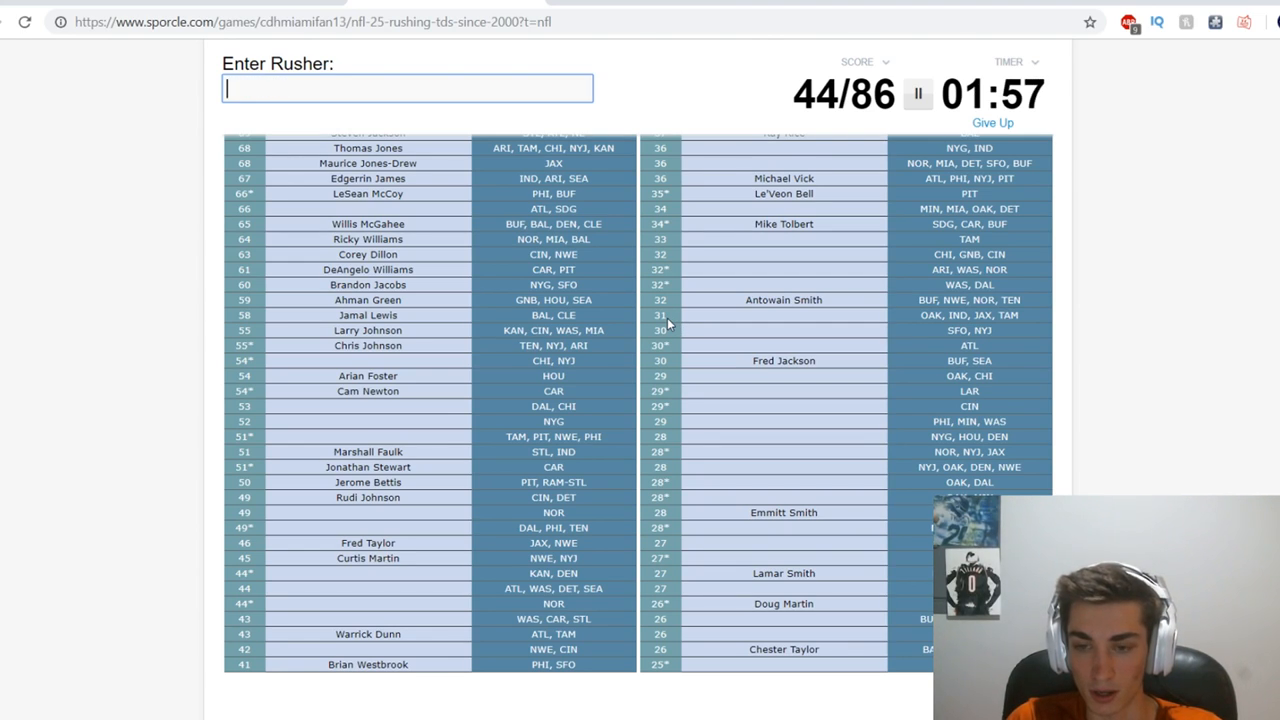
Name Deuce McAllister, the Murrays, Darren McFadden and the Barbers.
{"action": "type", "text": "m"}
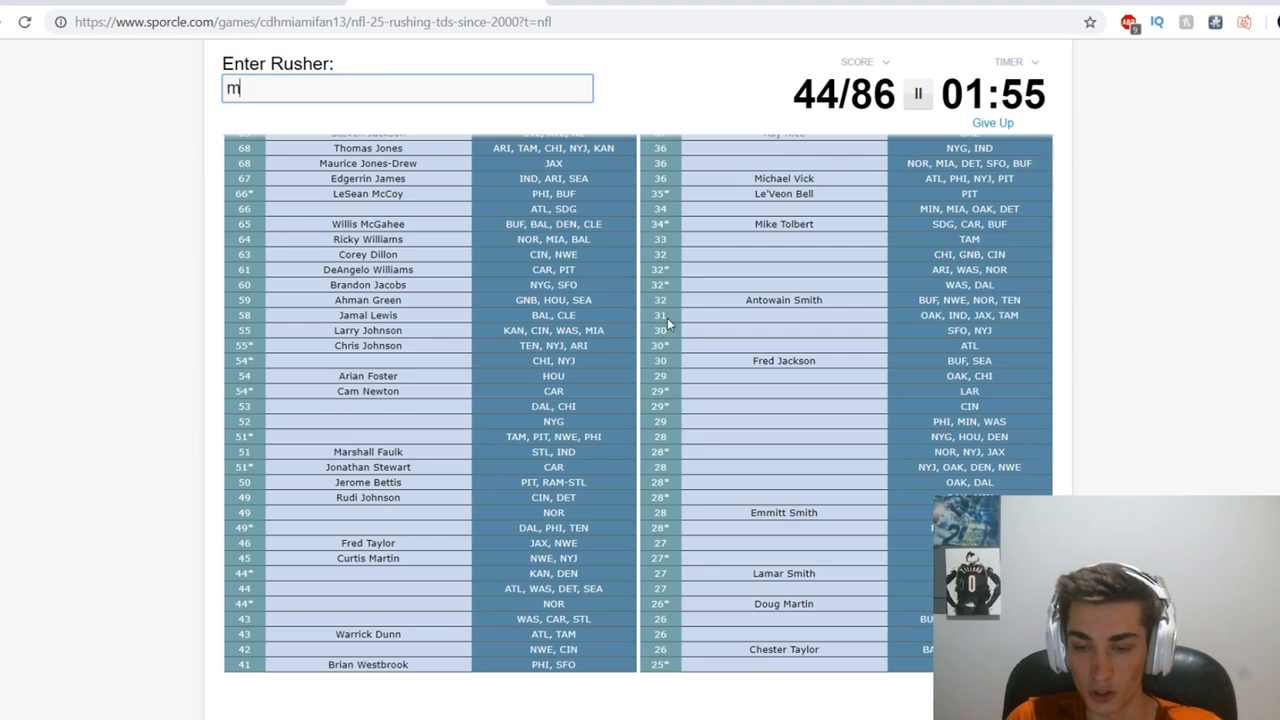
{"action": "type", "text": "ccallister"}
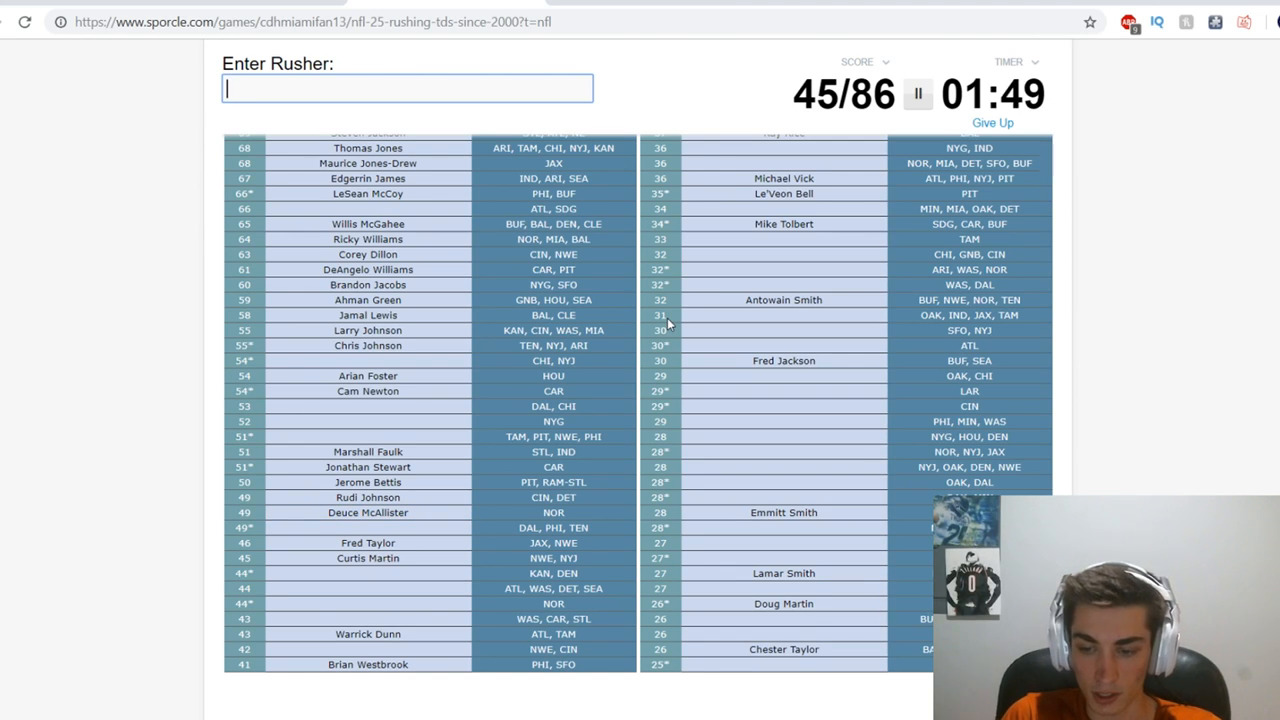
{"action": "type", "text": "Murray"}
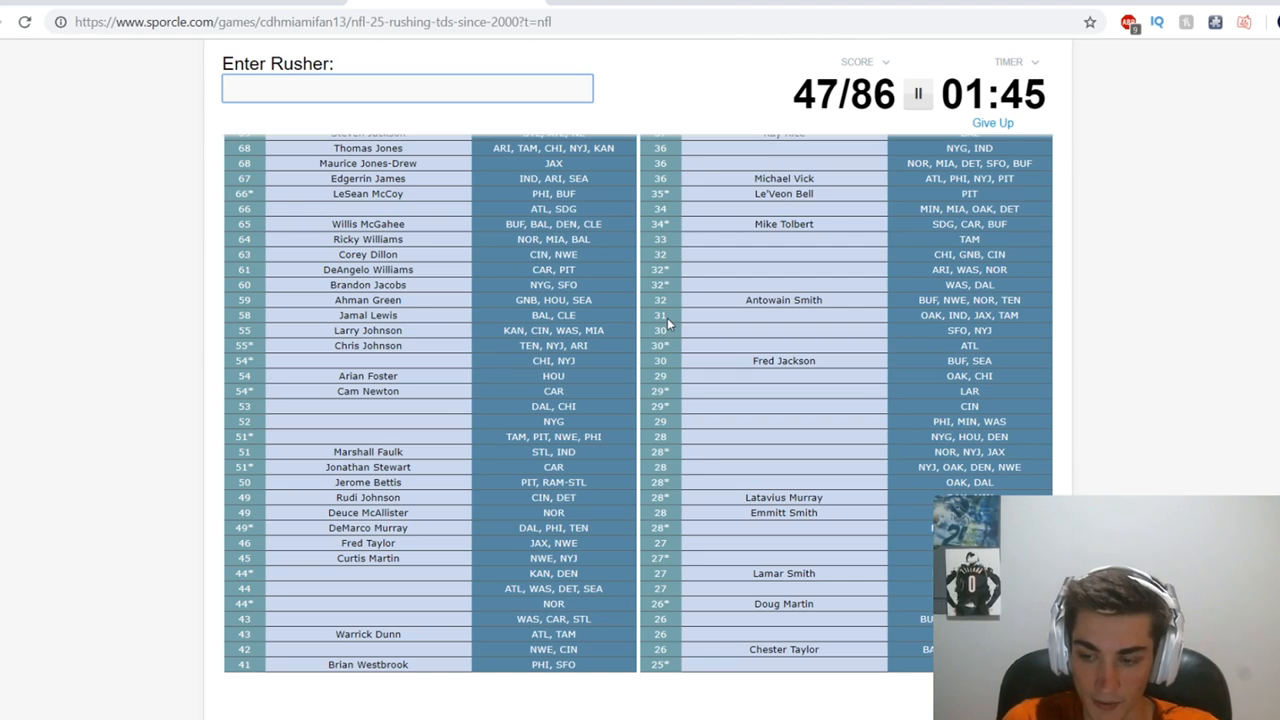
{"action": "type", "text": "mcfad"}
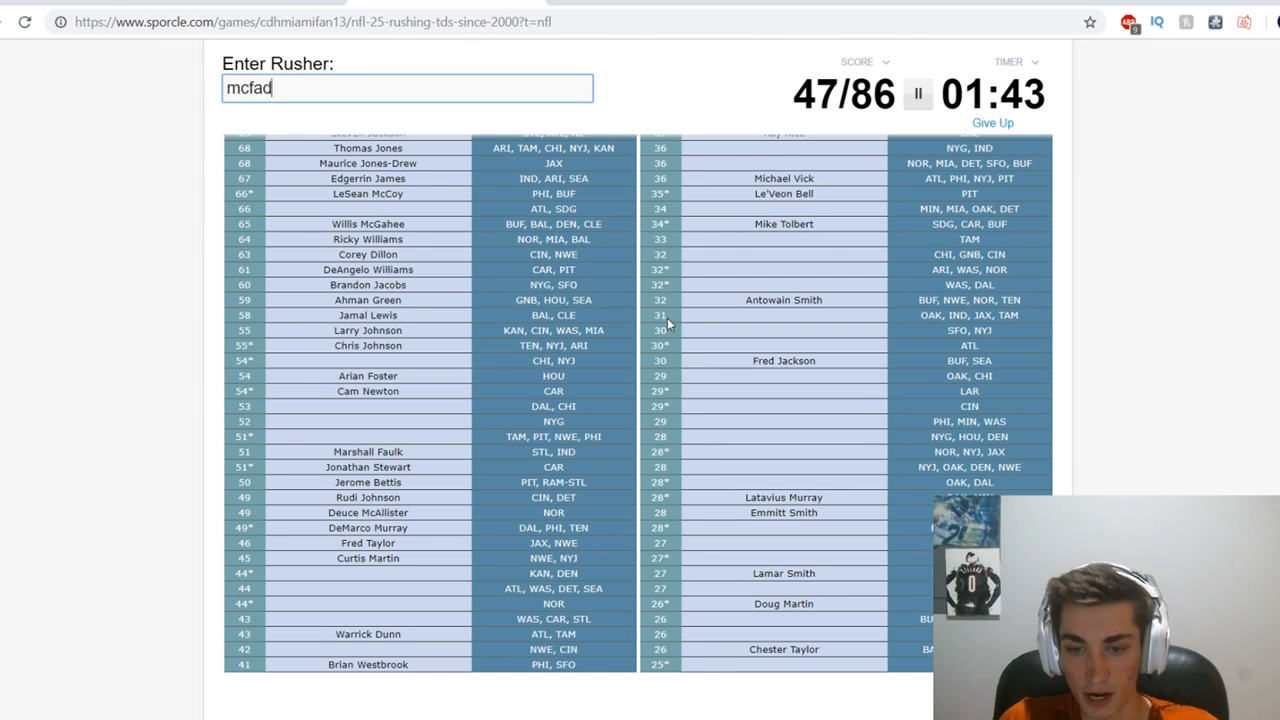
{"action": "type", "text": "jones"}
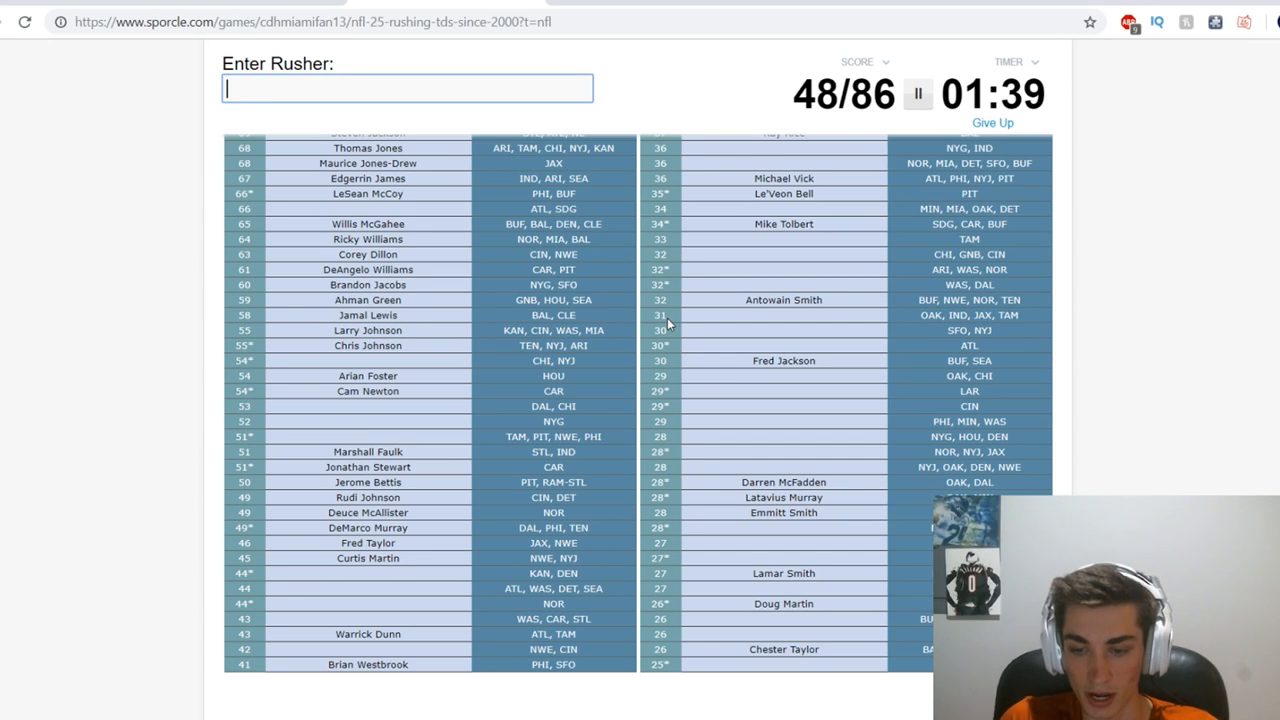
{"action": "type", "text": "Barber"}
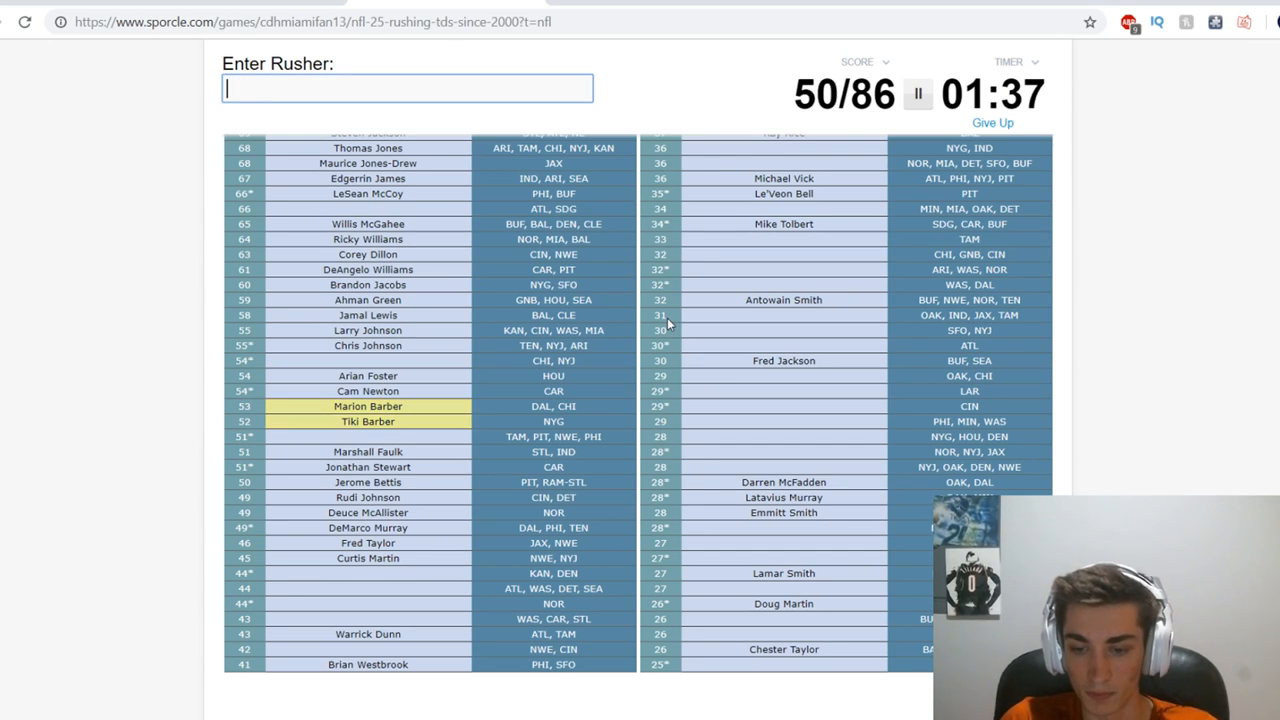
Clear the 'marone' guess, then enter Knowshon Moreno and Jamaal Charles.
{"action": "type", "text": "marone"}
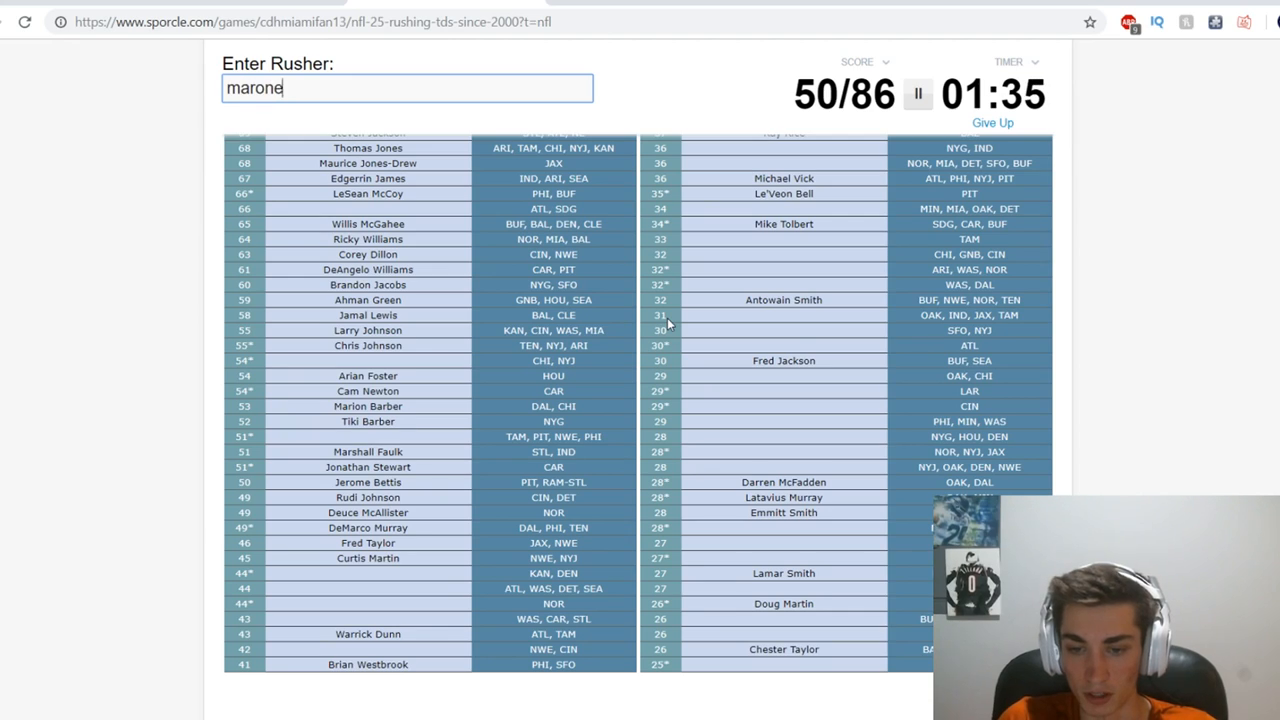
{"action": "key", "text": "Enter"}
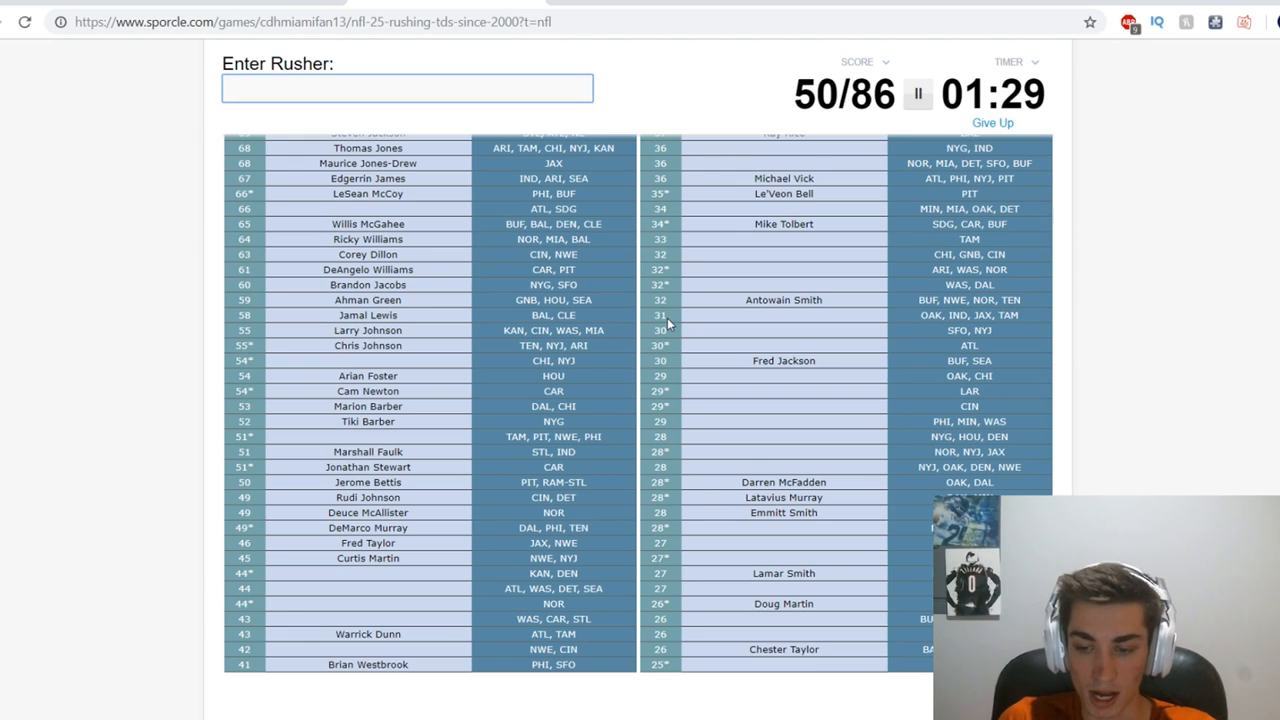
{"action": "type", "text": "Knowshon Moreno"}
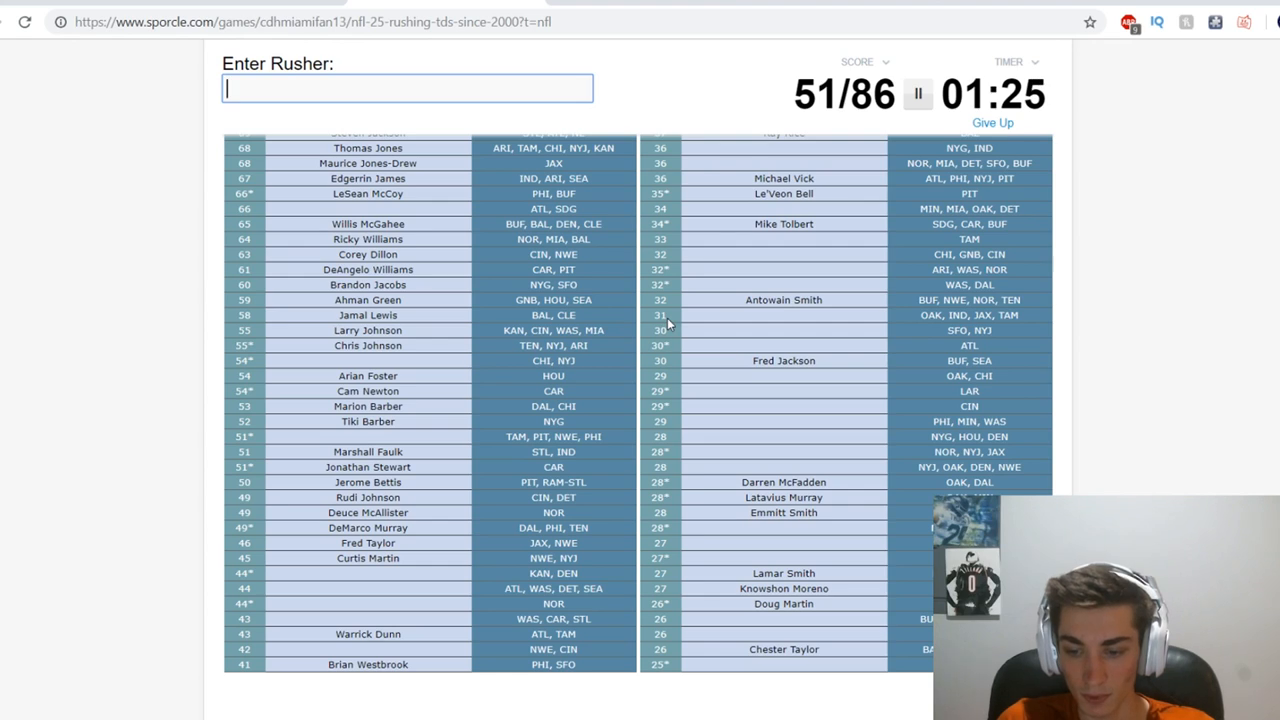
{"action": "type", "text": "Jamaal Charles"}
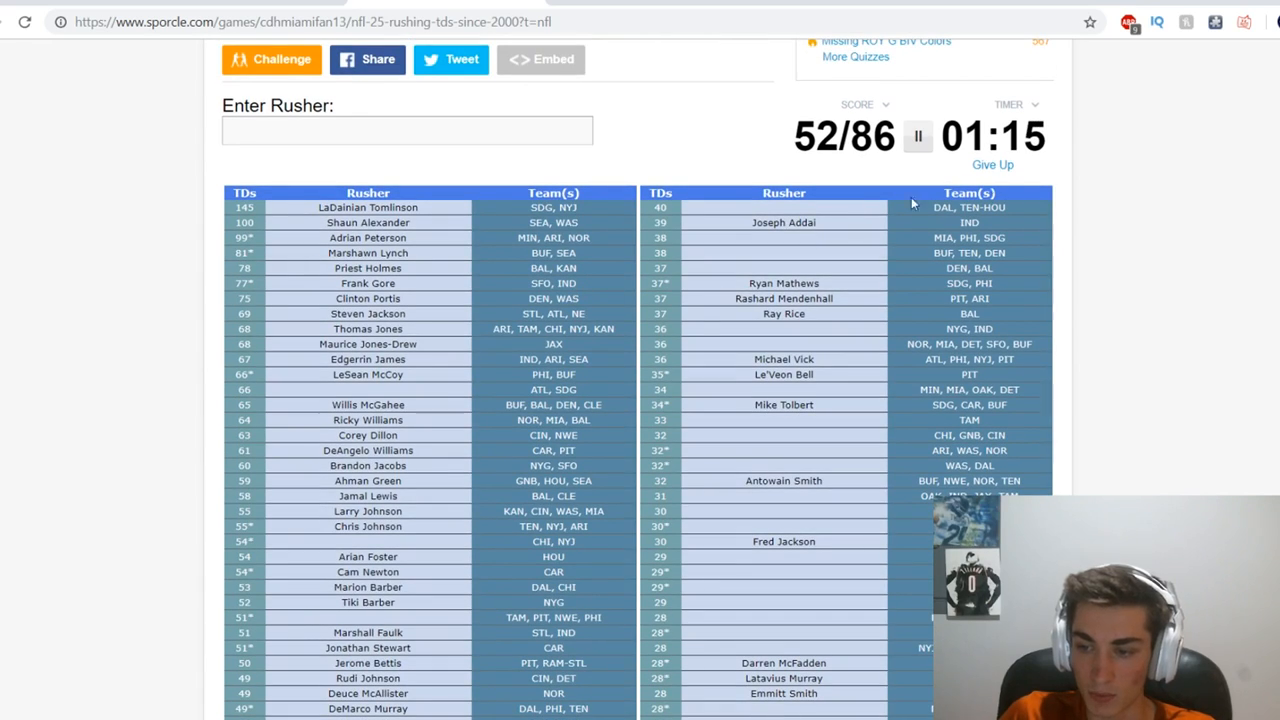
Enter Ahmad Bradshaw and Eddie George, plus guesses 'mc', 'and' and 'smit'.
{"action": "left_click", "coordinate": [406, 130]}
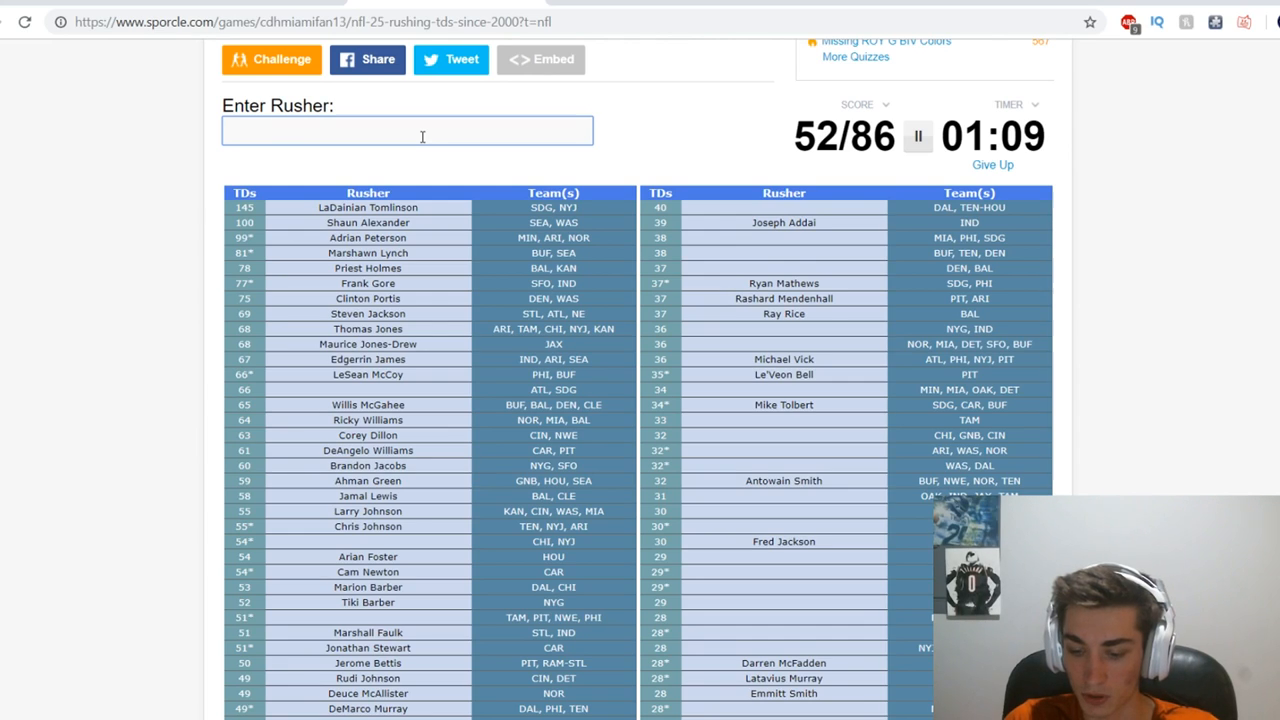
{"action": "type", "text": "Ahmad Bradshaw"}
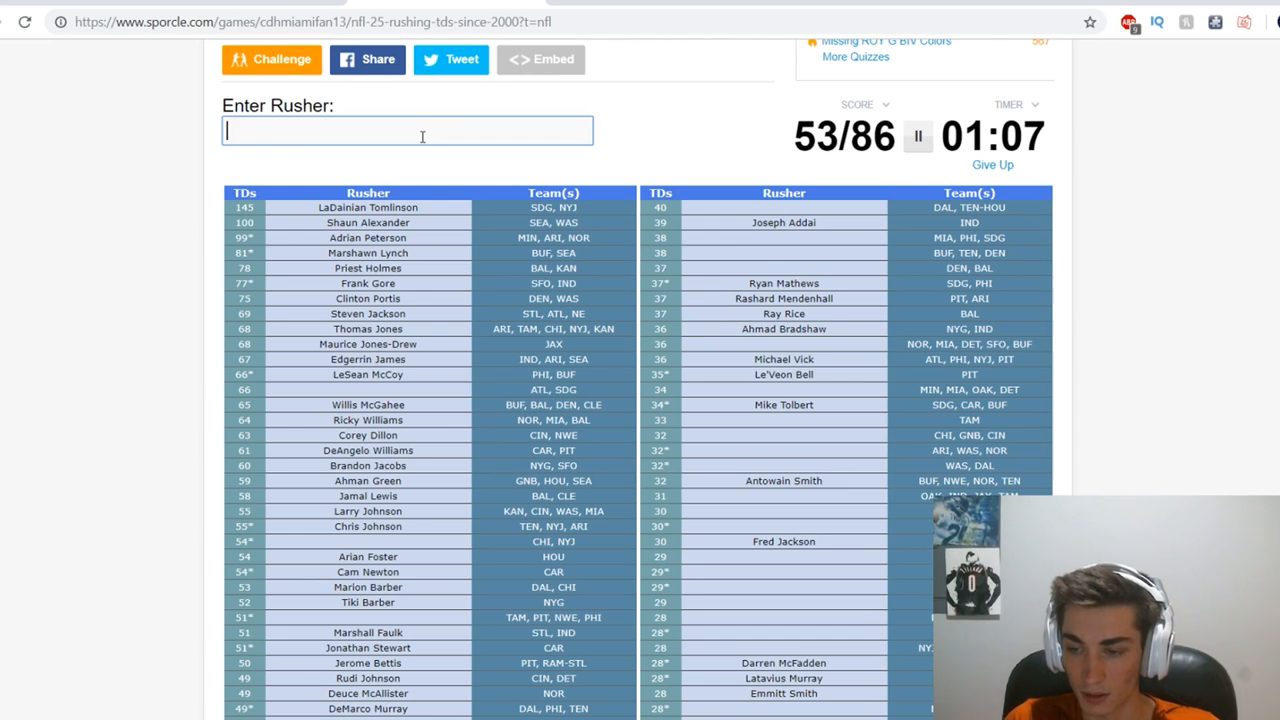
{"action": "type", "text": "mc"}
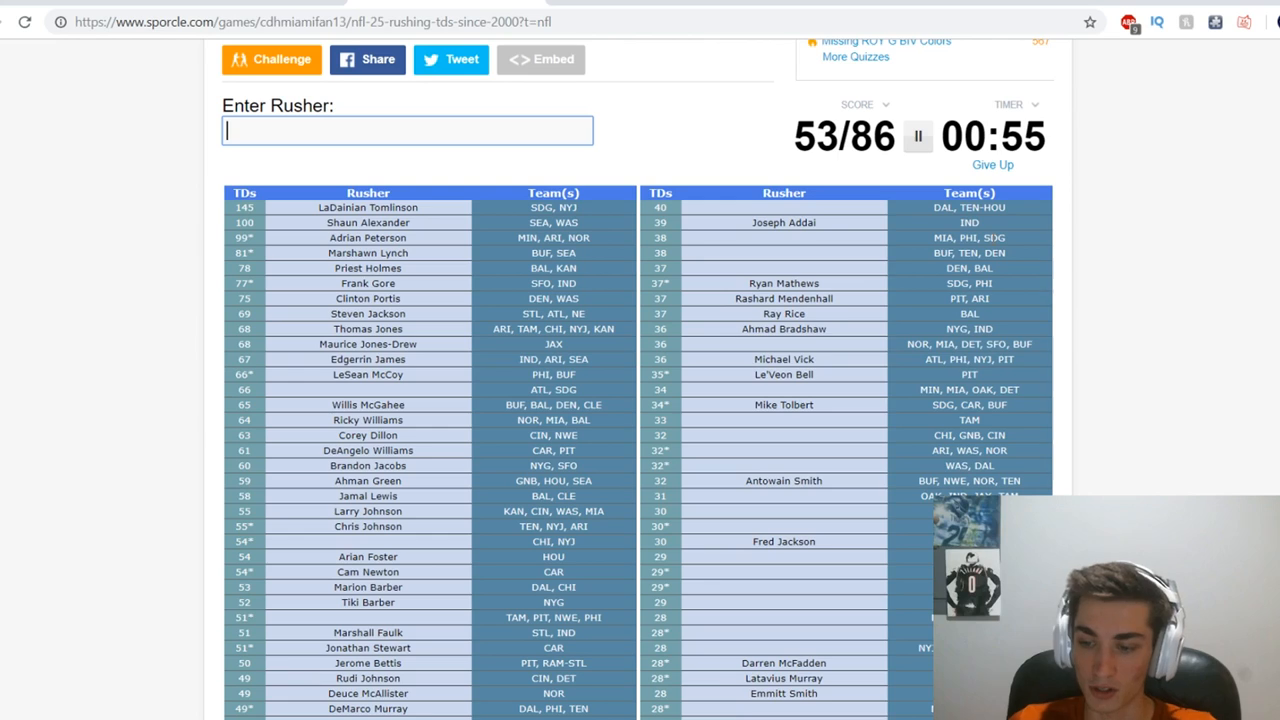
{"action": "type", "text": "Eddie George"}
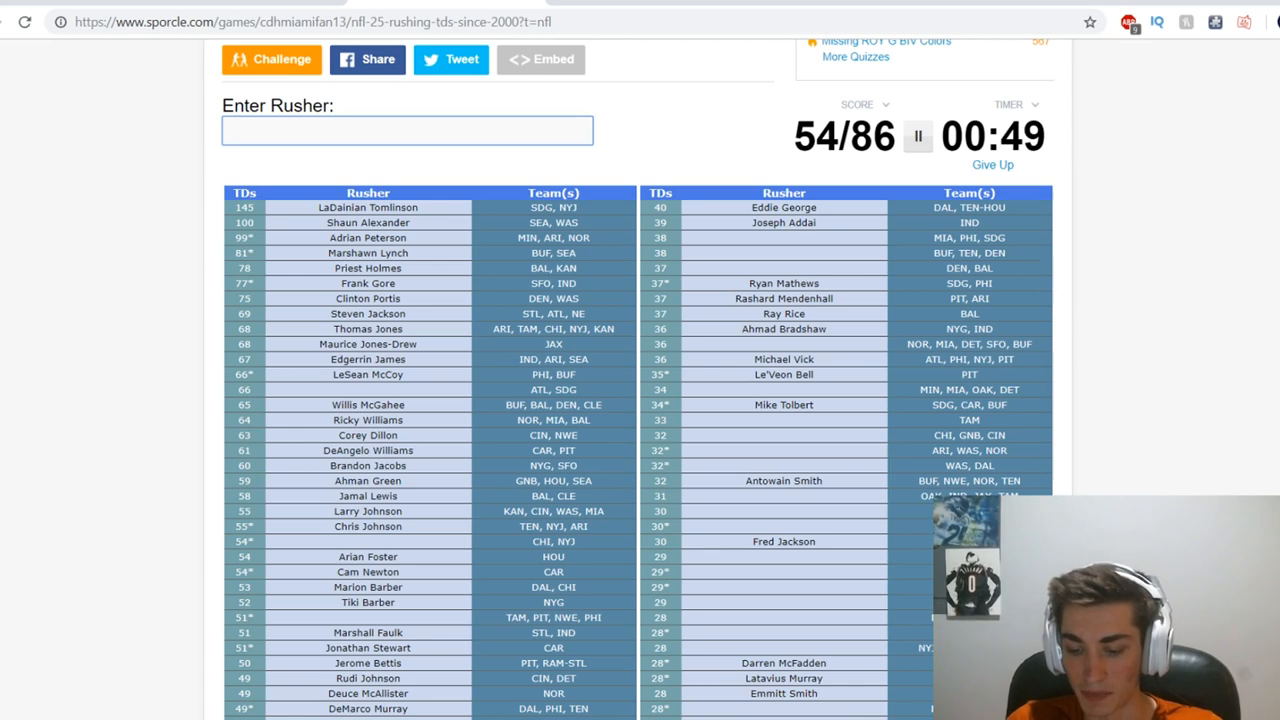
{"action": "type", "text": "and"}
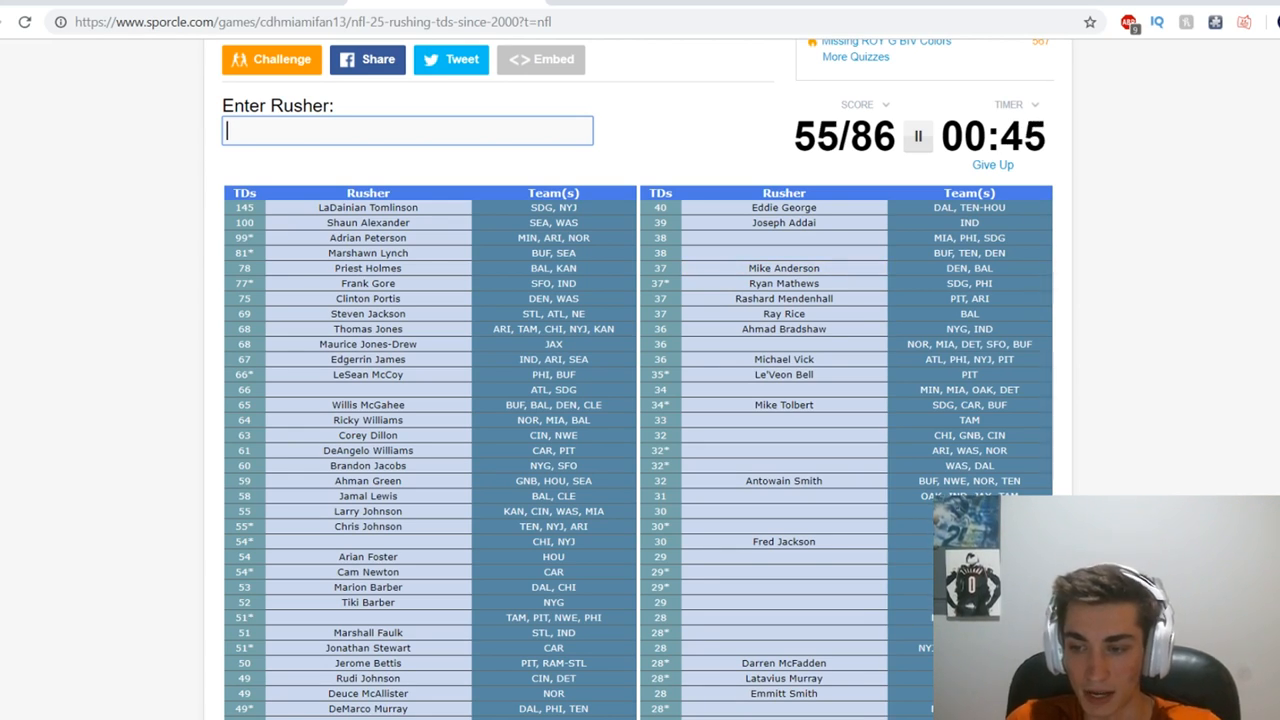
{"action": "type", "text": "smit"}
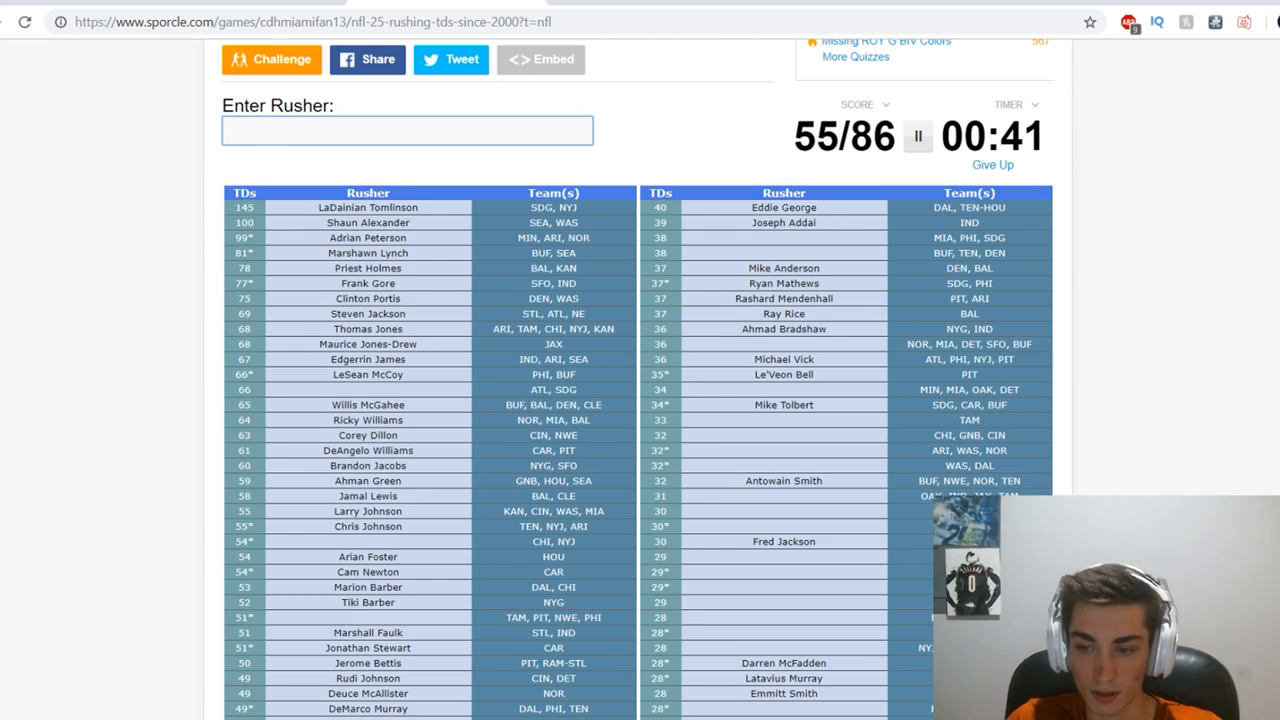
Enter 'alsot', Mark Ingram and 'greene' before the timer expires at 60/86.
{"action": "scroll", "scroll_direction": "down", "scroll_amount": 3}
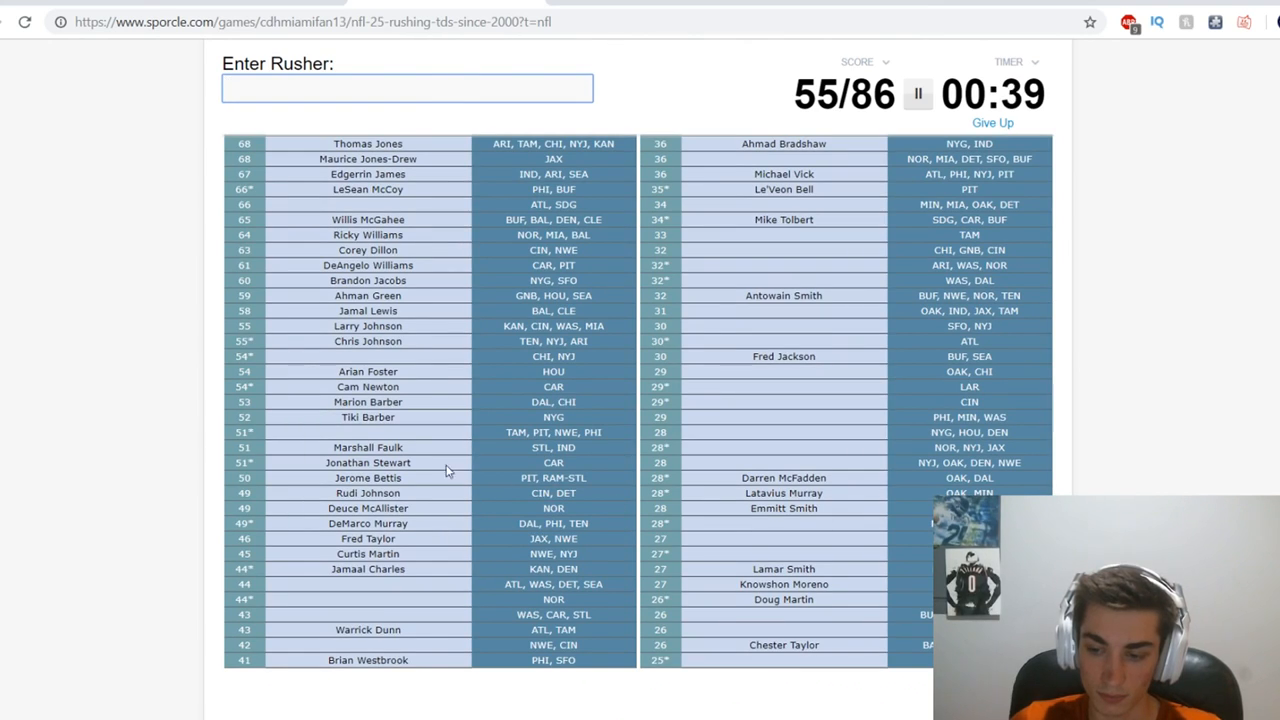
{"action": "mouse_move", "coordinate": [751, 508]}
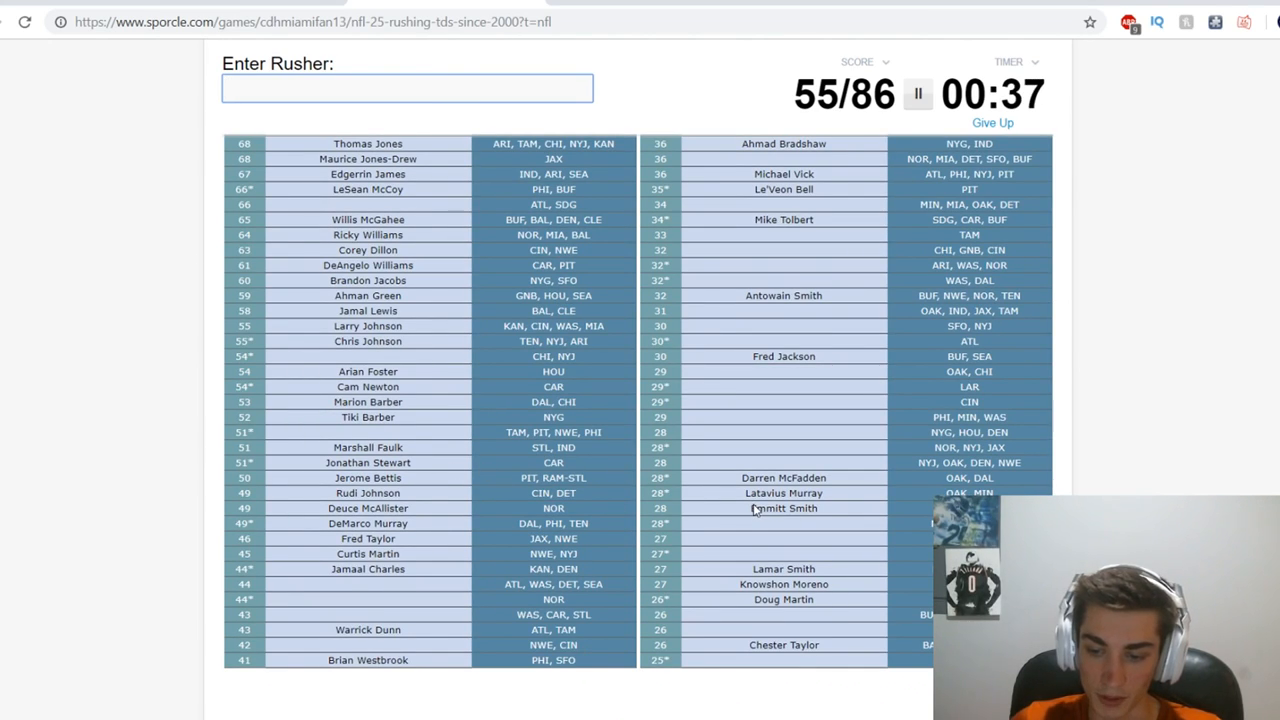
{"action": "mouse_move", "coordinate": [830, 454]}
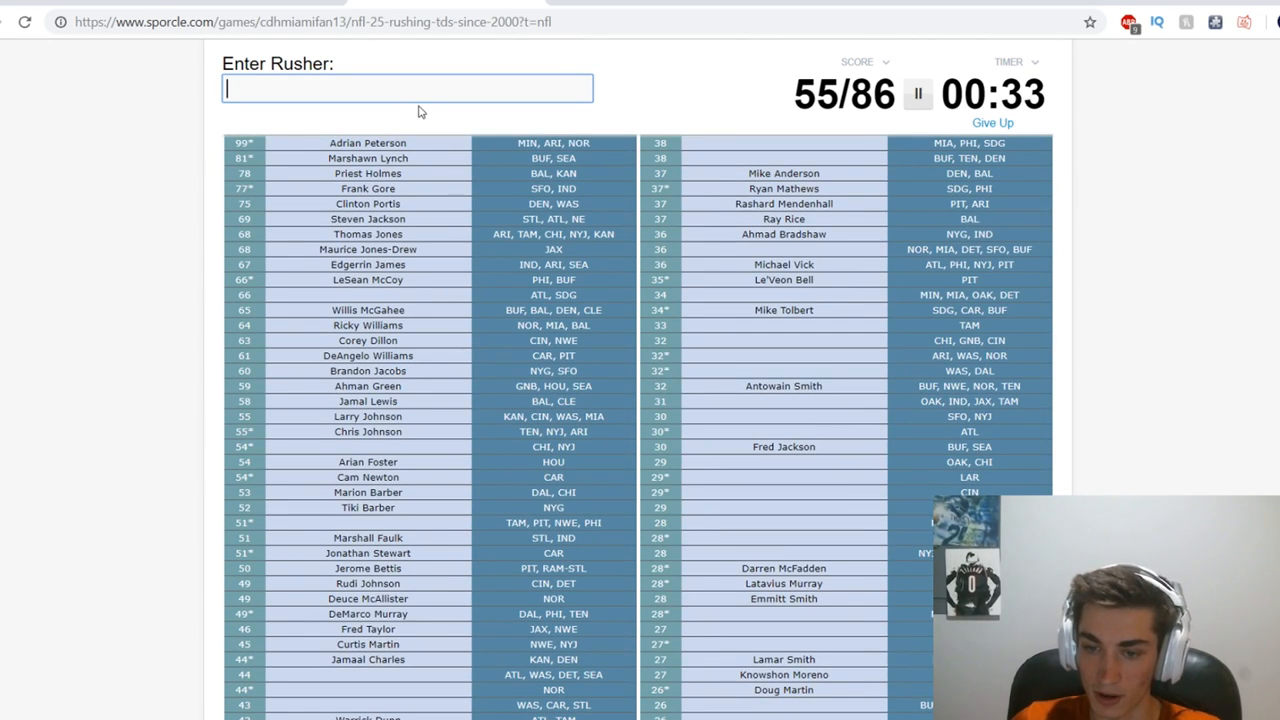
{"action": "type", "text": "alsot"}
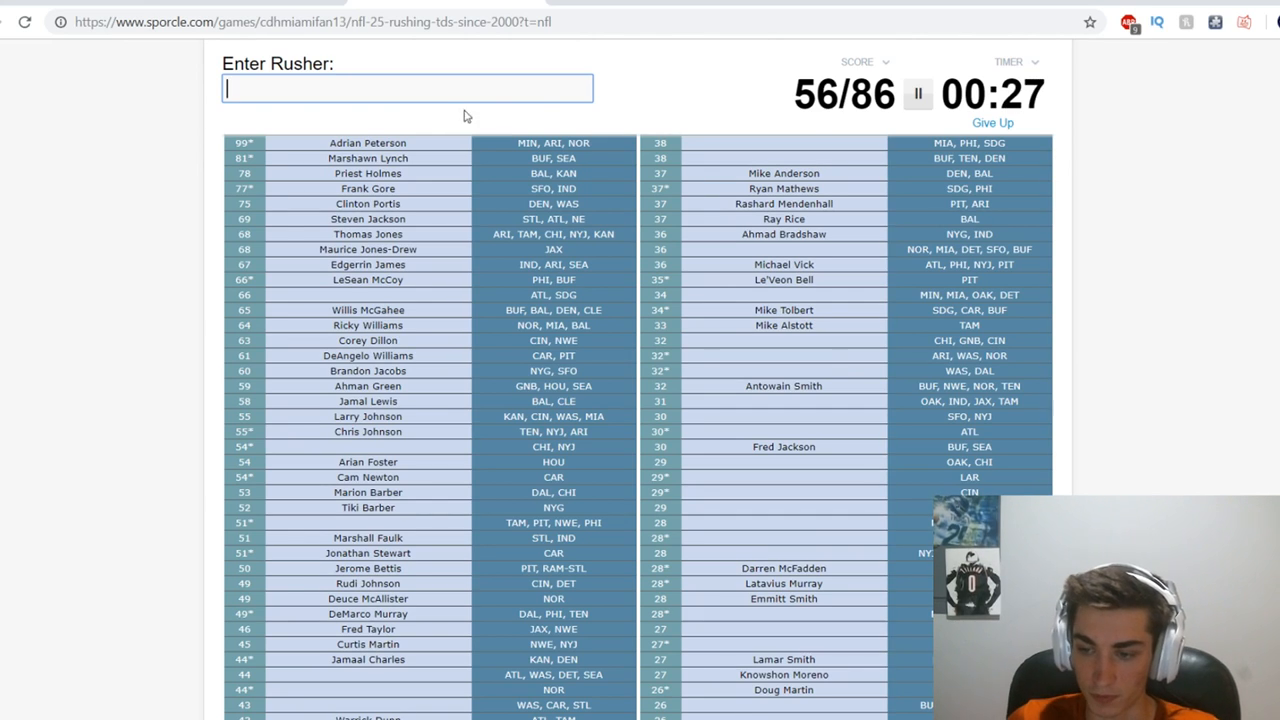
{"action": "scroll", "scroll_direction": "down", "scroll_amount": 3}
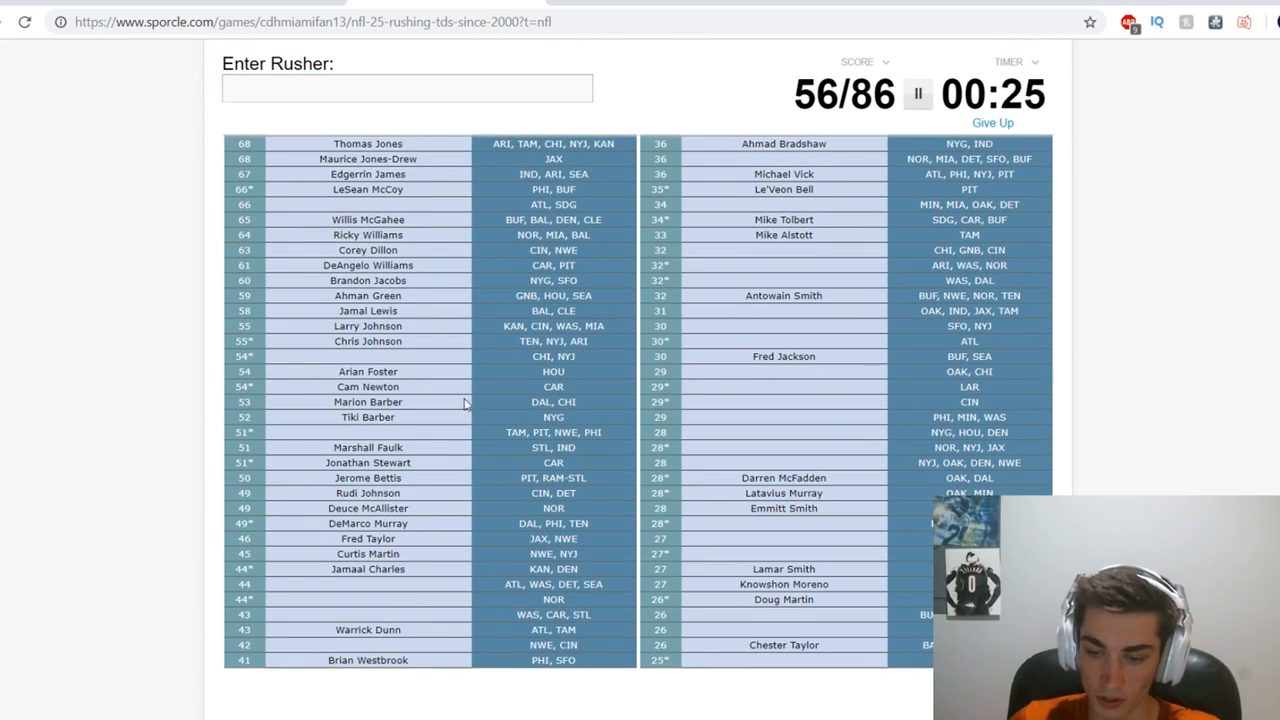
{"action": "left_click", "coordinate": [407, 89]}
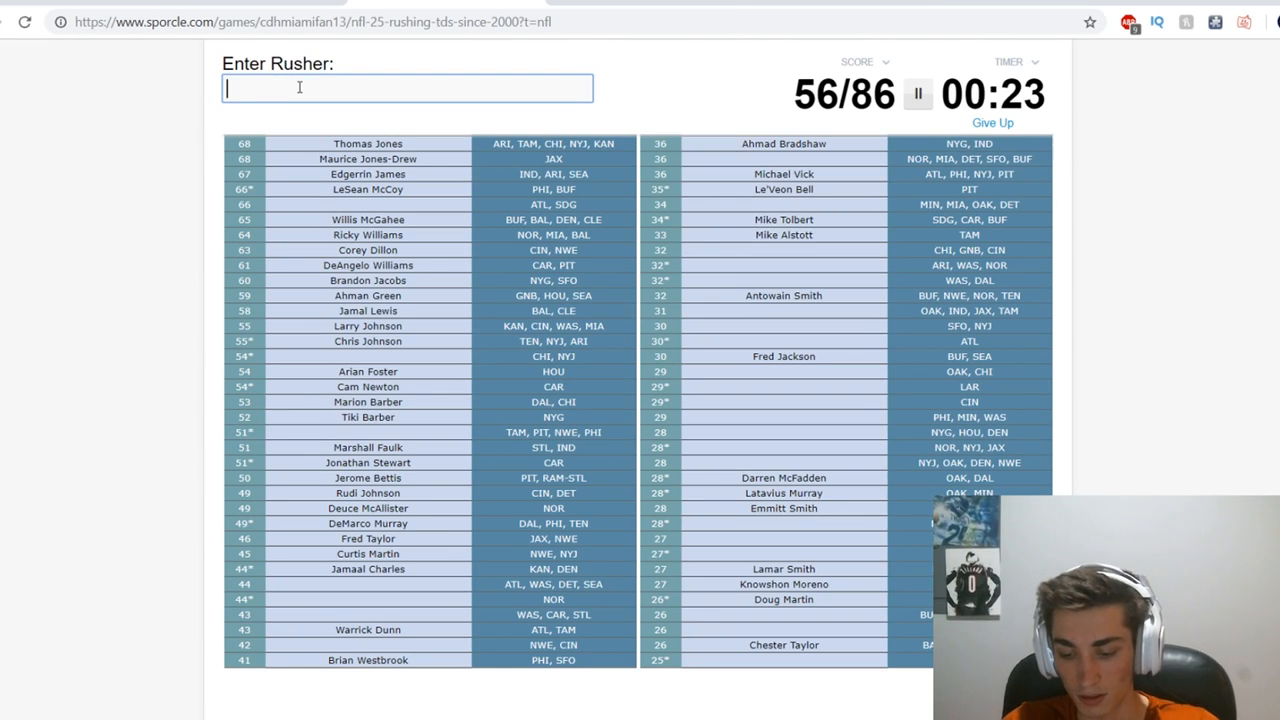
{"action": "type", "text": "Mark Ingram"}
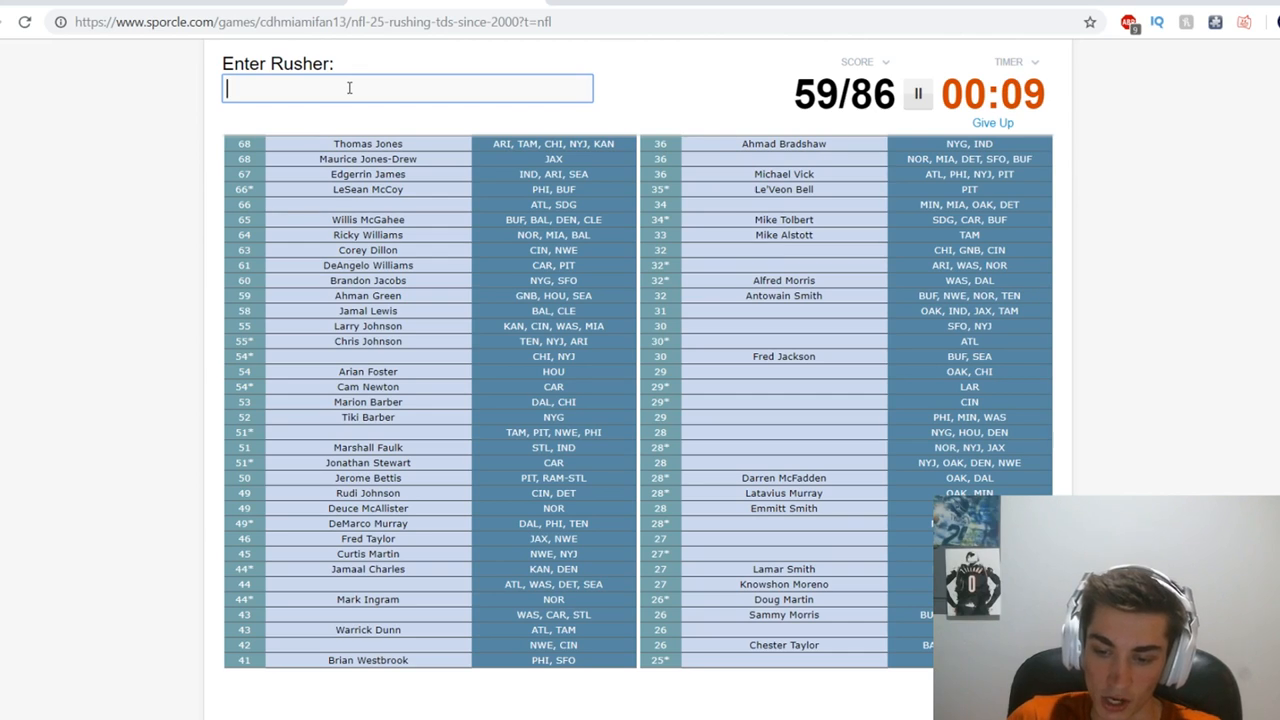
{"action": "type", "text": "greene"}
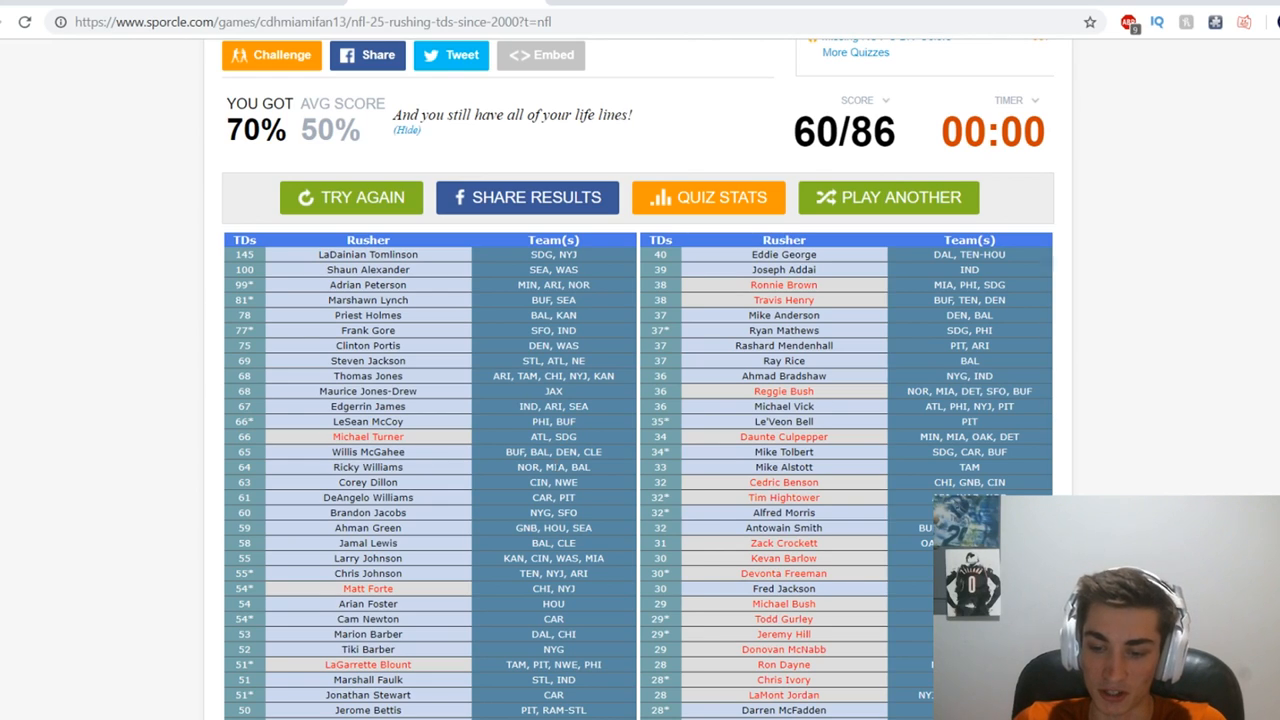
{"action": "mouse_move", "coordinate": [449, 605]}
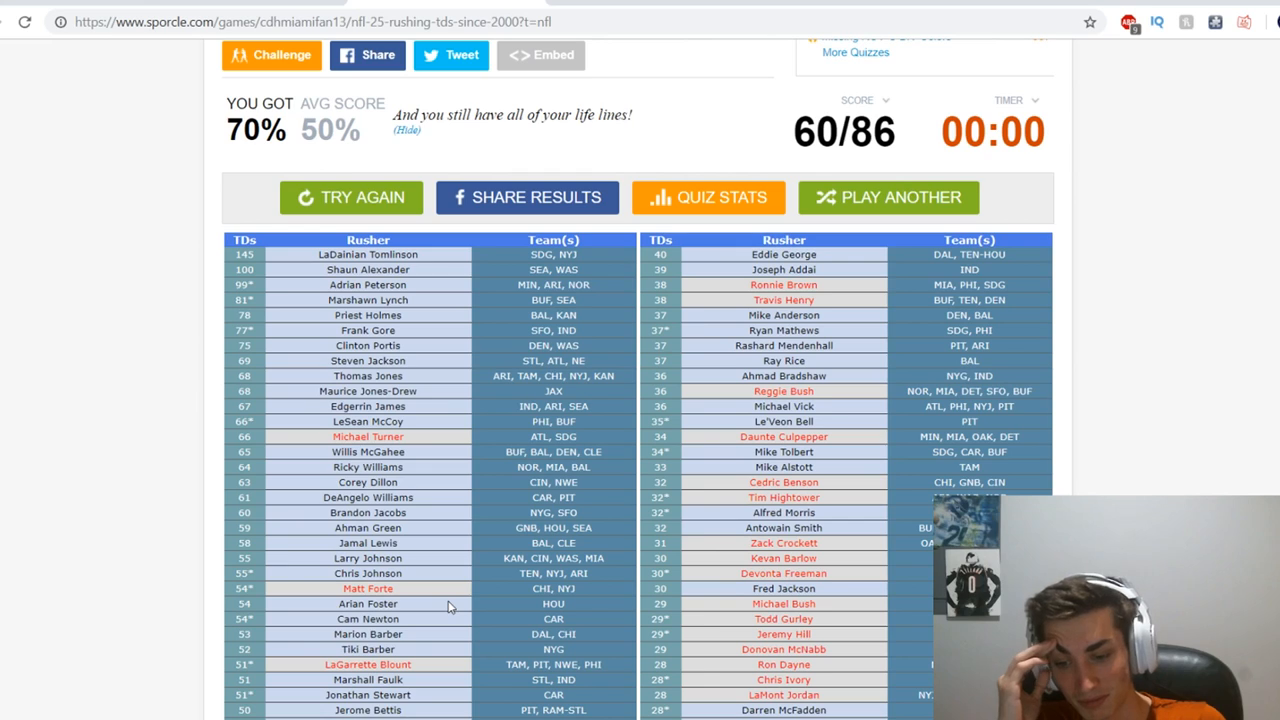
{"action": "mouse_move", "coordinate": [668, 633]}
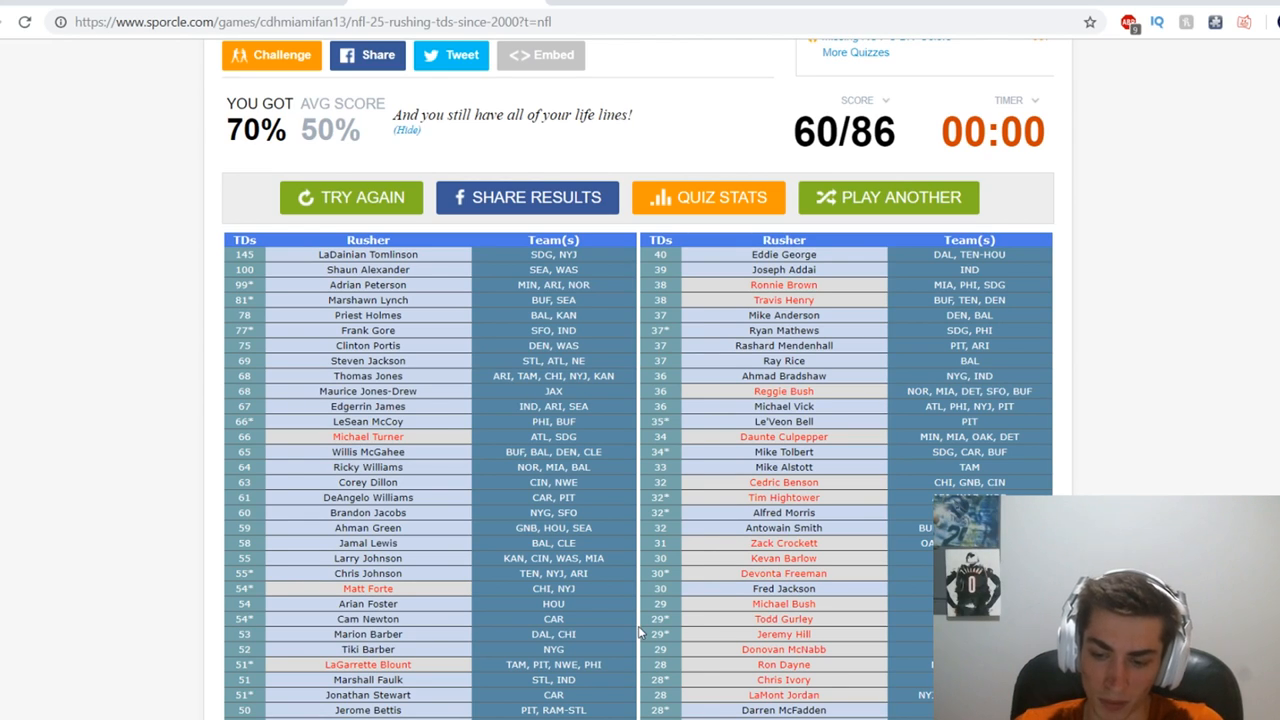
{"action": "scroll", "scroll_direction": "down", "scroll_amount": 3}
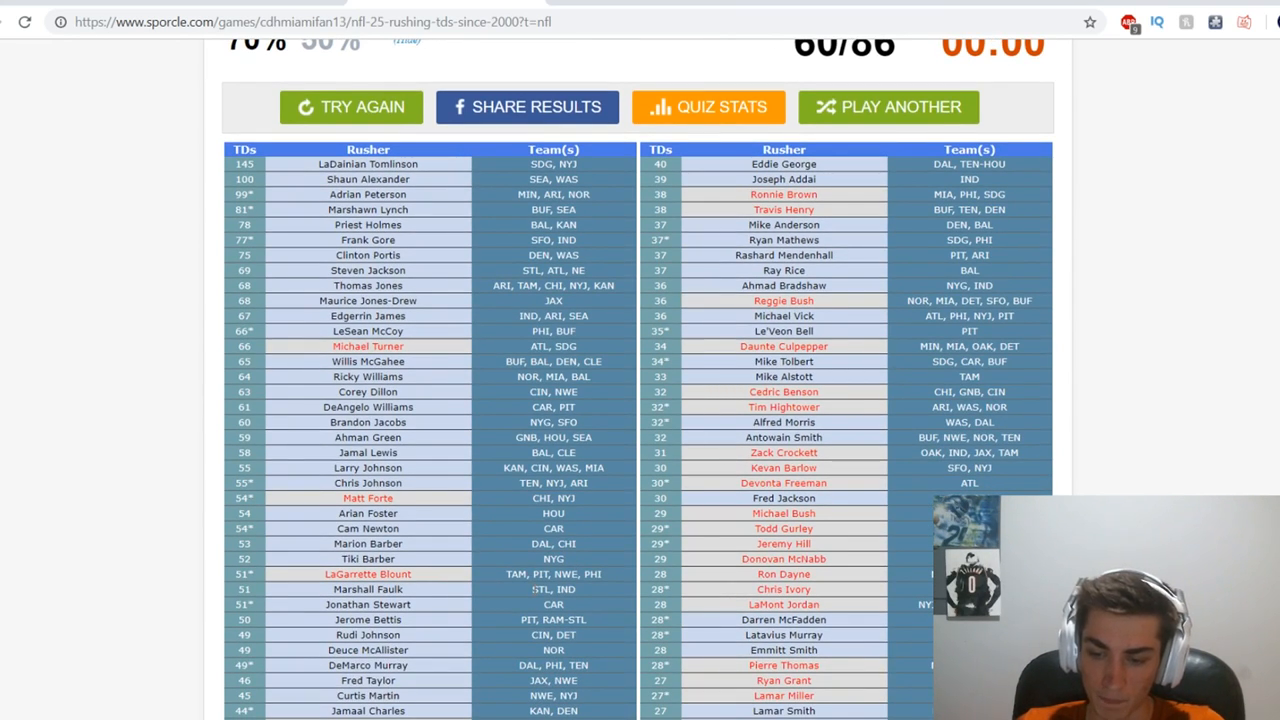
{"action": "scroll", "scroll_direction": "down", "scroll_amount": 3}
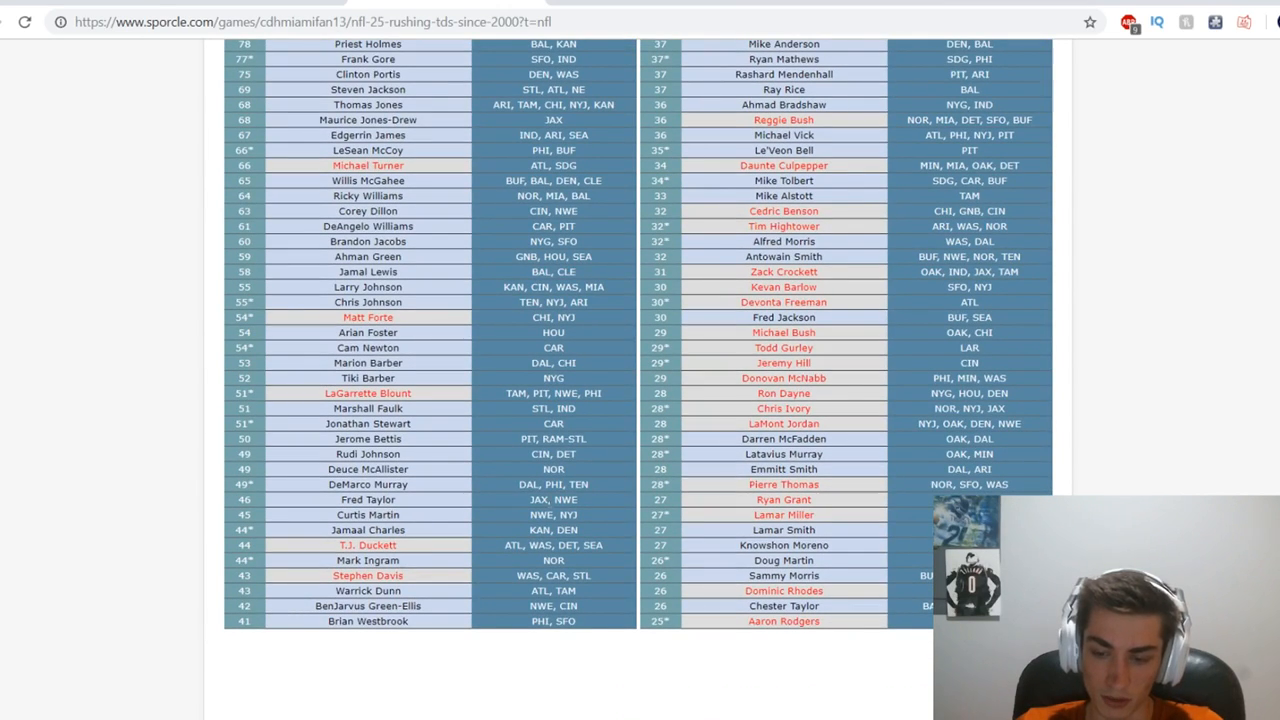
{"action": "mouse_move", "coordinate": [370, 561]}
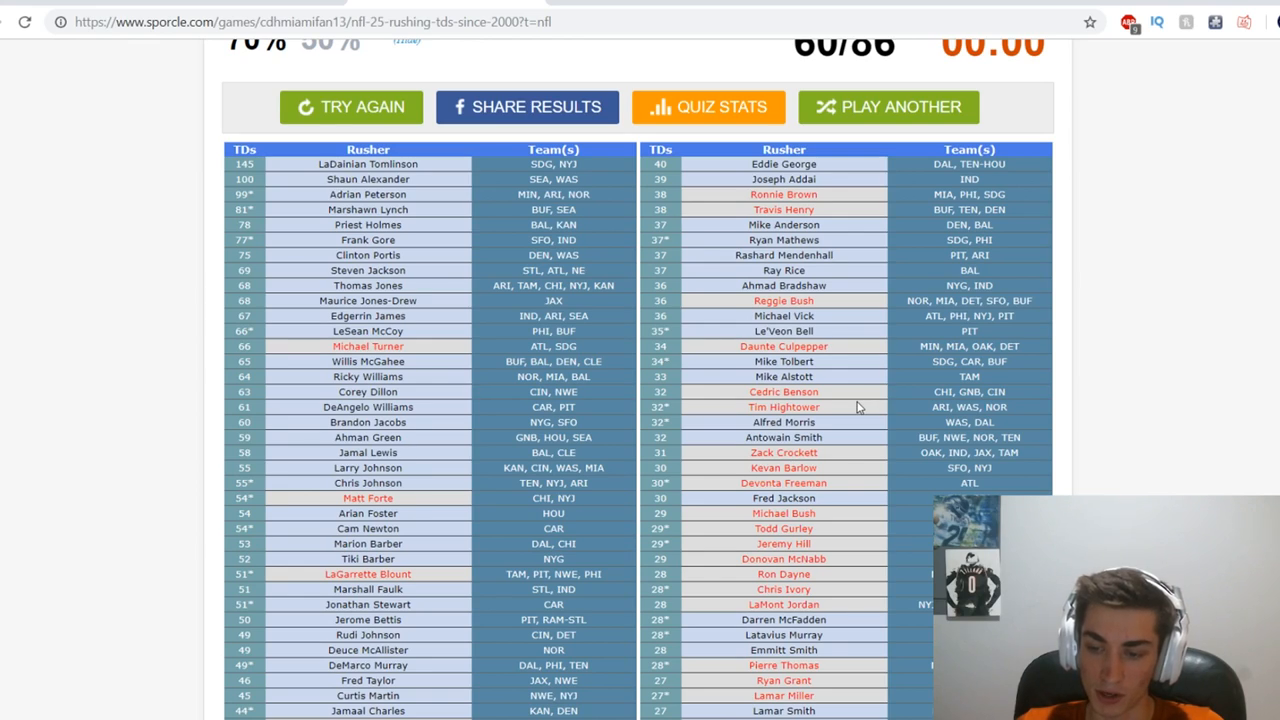
{"action": "mouse_move", "coordinate": [840, 437]}
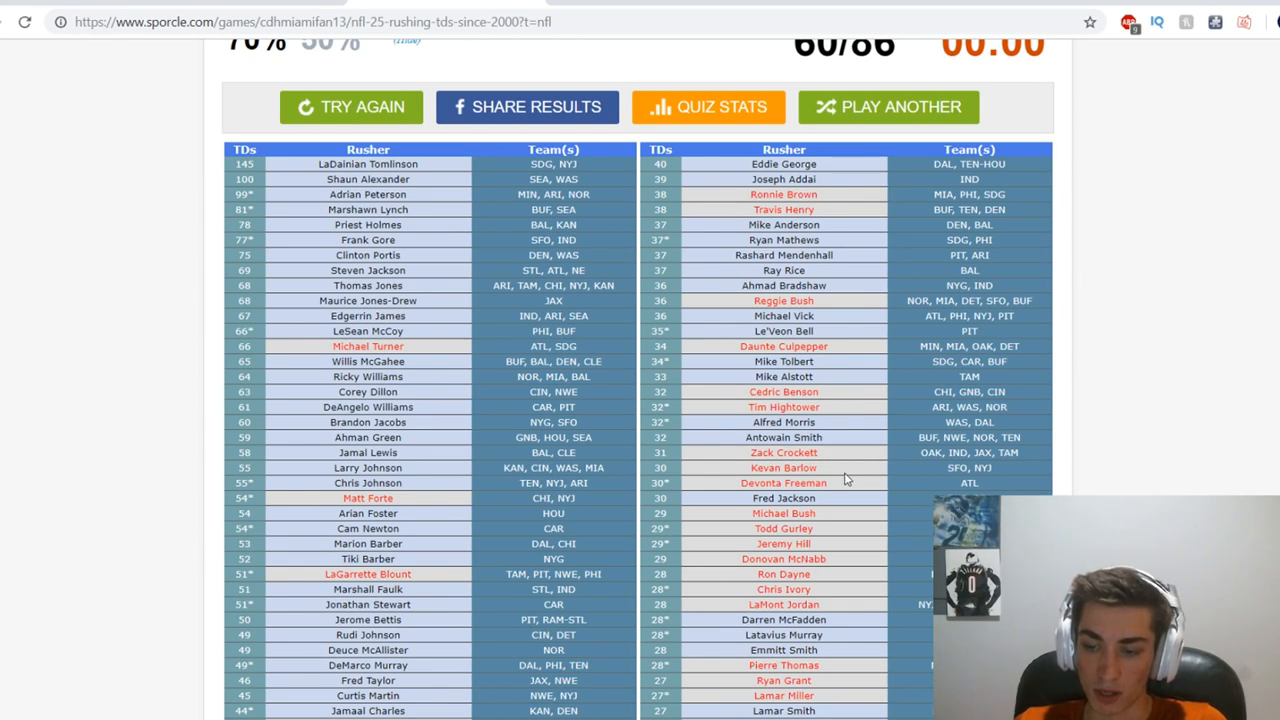
{"action": "mouse_move", "coordinate": [831, 515]}
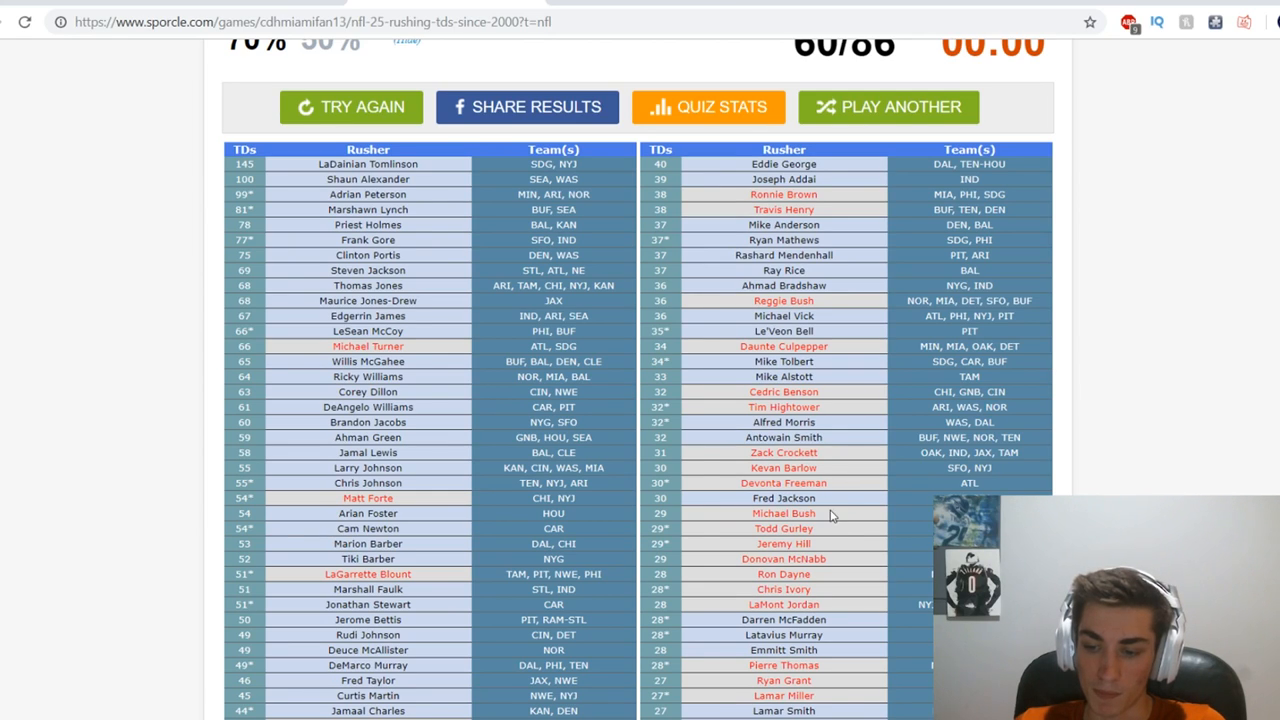
{"action": "mouse_move", "coordinate": [818, 595]}
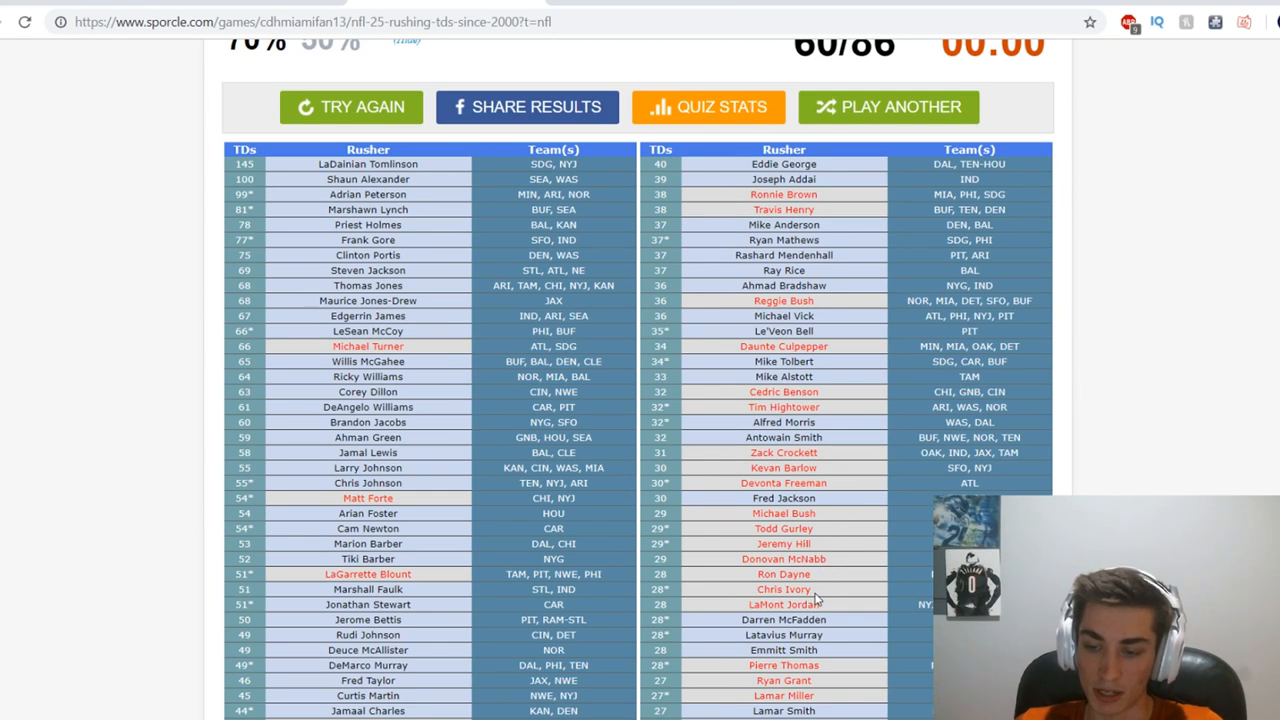
{"action": "scroll", "scroll_direction": "down", "scroll_amount": 3}
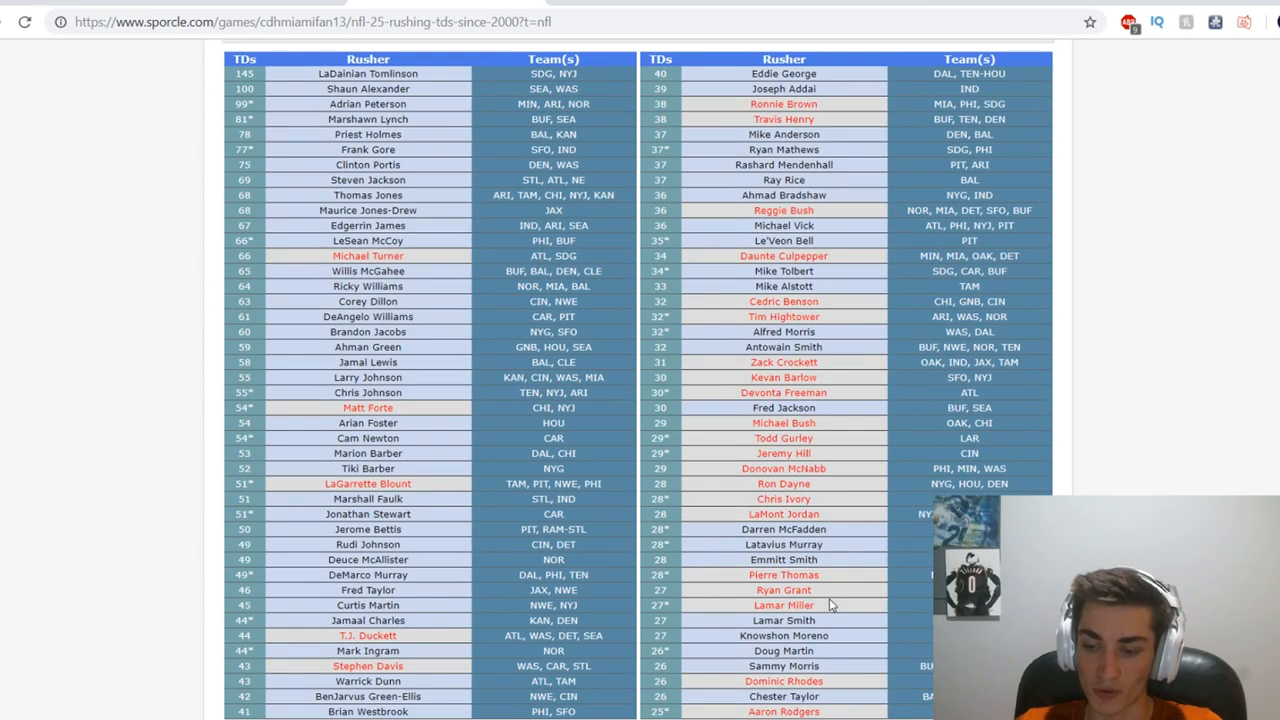
{"action": "scroll", "scroll_direction": "down", "scroll_amount": 3}
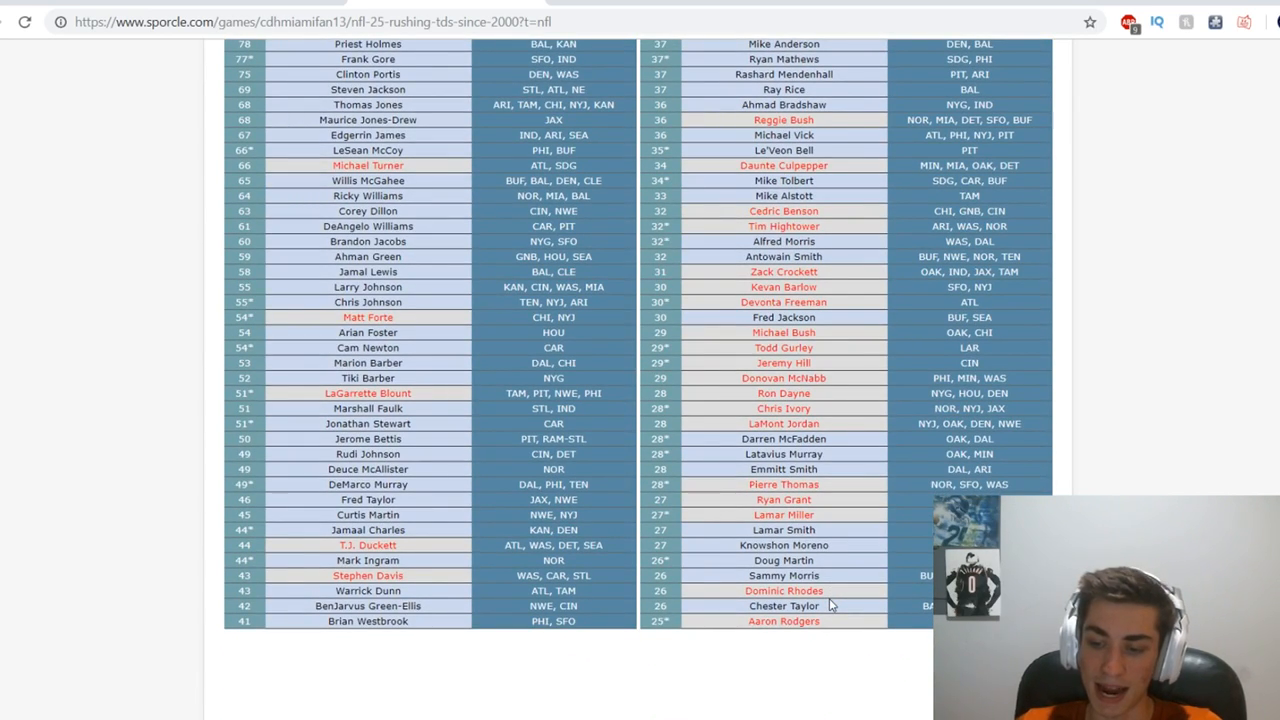
{"action": "mouse_move", "coordinate": [835, 561]}
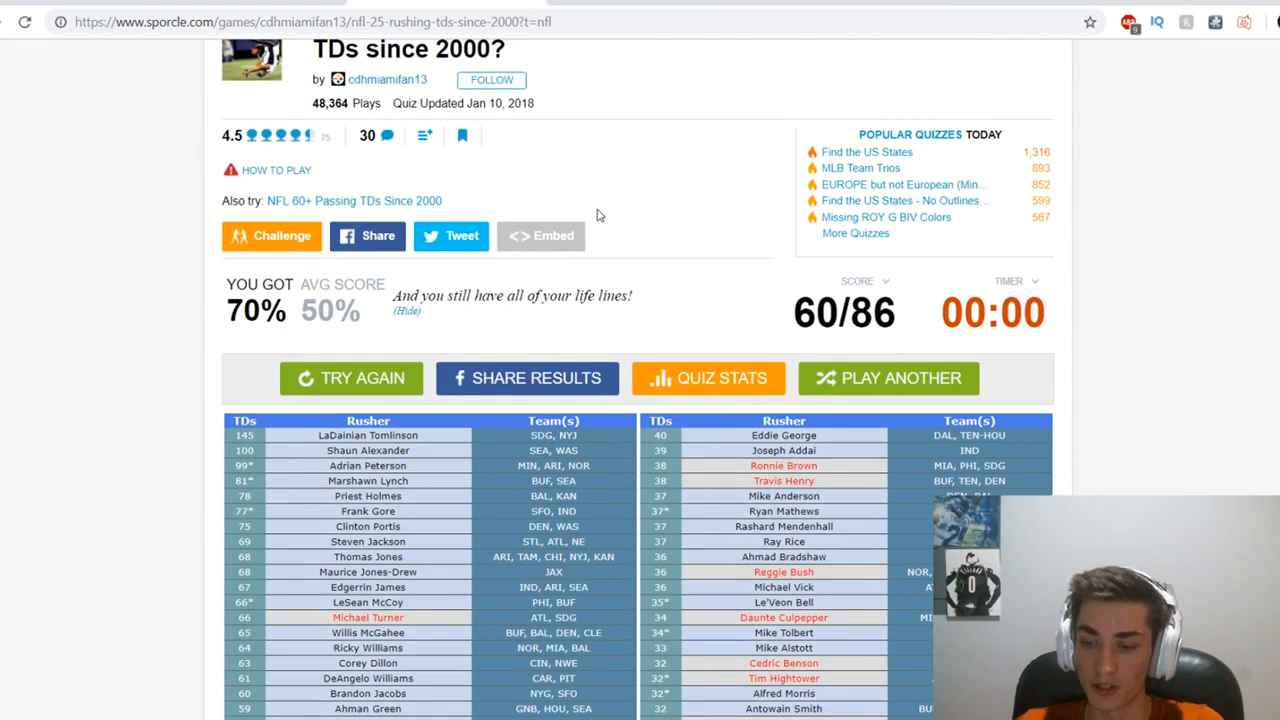
{"action": "scroll", "scroll_direction": "down", "scroll_amount": 3}
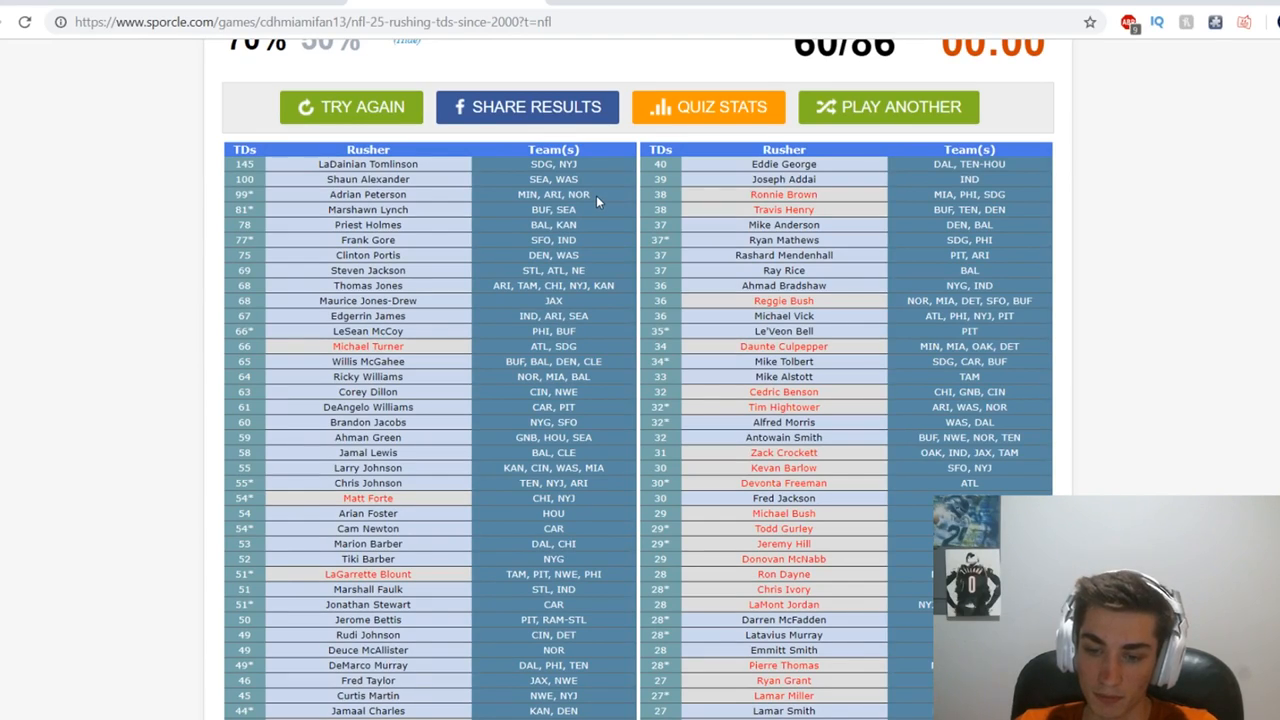
{"action": "mouse_move", "coordinate": [720, 334]}
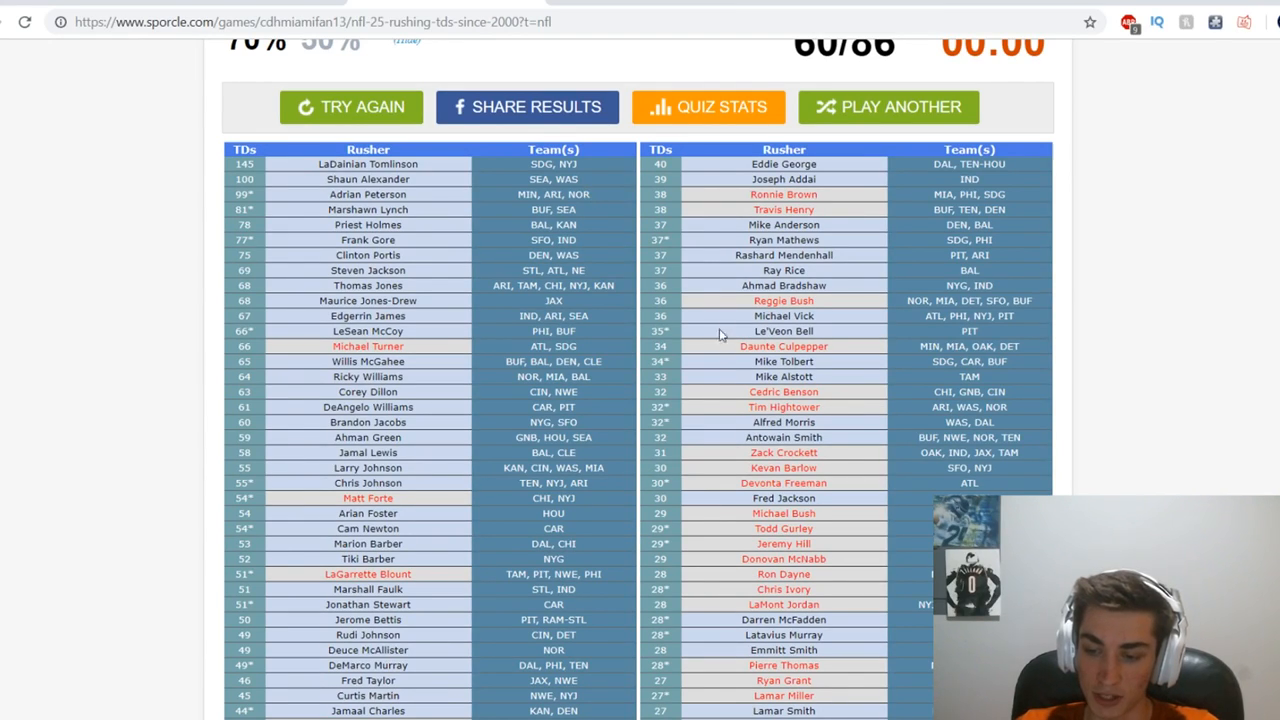
{"action": "mouse_move", "coordinate": [819, 533]}
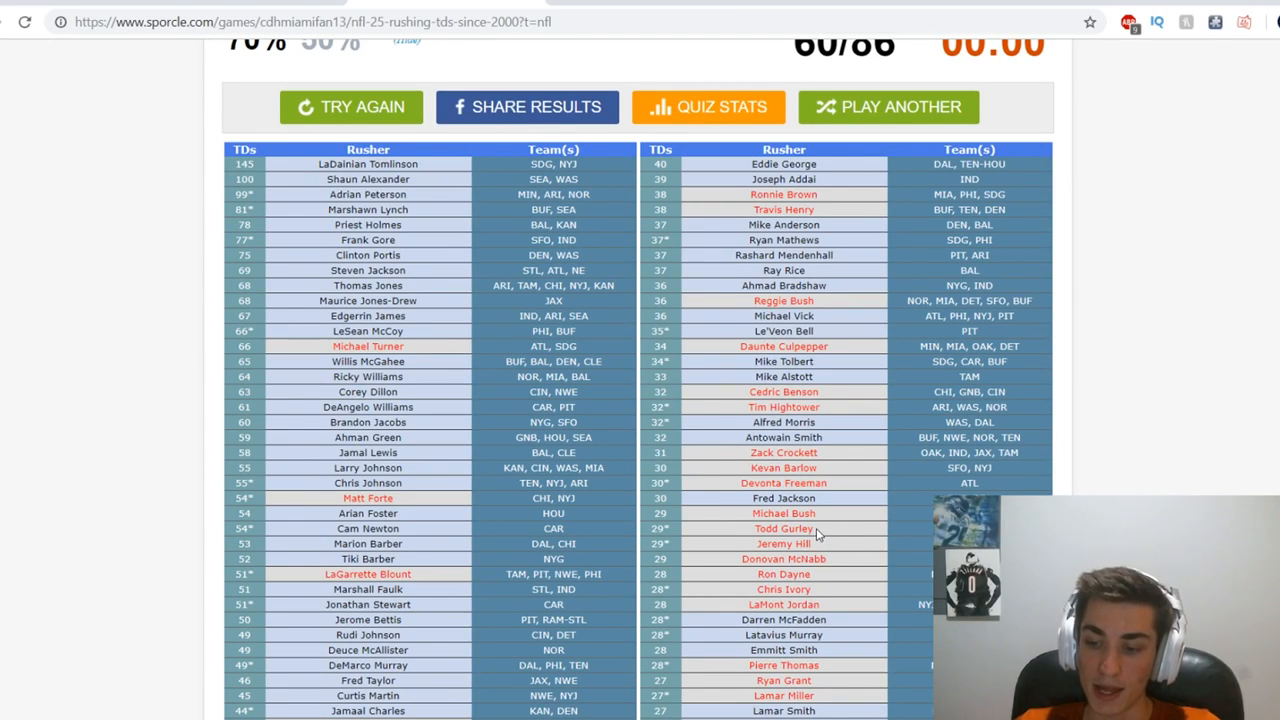
{"action": "mouse_move", "coordinate": [841, 351]}
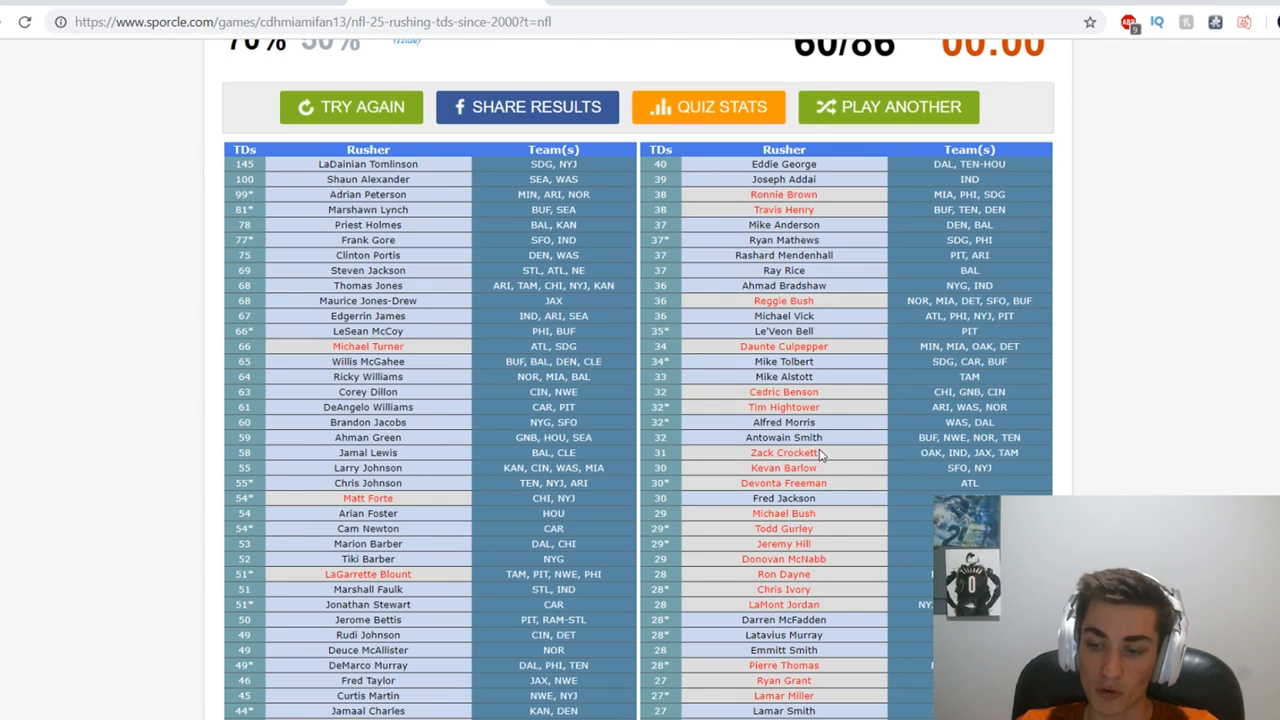
{"action": "mouse_move", "coordinate": [823, 456]}
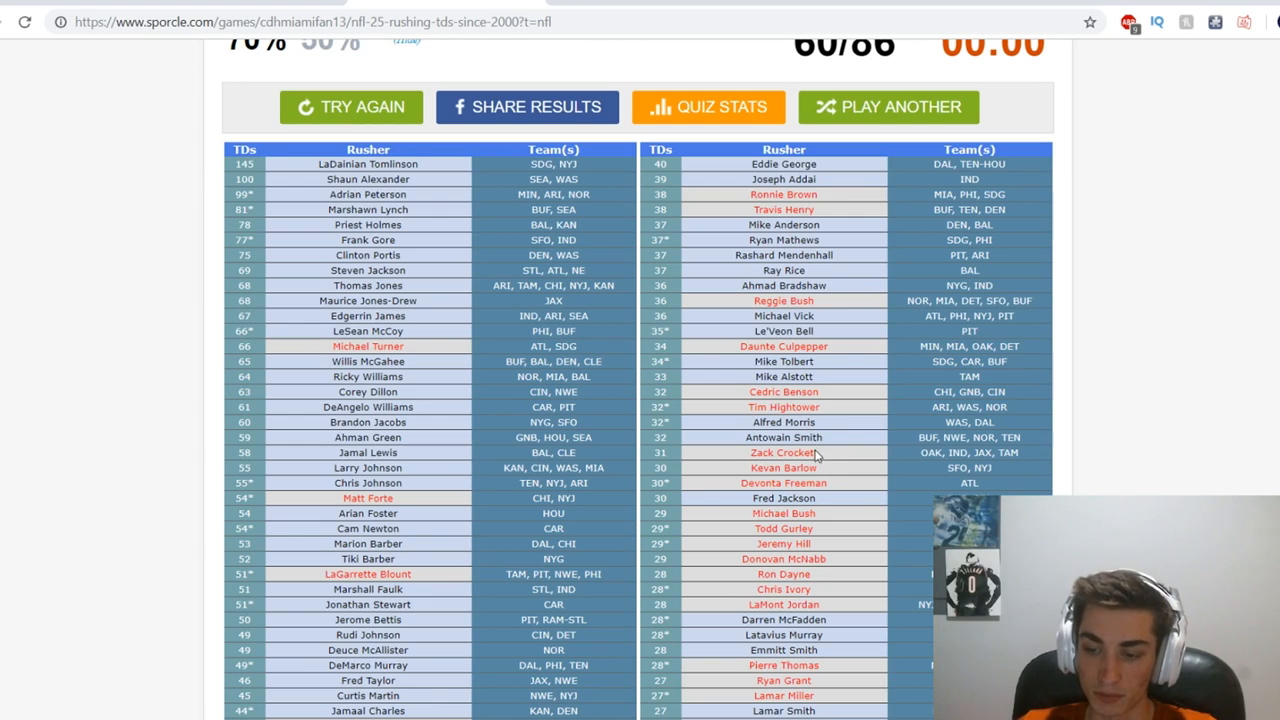
{"action": "mouse_move", "coordinate": [847, 247]}
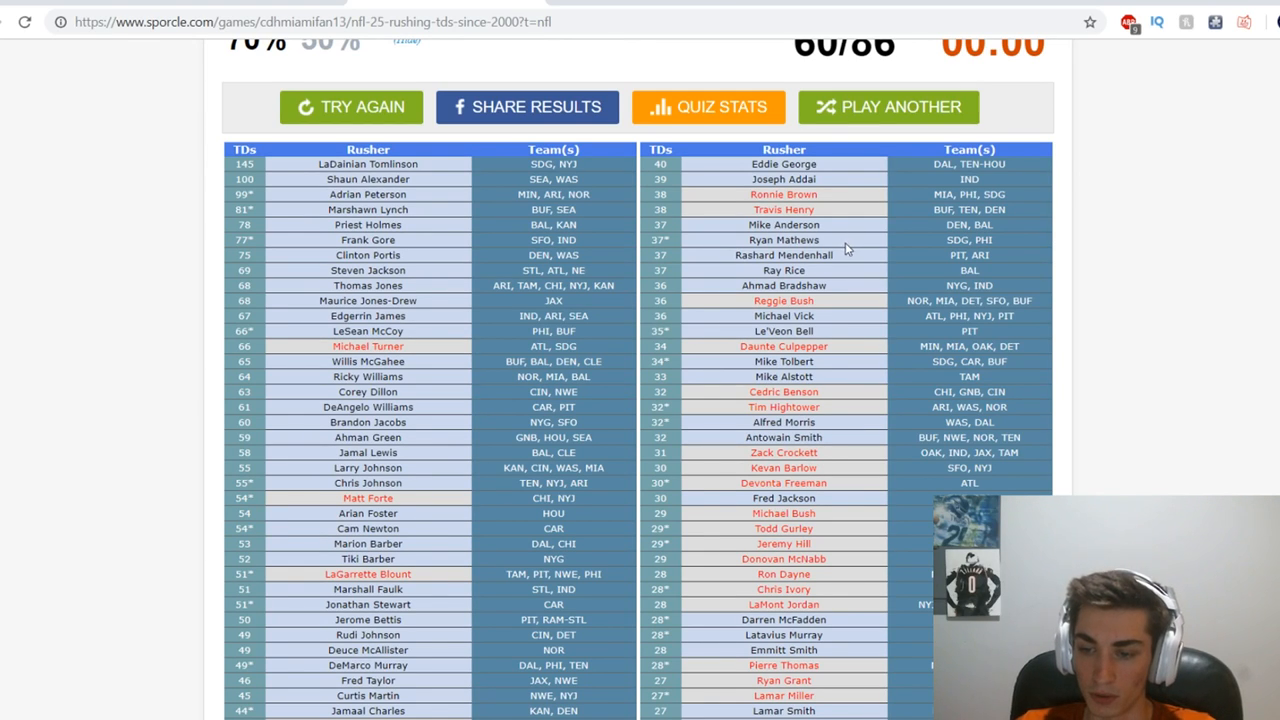
{"action": "scroll", "scroll_direction": "down", "scroll_amount": 3}
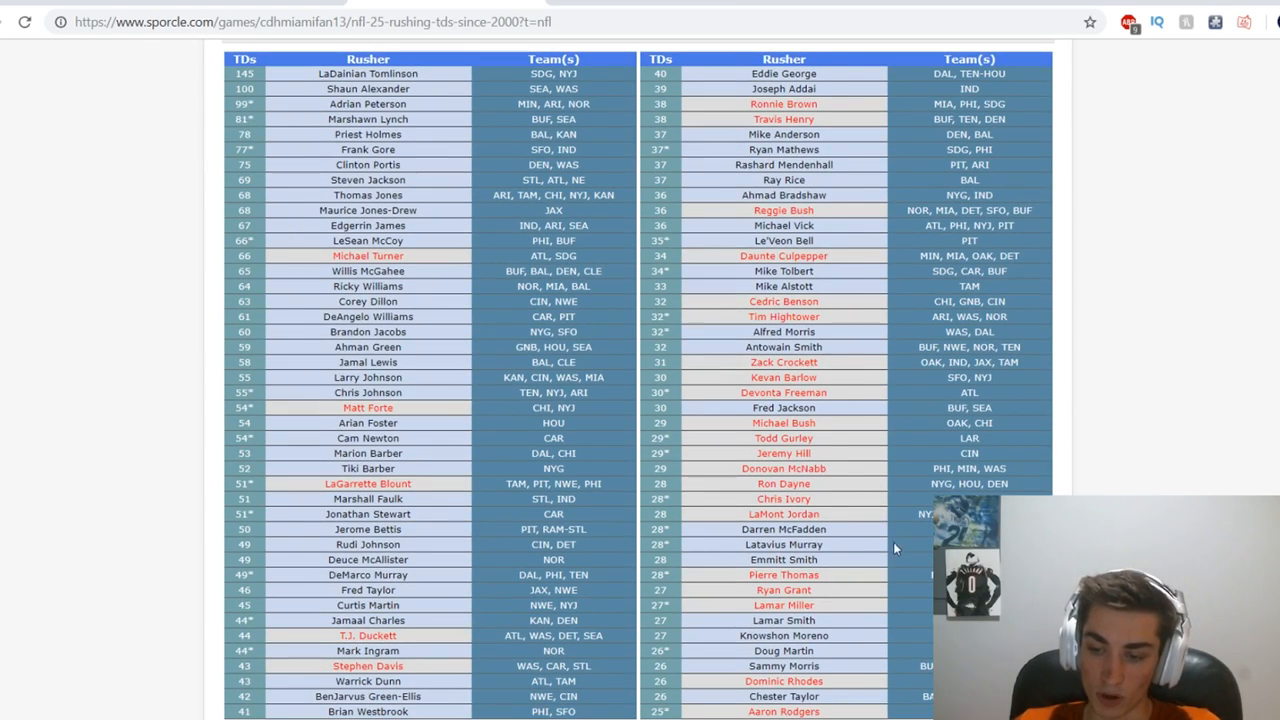
{"action": "scroll", "scroll_direction": "down", "scroll_amount": 3}
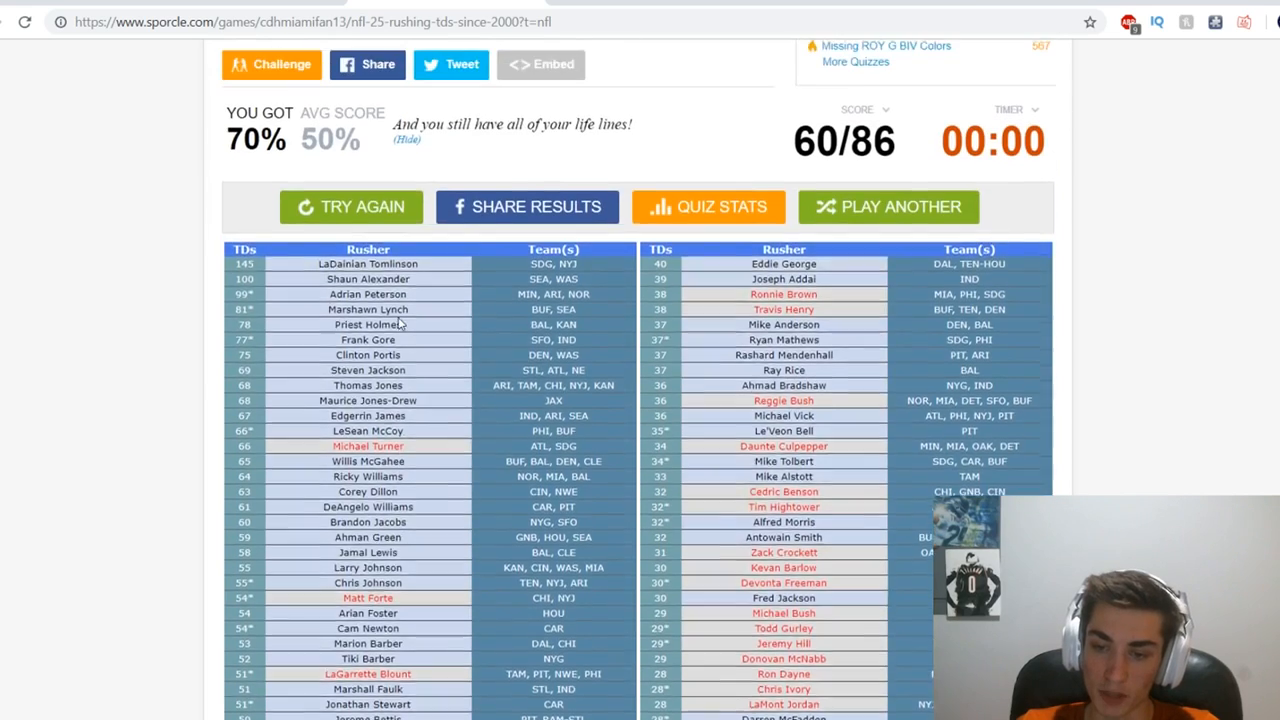
{"action": "scroll", "scroll_direction": "down", "scroll_amount": 3}
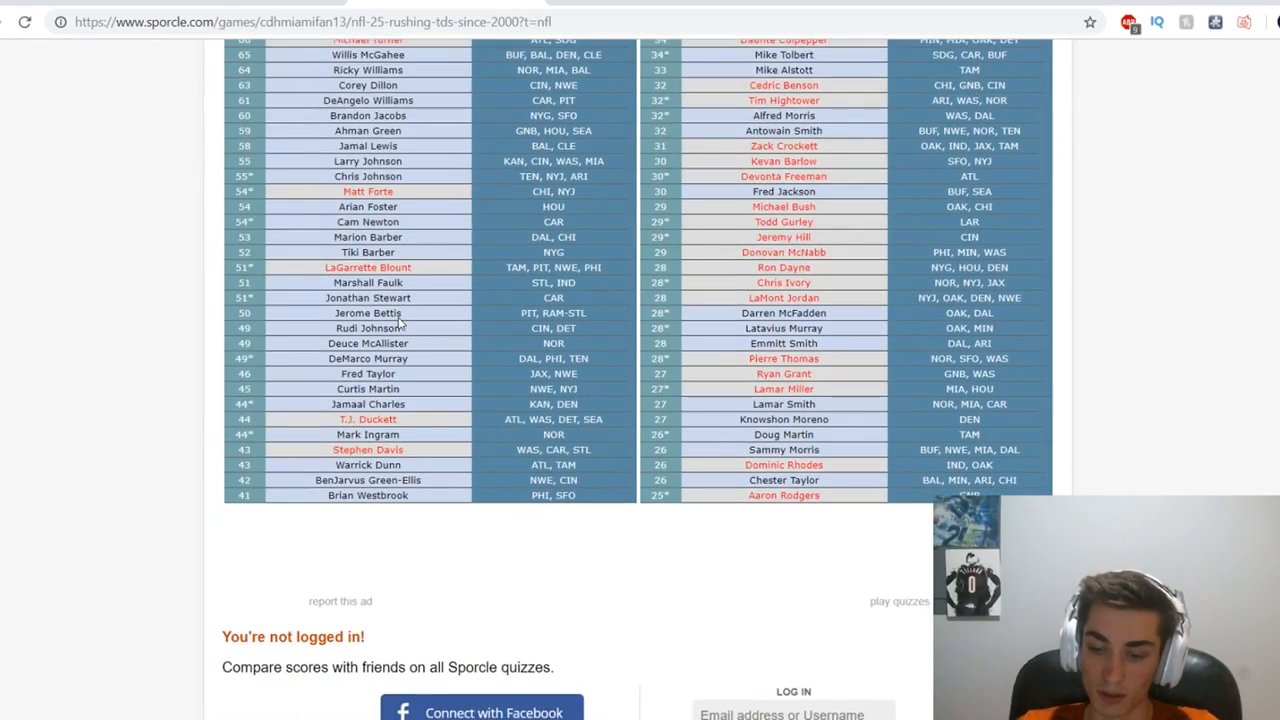
{"action": "scroll", "scroll_direction": "down", "scroll_amount": 3}
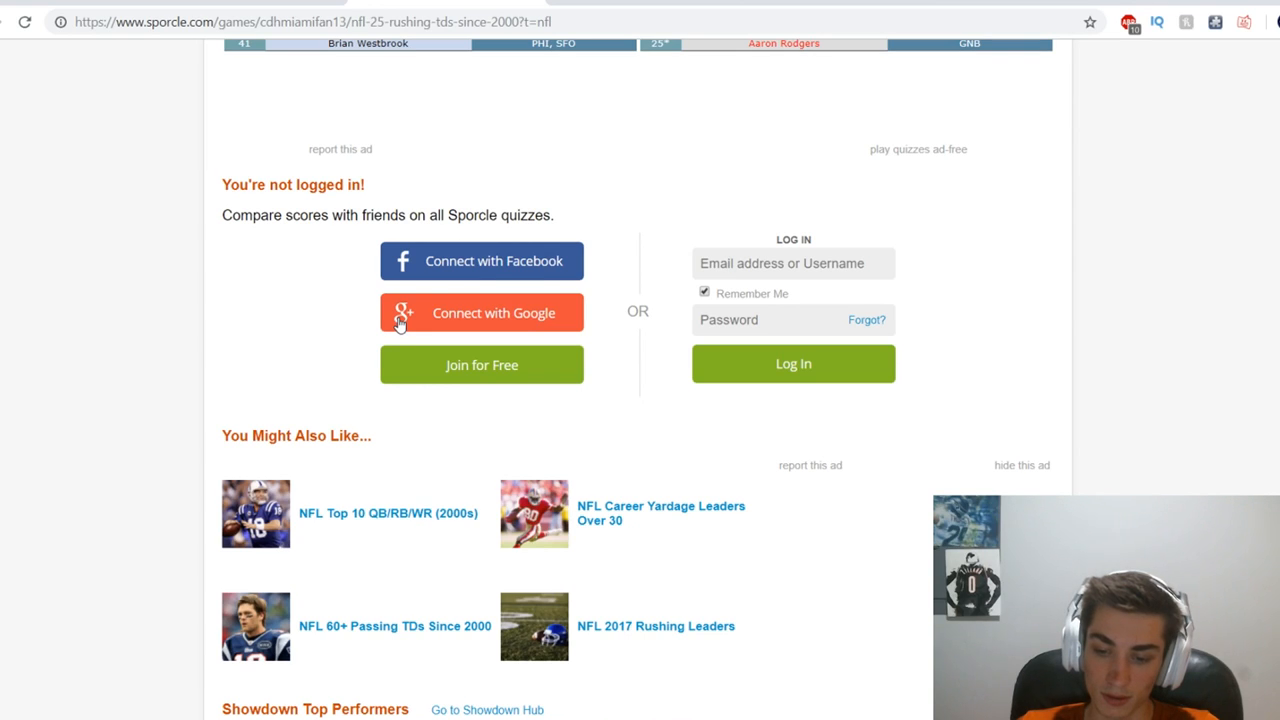
{"action": "scroll", "scroll_direction": "down", "scroll_amount": 3}
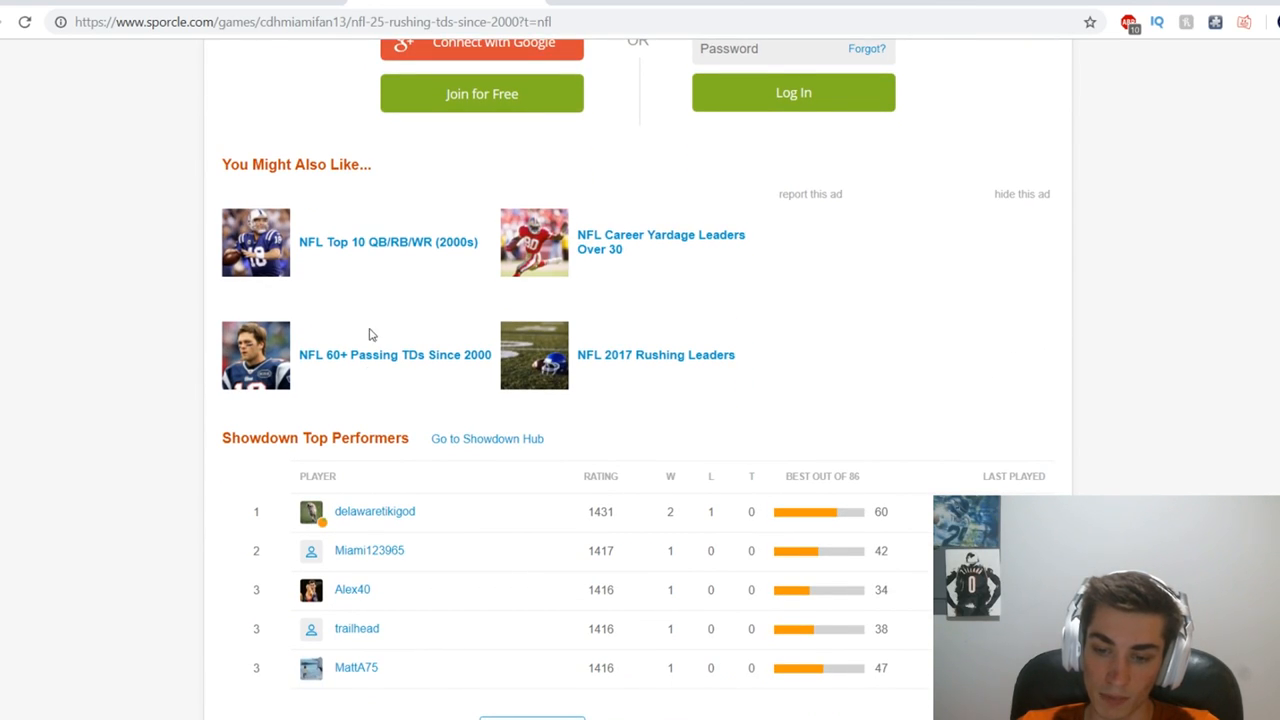
{"action": "mouse_move", "coordinate": [370, 363]}
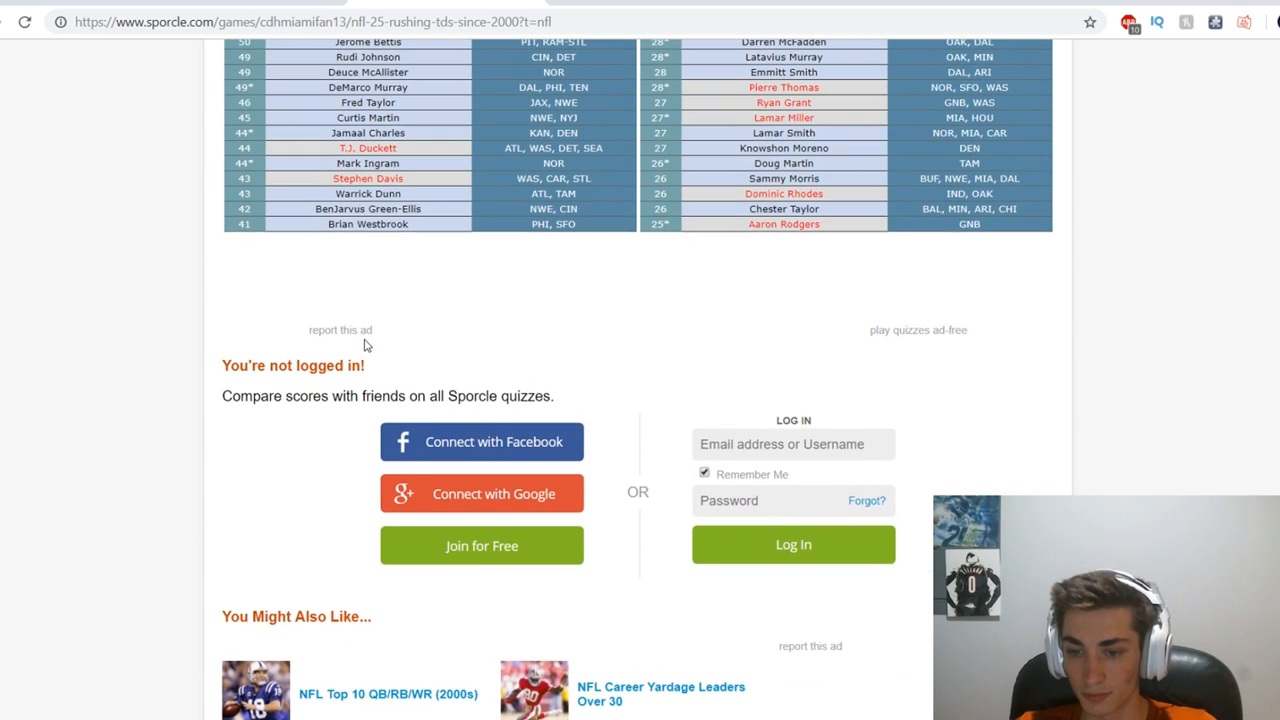
{"action": "scroll", "scroll_direction": "up", "scroll_amount": 3}
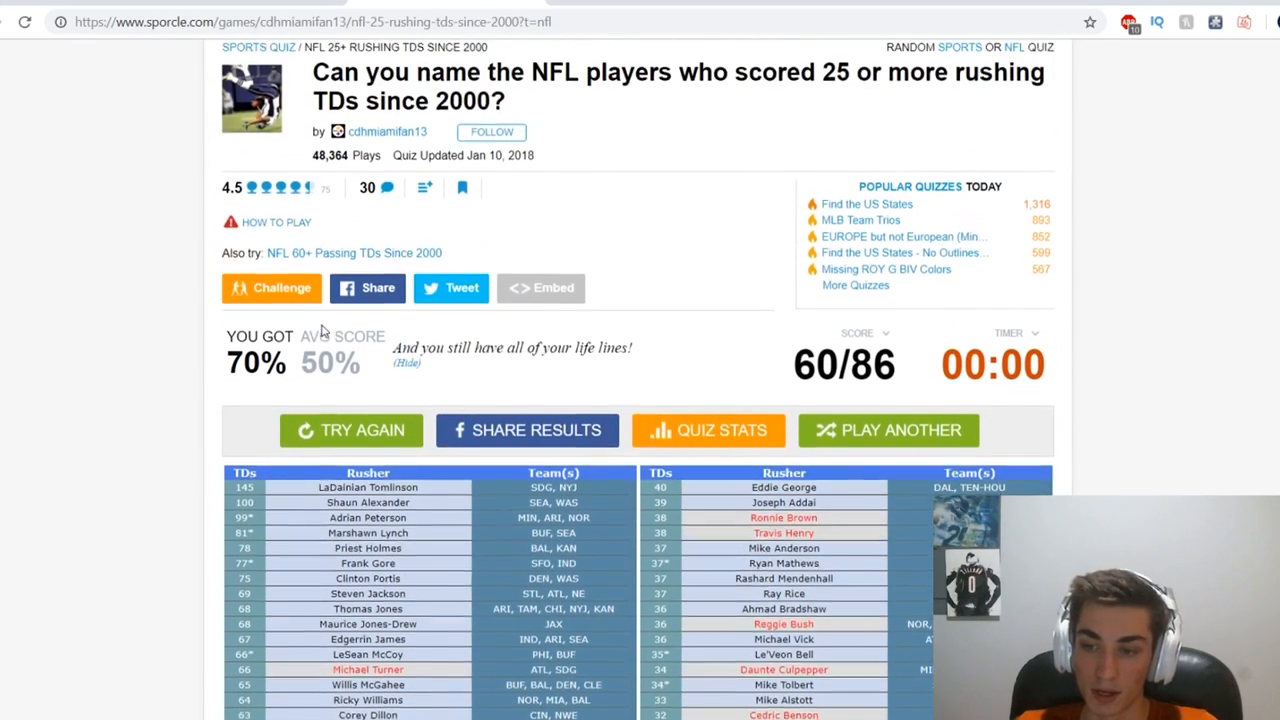
{"action": "scroll", "scroll_direction": "down", "scroll_amount": 3}
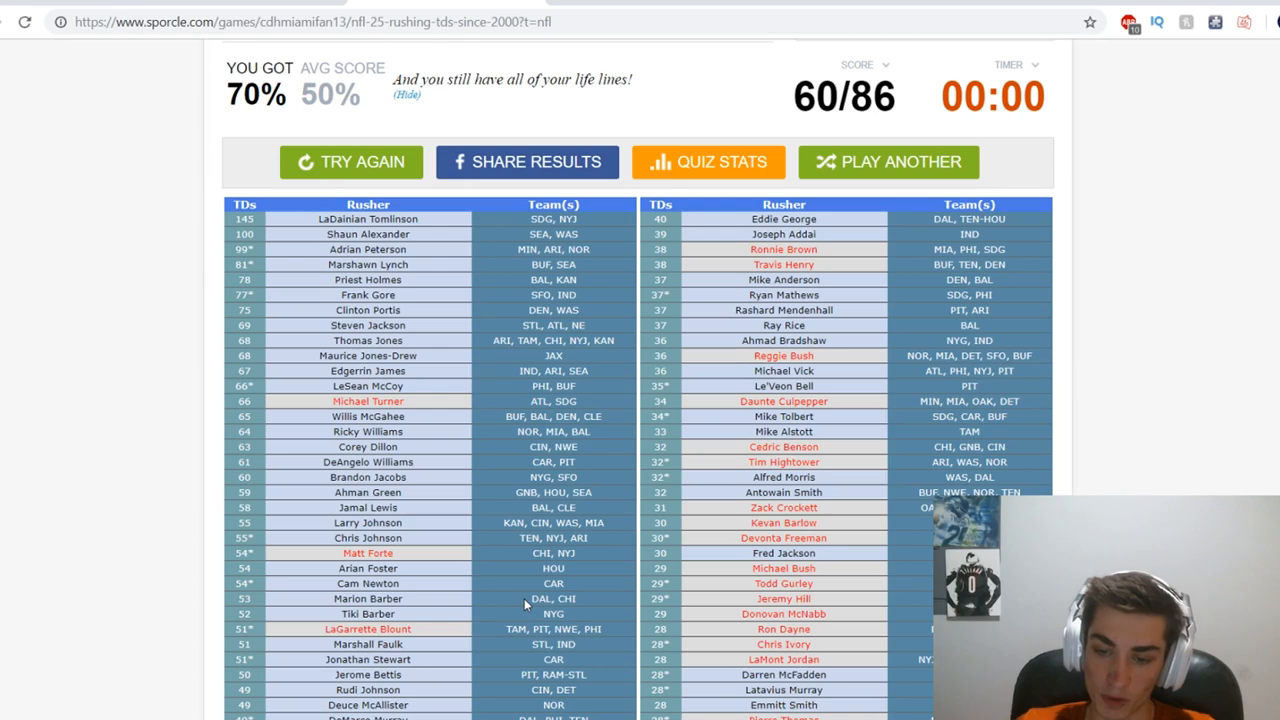
{"action": "mouse_move", "coordinate": [491, 584]}
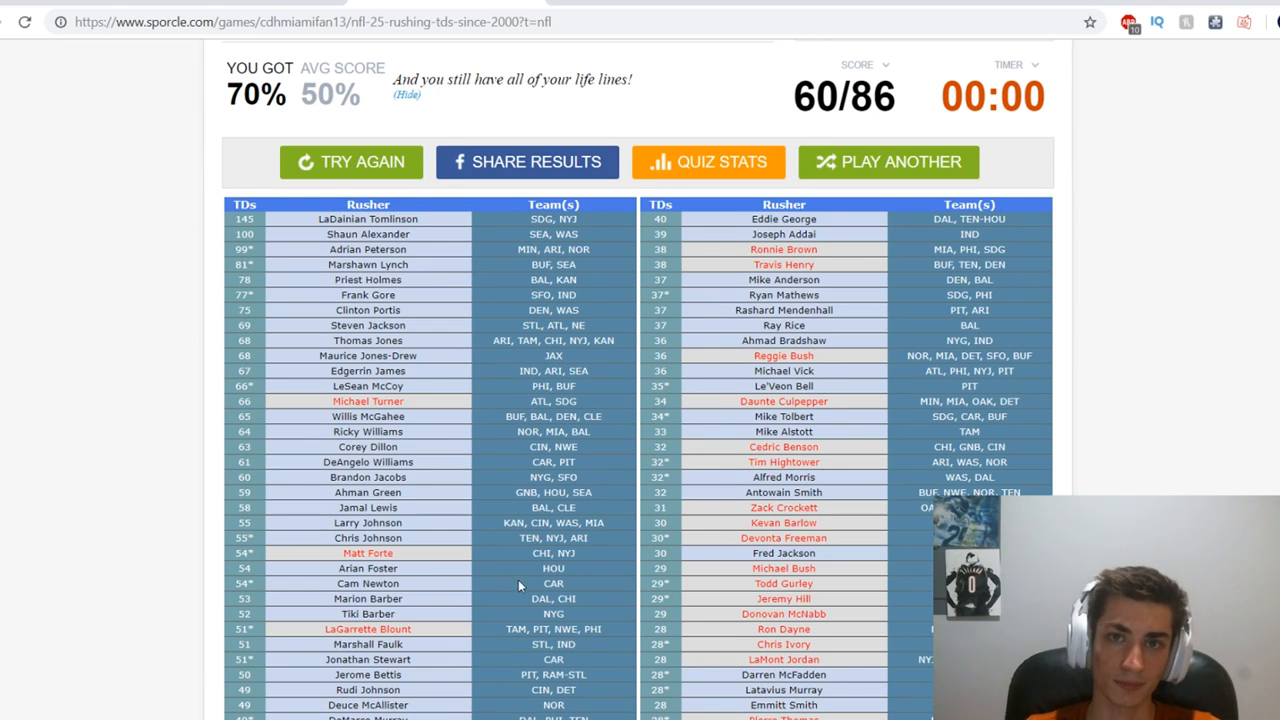
{"action": "scroll", "scroll_direction": "down", "scroll_amount": 3}
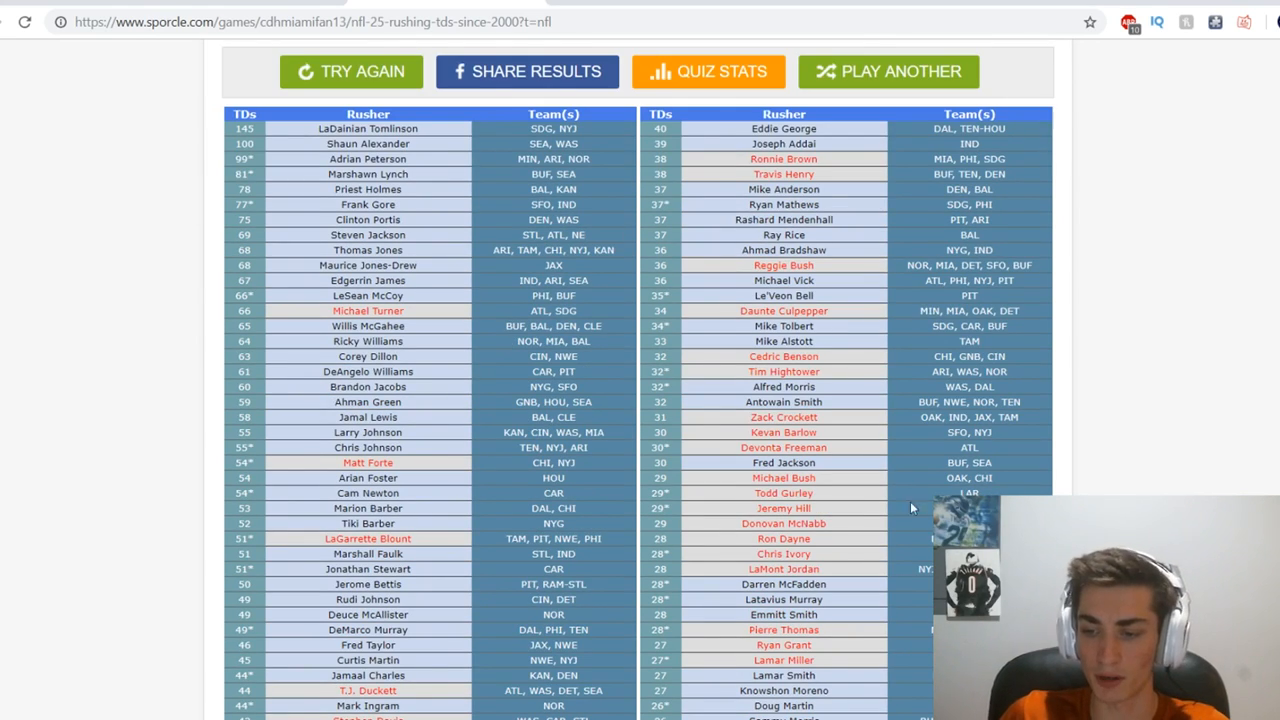